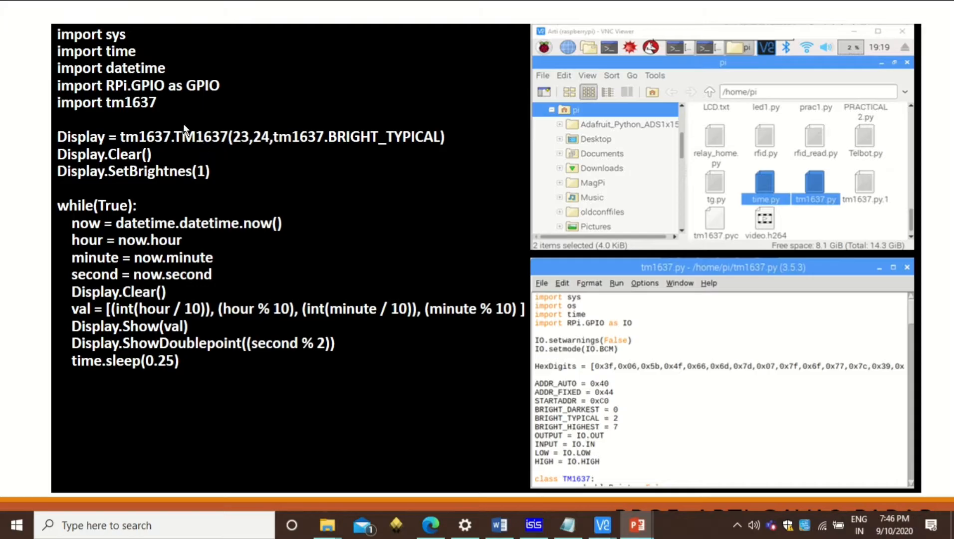
{"action": "mouse_move", "coordinate": [104, 46]}
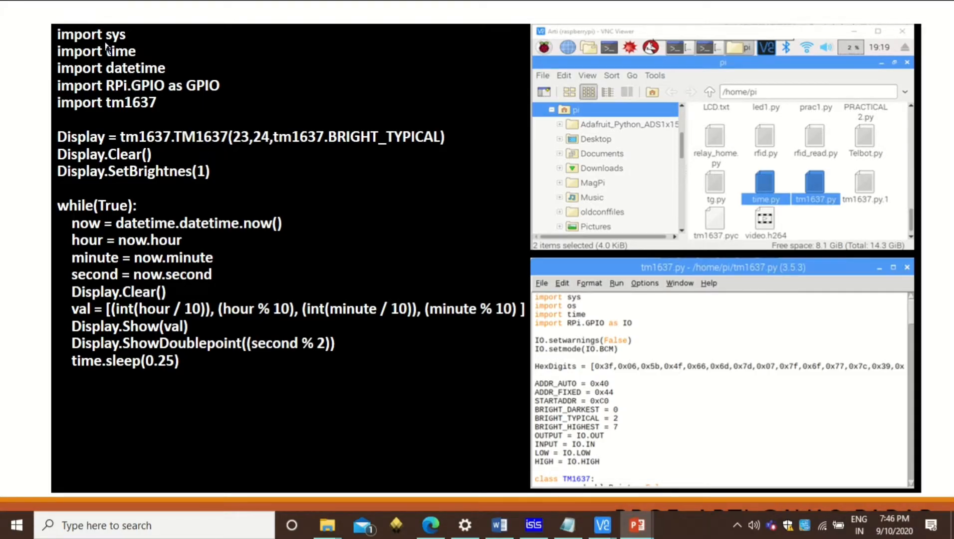
{"action": "mouse_move", "coordinate": [125, 44]}
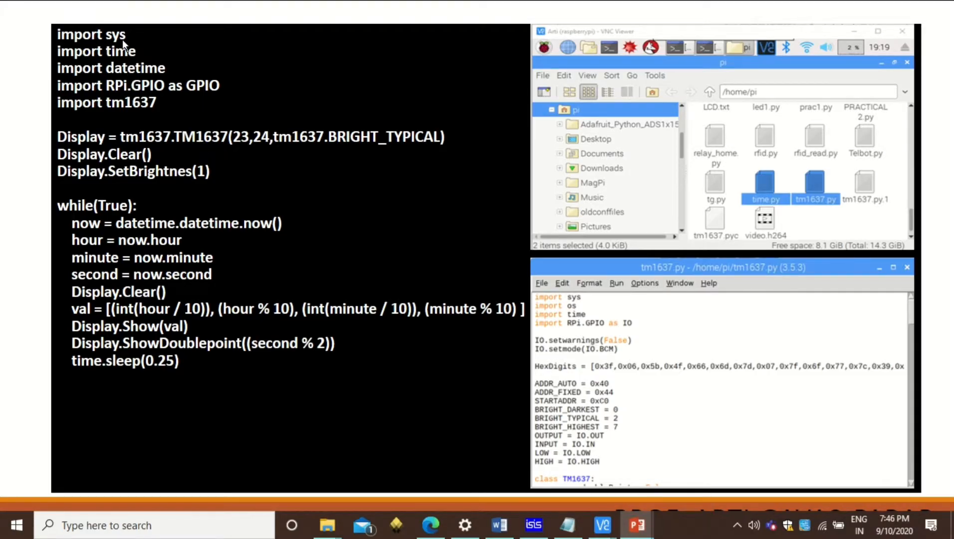
{"action": "mouse_move", "coordinate": [105, 59]}
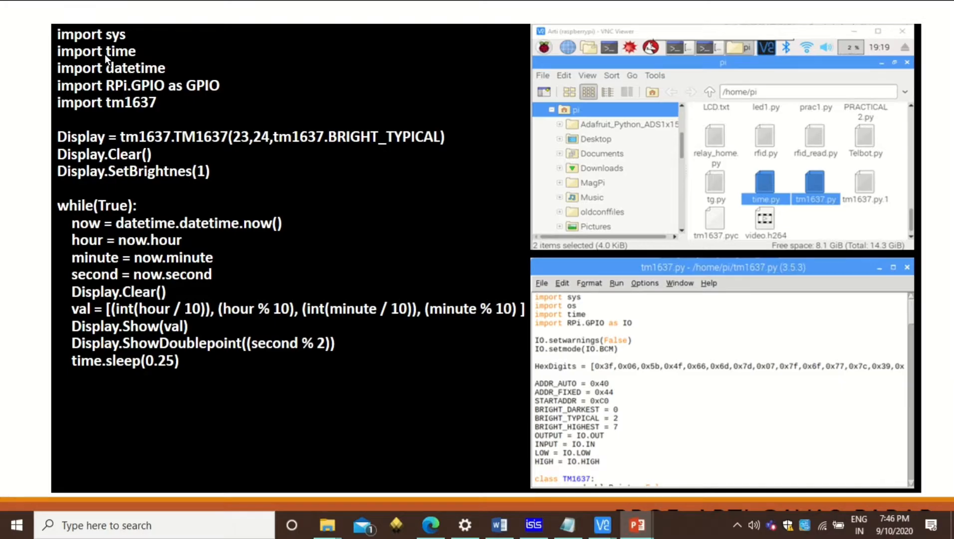
{"action": "mouse_move", "coordinate": [130, 95]}
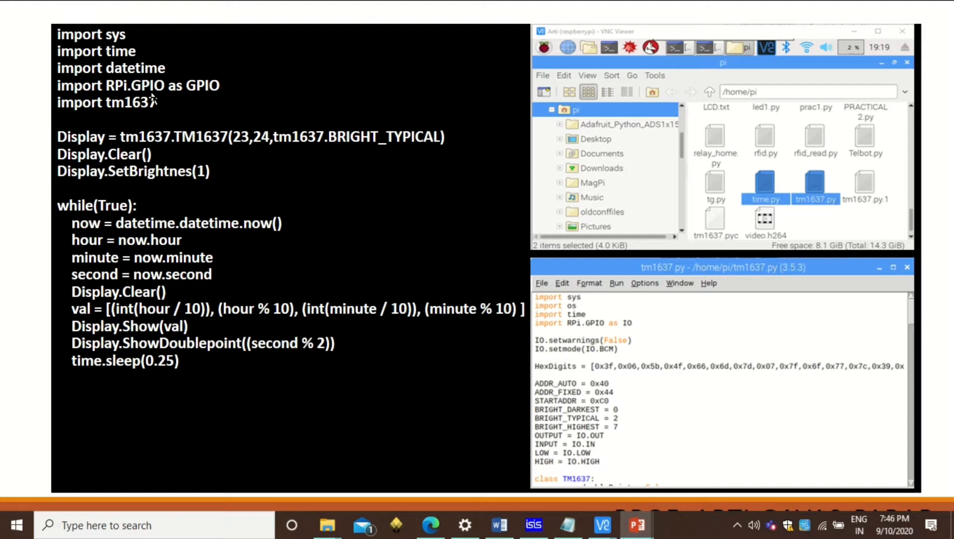
{"action": "mouse_move", "coordinate": [75, 117]}
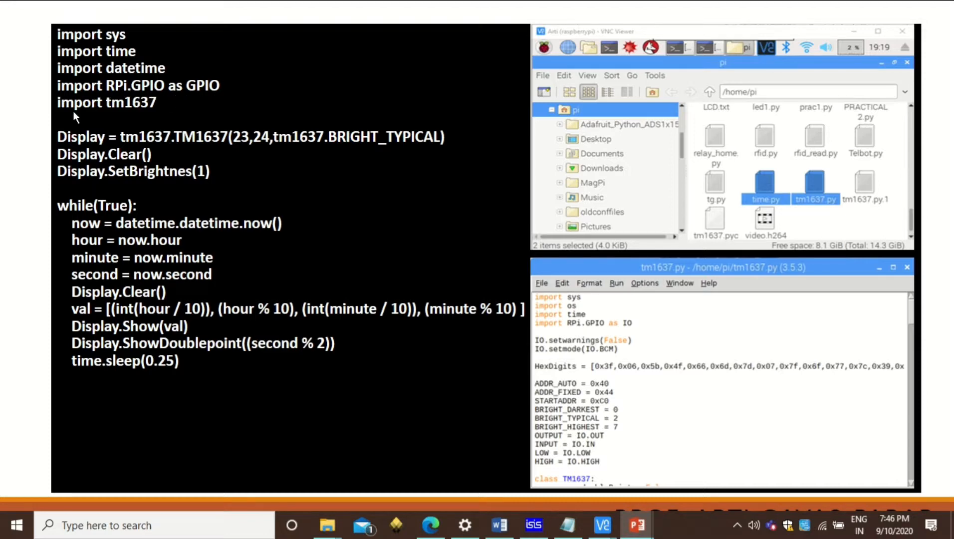
{"action": "mouse_move", "coordinate": [140, 112]}
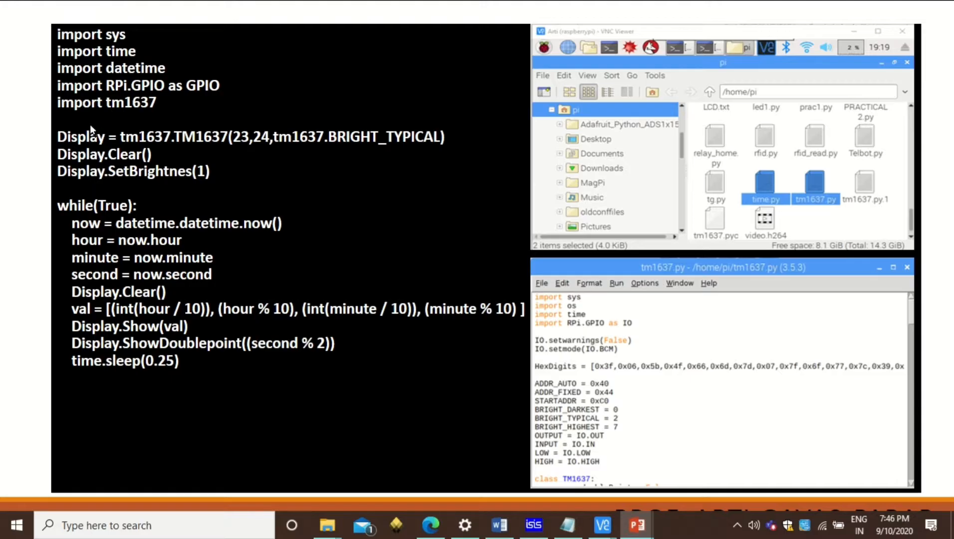
{"action": "mouse_move", "coordinate": [110, 140]}
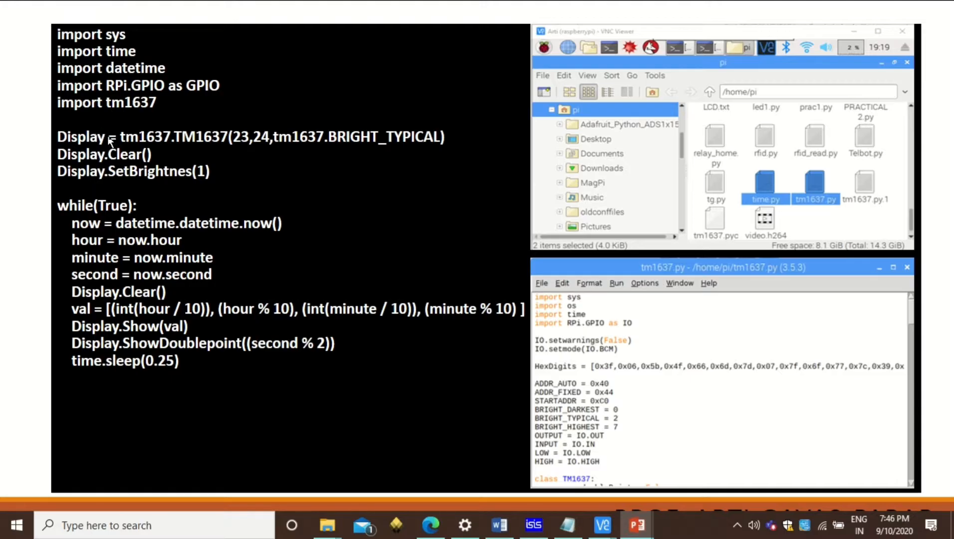
{"action": "mouse_move", "coordinate": [130, 150]}
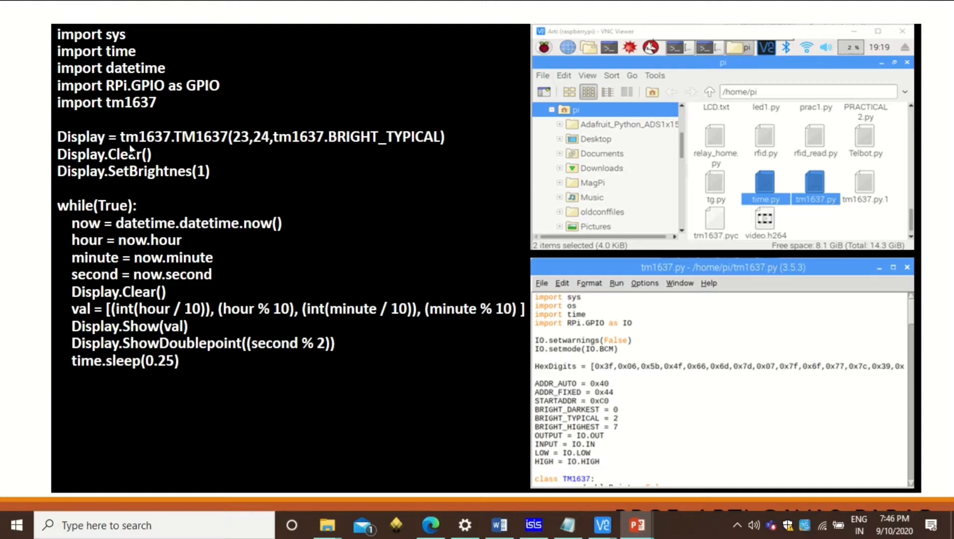
{"action": "mouse_move", "coordinate": [185, 161]}
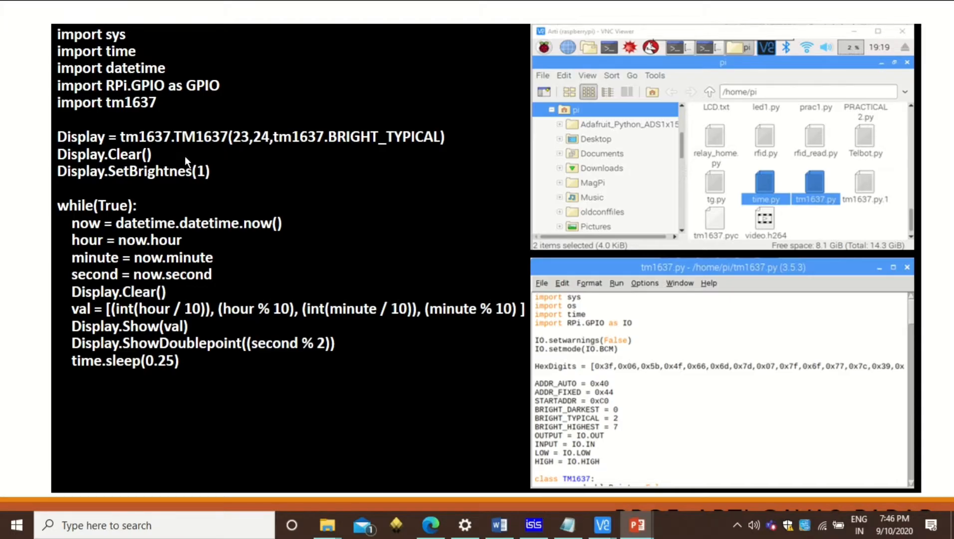
{"action": "mouse_move", "coordinate": [85, 164]}
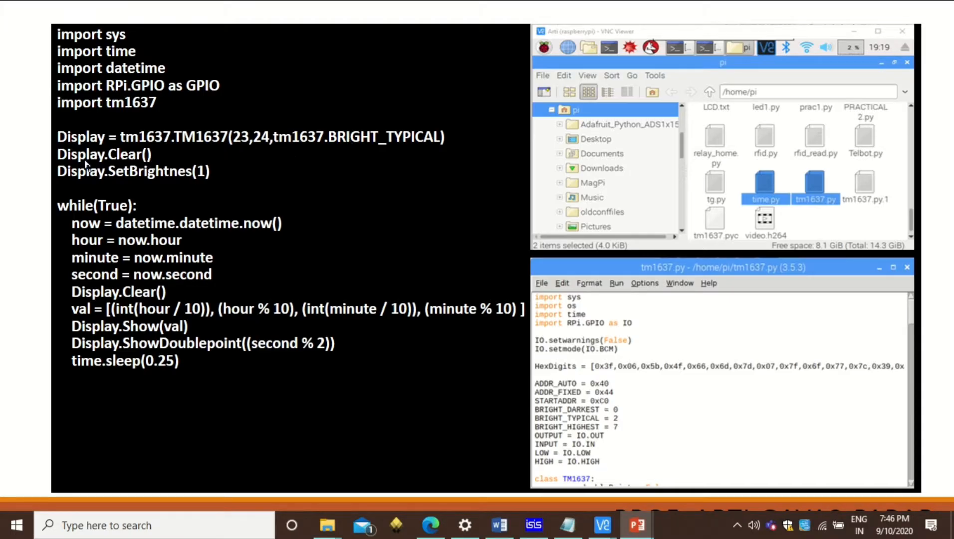
{"action": "mouse_move", "coordinate": [189, 186]}
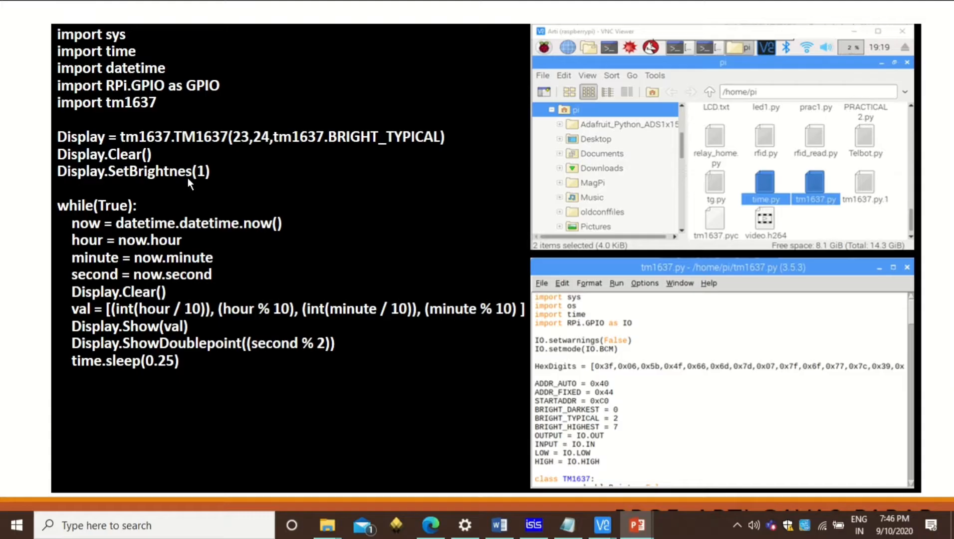
{"action": "mouse_move", "coordinate": [139, 170]}
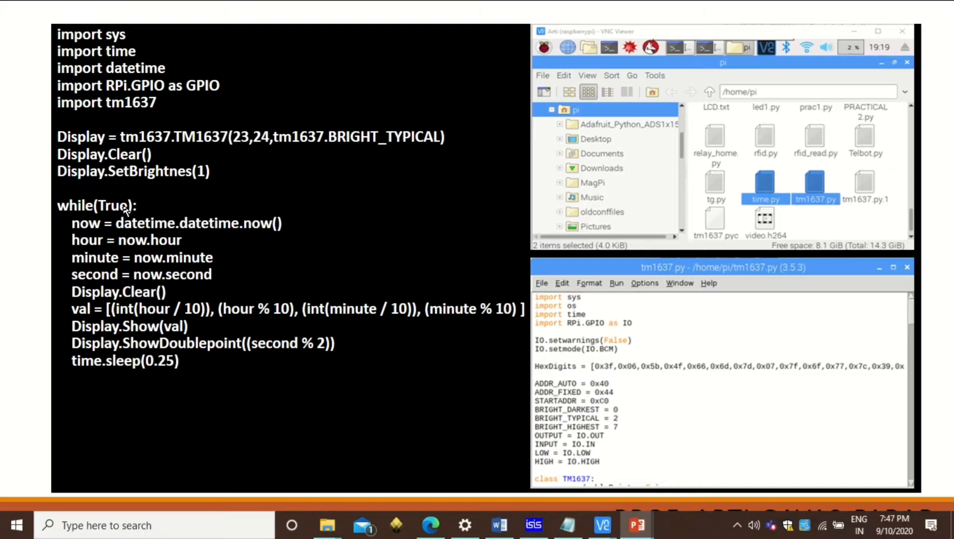
{"action": "mouse_move", "coordinate": [98, 225]}
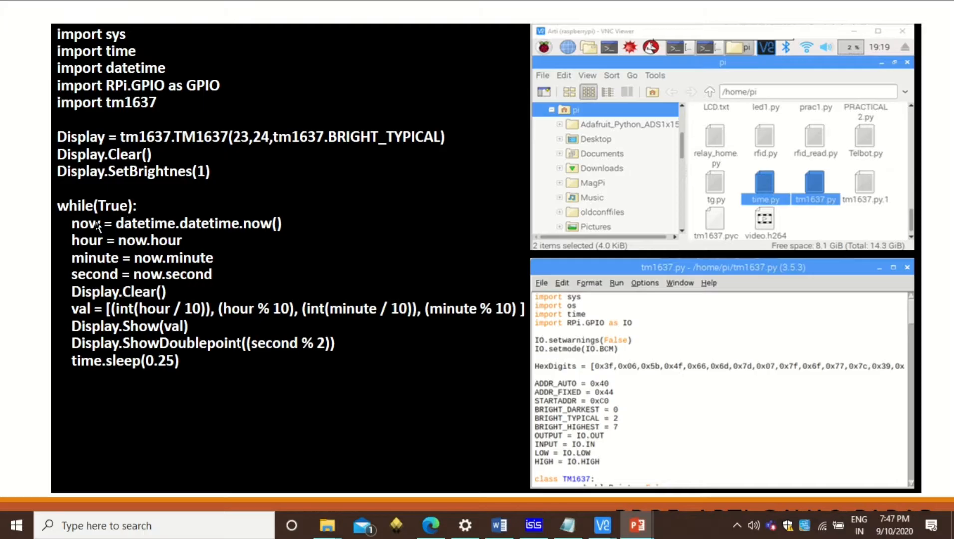
{"action": "mouse_move", "coordinate": [98, 228]}
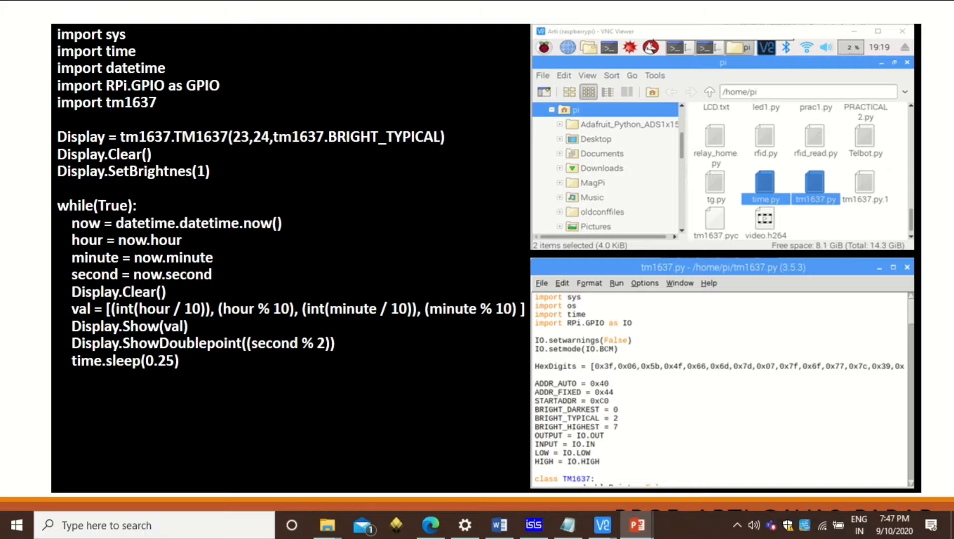
{"action": "mouse_move", "coordinate": [111, 230]}
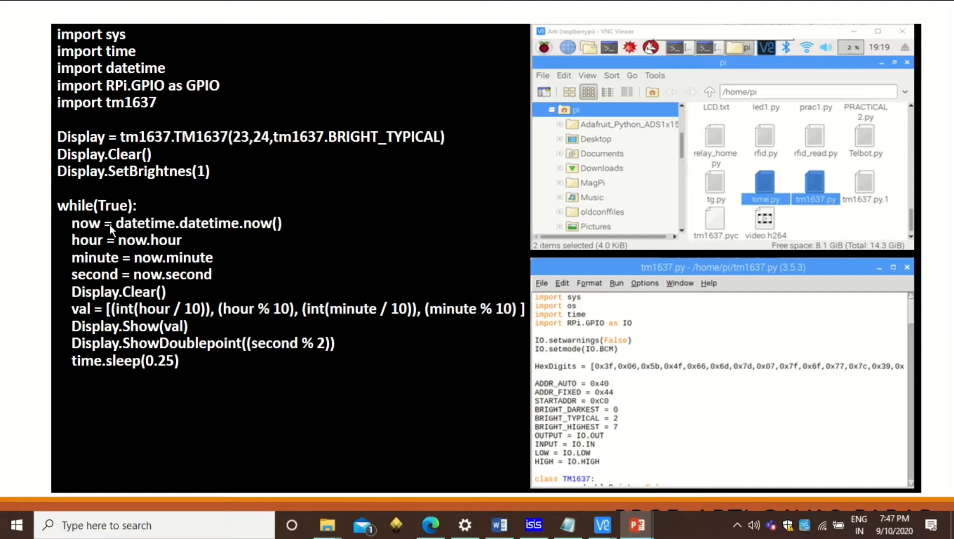
{"action": "mouse_move", "coordinate": [122, 228]}
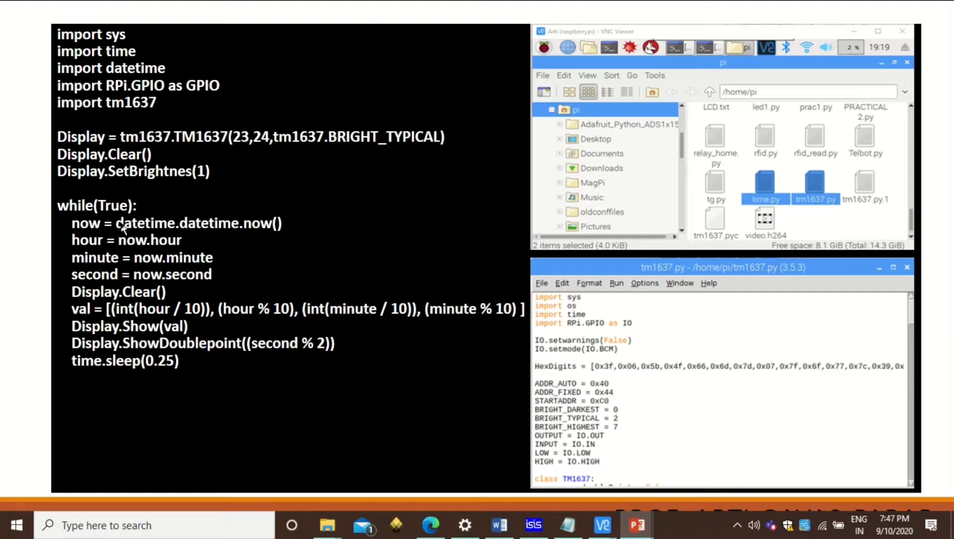
{"action": "mouse_move", "coordinate": [192, 237]}
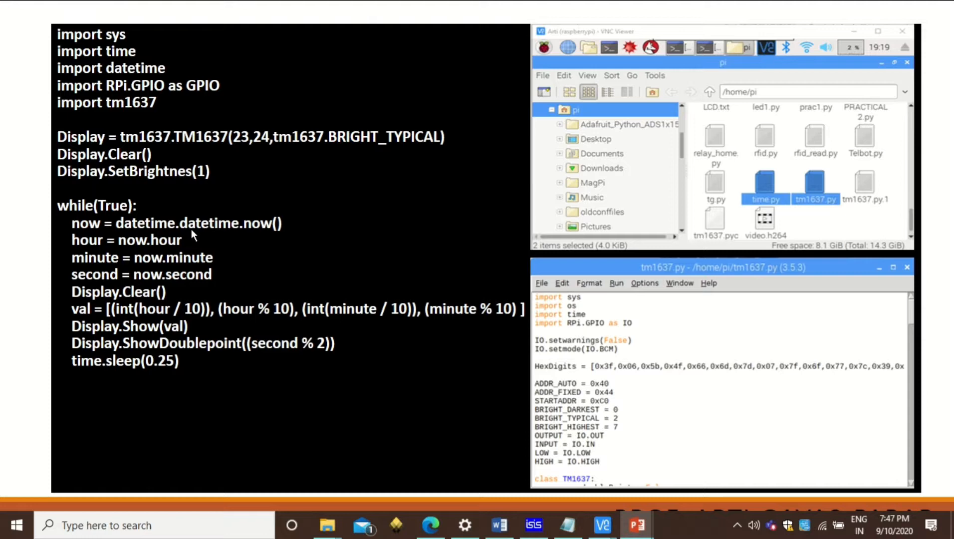
{"action": "mouse_move", "coordinate": [83, 231]}
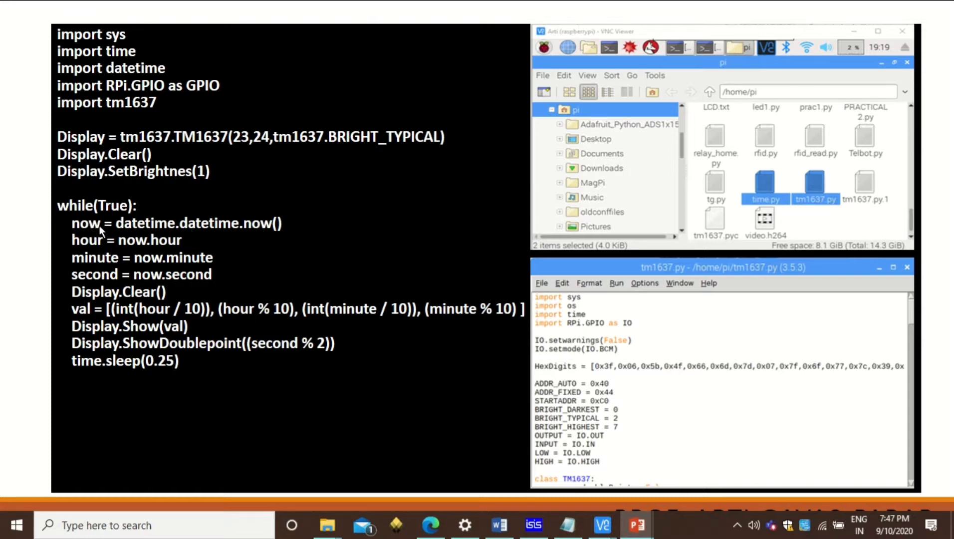
{"action": "mouse_move", "coordinate": [82, 249]}
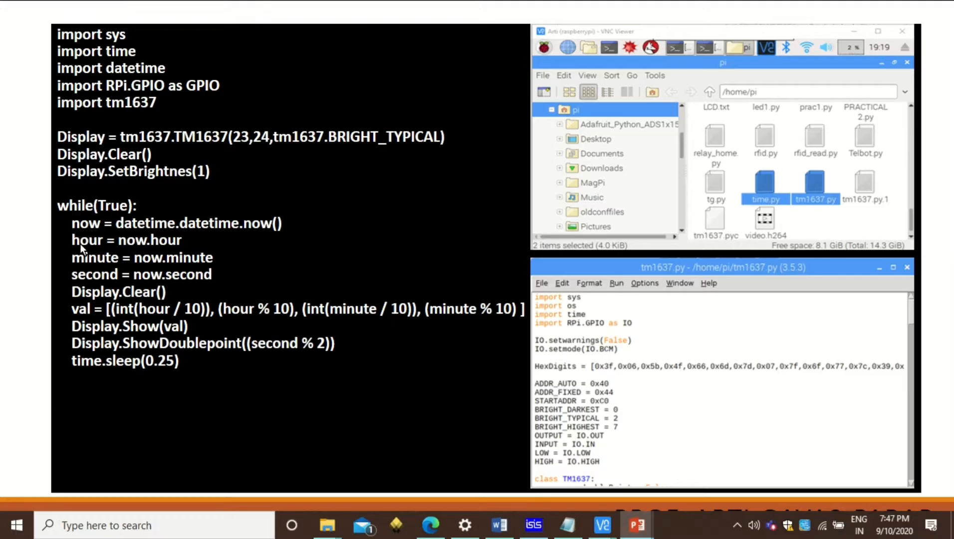
{"action": "mouse_move", "coordinate": [90, 274]}
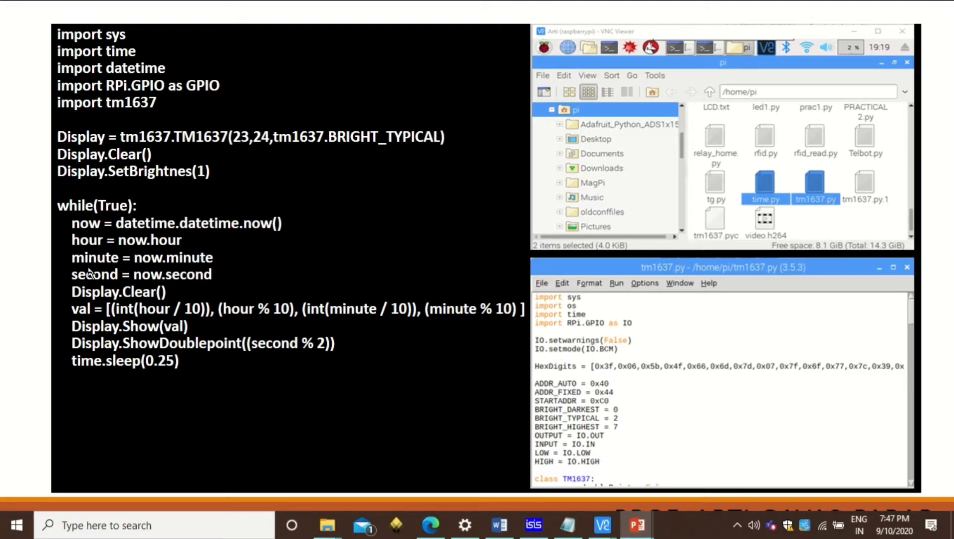
{"action": "mouse_move", "coordinate": [99, 298]}
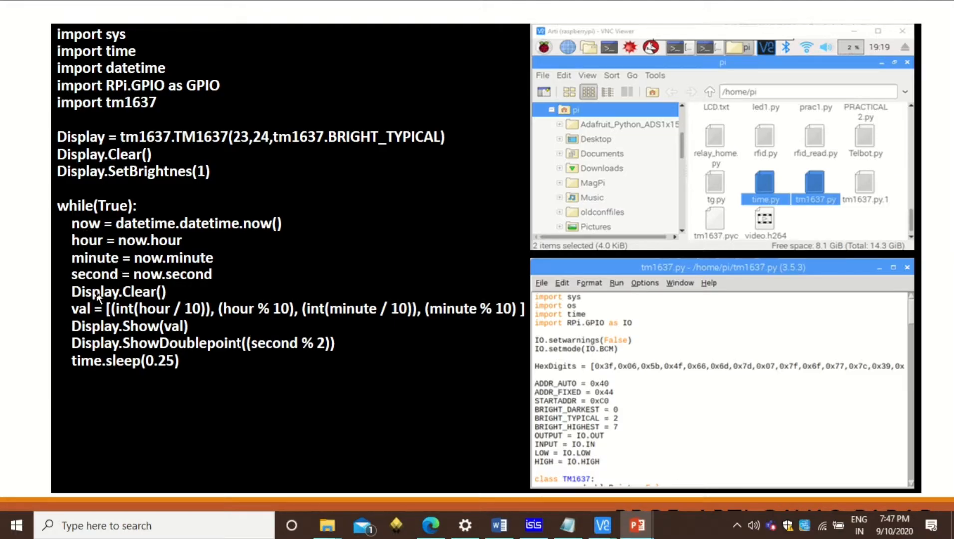
{"action": "mouse_move", "coordinate": [88, 313]}
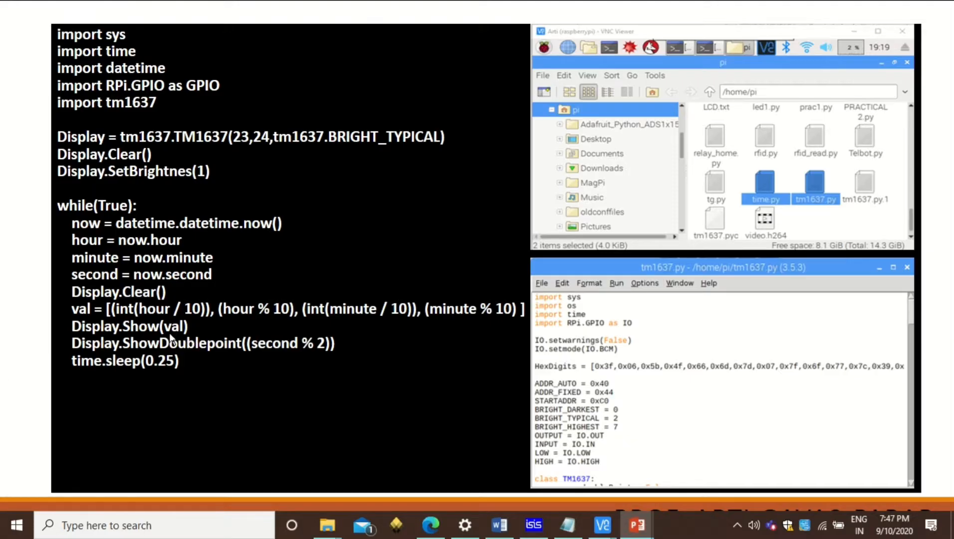
{"action": "mouse_move", "coordinate": [144, 337]}
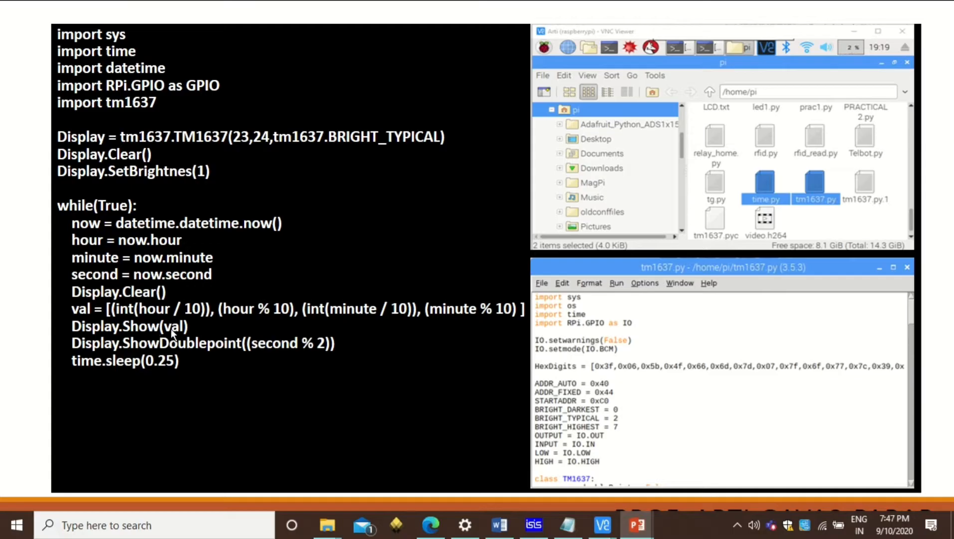
{"action": "mouse_move", "coordinate": [131, 314]}
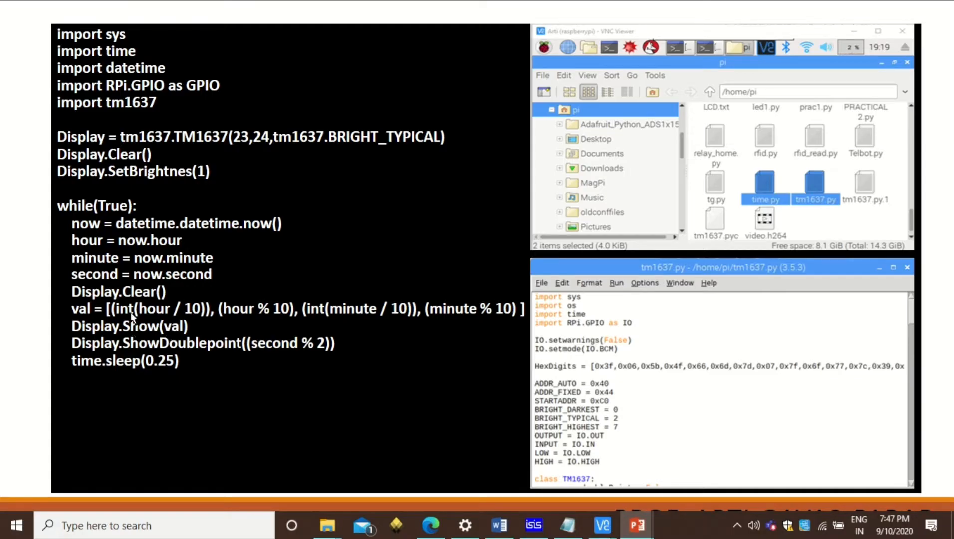
{"action": "mouse_move", "coordinate": [195, 317]}
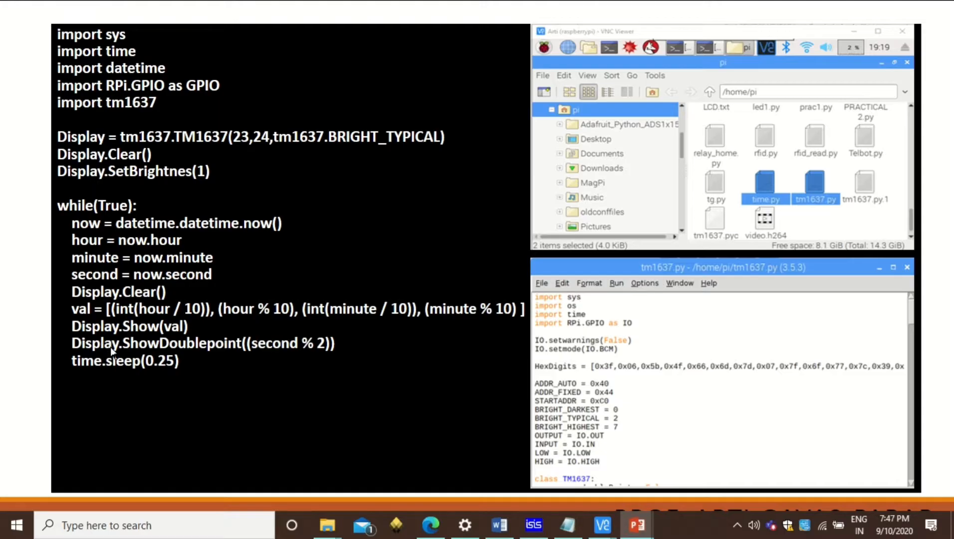
{"action": "mouse_move", "coordinate": [219, 358]}
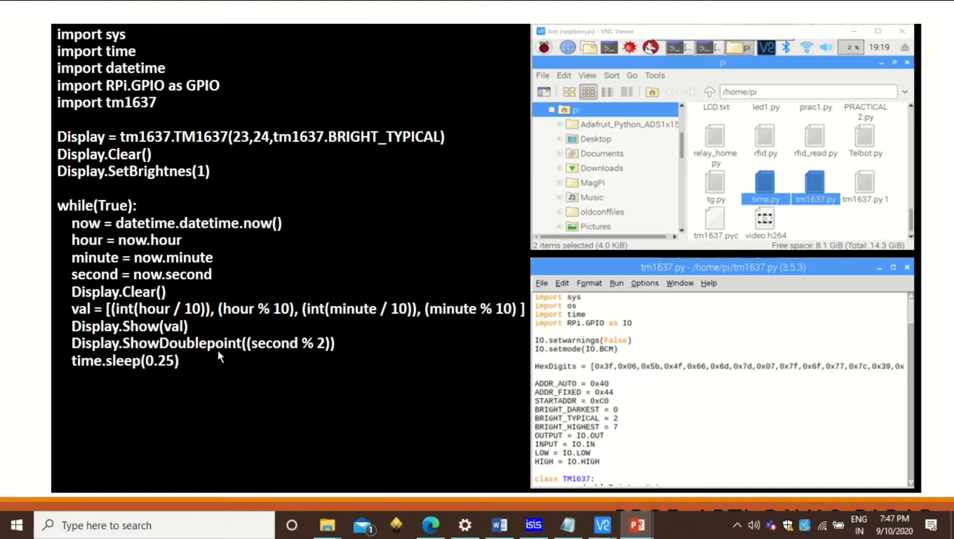
{"action": "mouse_move", "coordinate": [308, 355]}
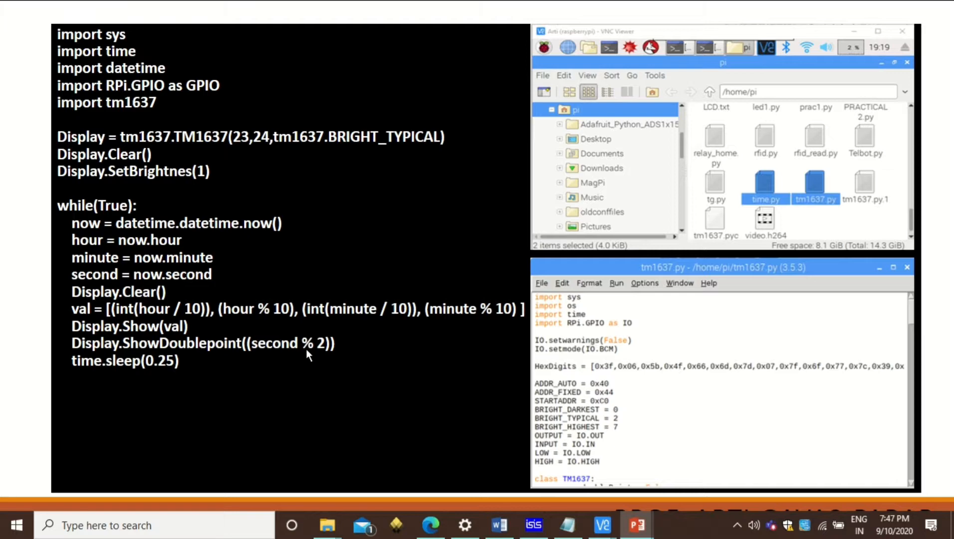
{"action": "mouse_move", "coordinate": [499, 221]}
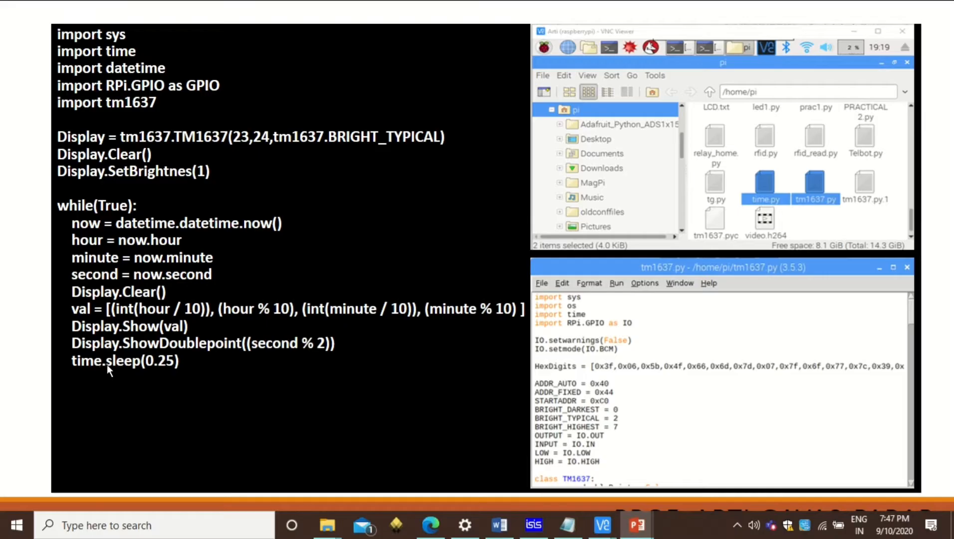
{"action": "mouse_move", "coordinate": [189, 371]}
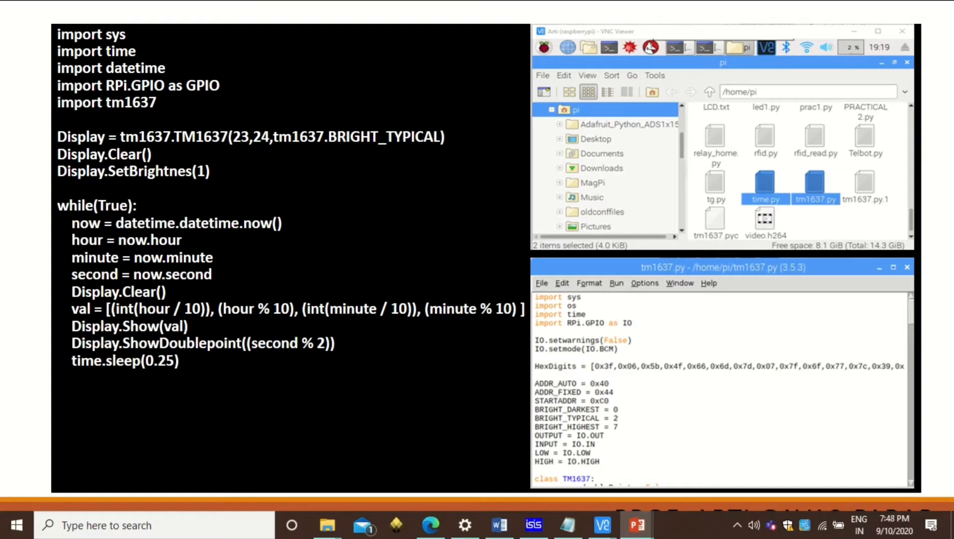
{"action": "mouse_move", "coordinate": [138, 373]}
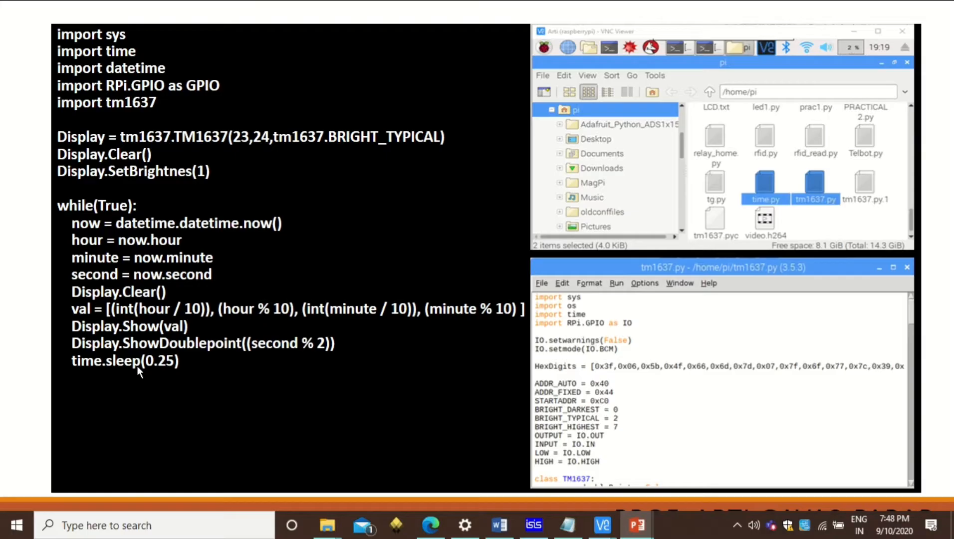
{"action": "mouse_move", "coordinate": [575, 328]}
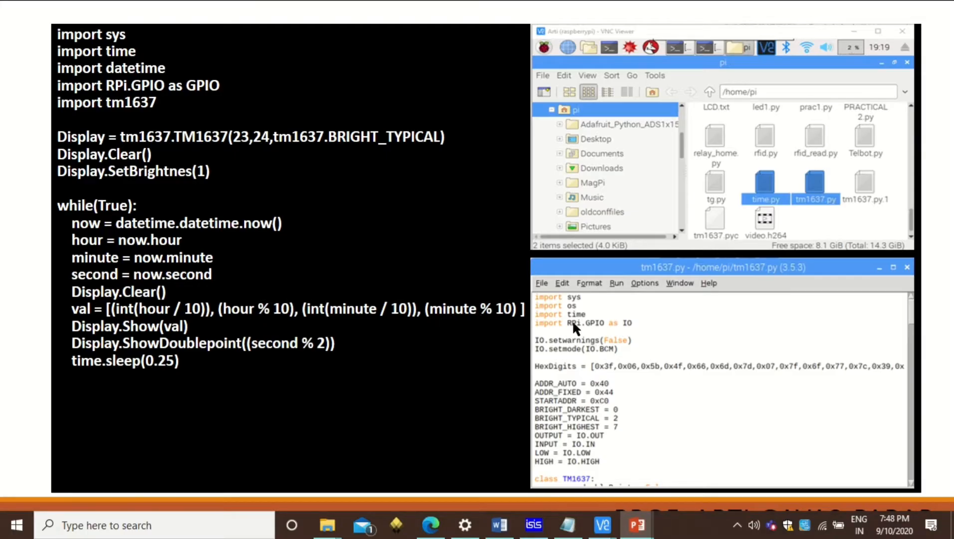
{"action": "mouse_move", "coordinate": [408, 334]}
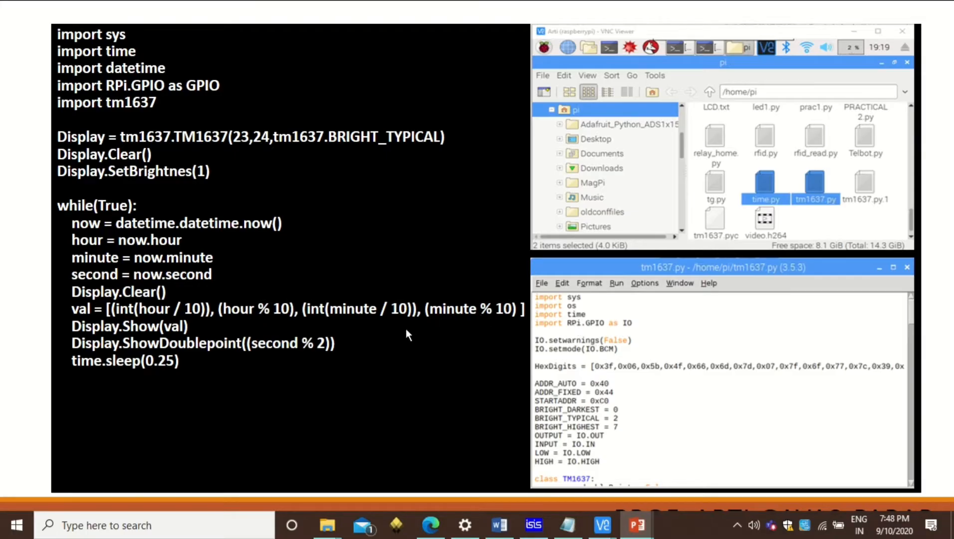
{"action": "mouse_move", "coordinate": [645, 279]}
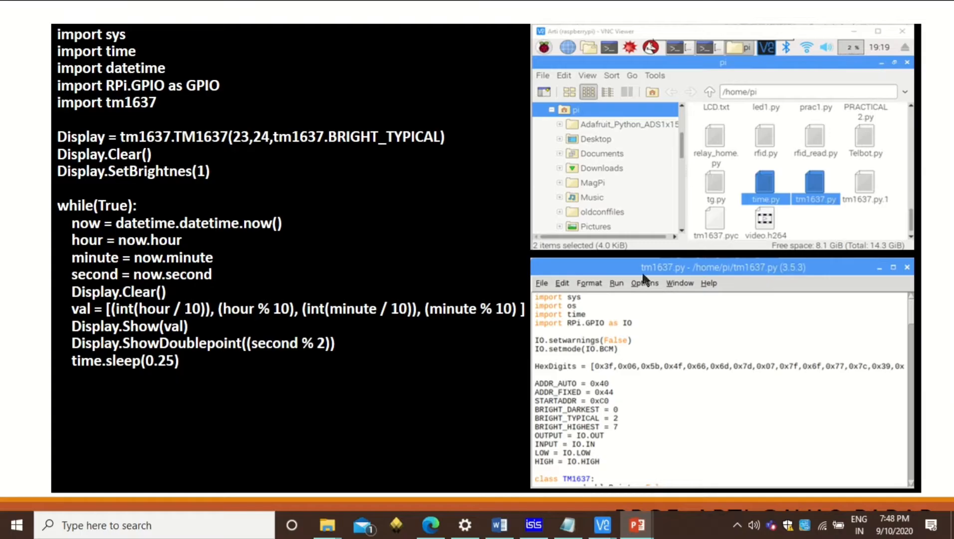
{"action": "mouse_move", "coordinate": [670, 272]}
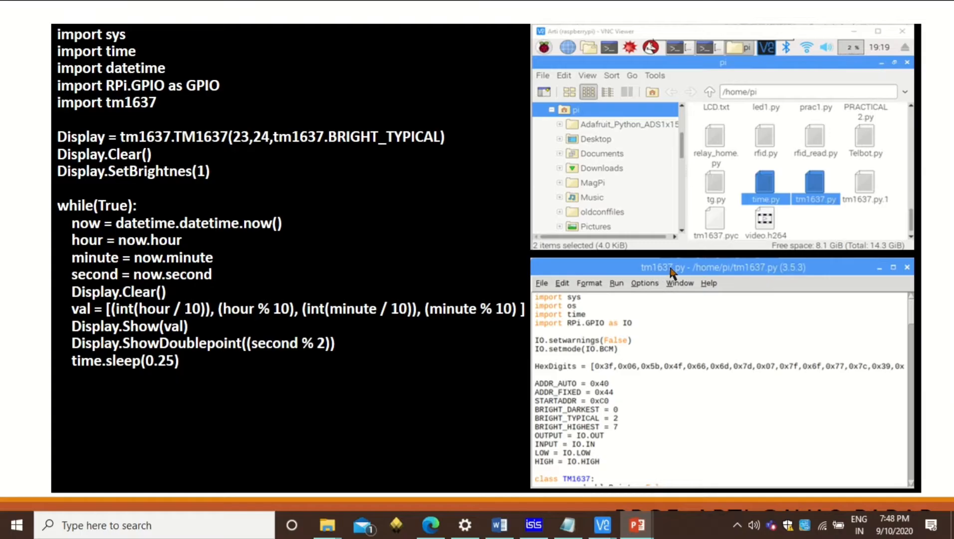
{"action": "mouse_move", "coordinate": [591, 315]}
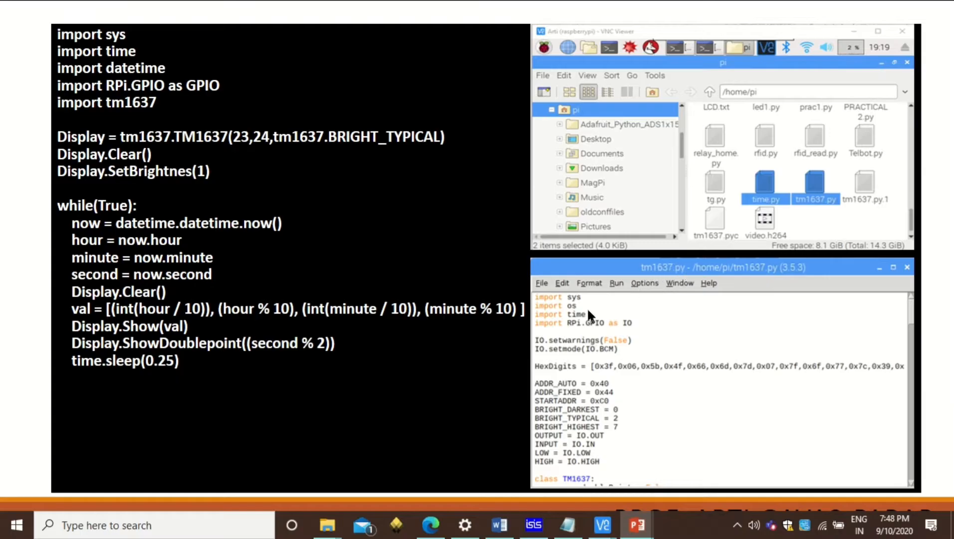
{"action": "mouse_move", "coordinate": [678, 304]}
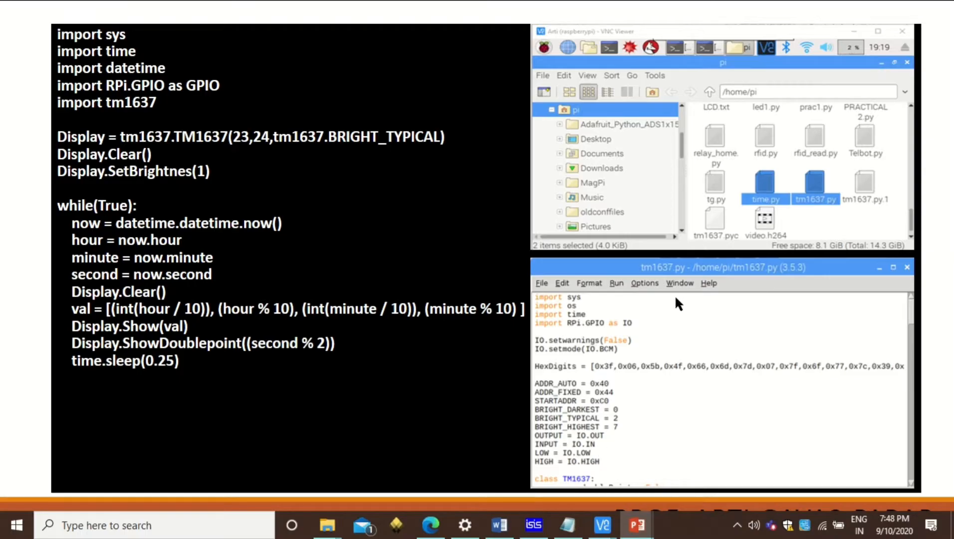
{"action": "mouse_move", "coordinate": [649, 322]}
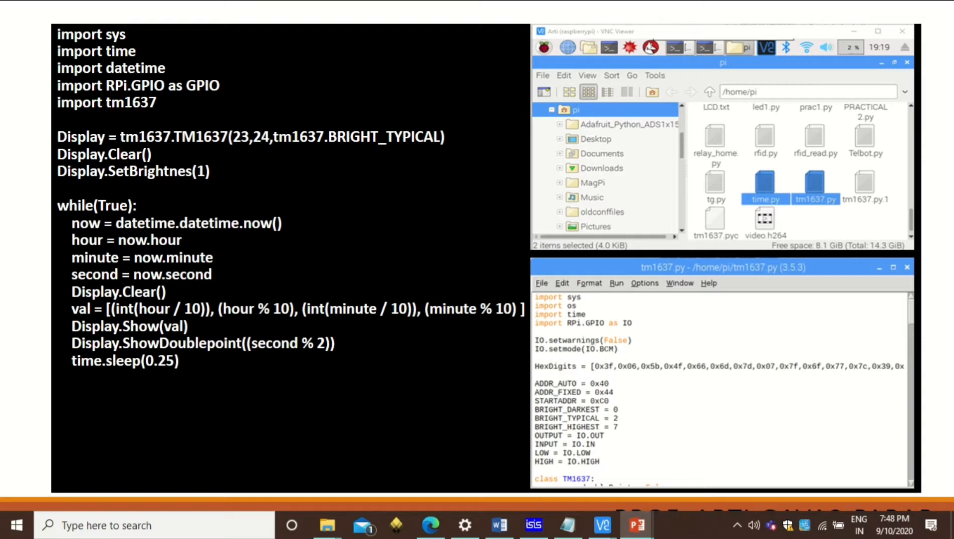
{"action": "mouse_move", "coordinate": [736, 211]}
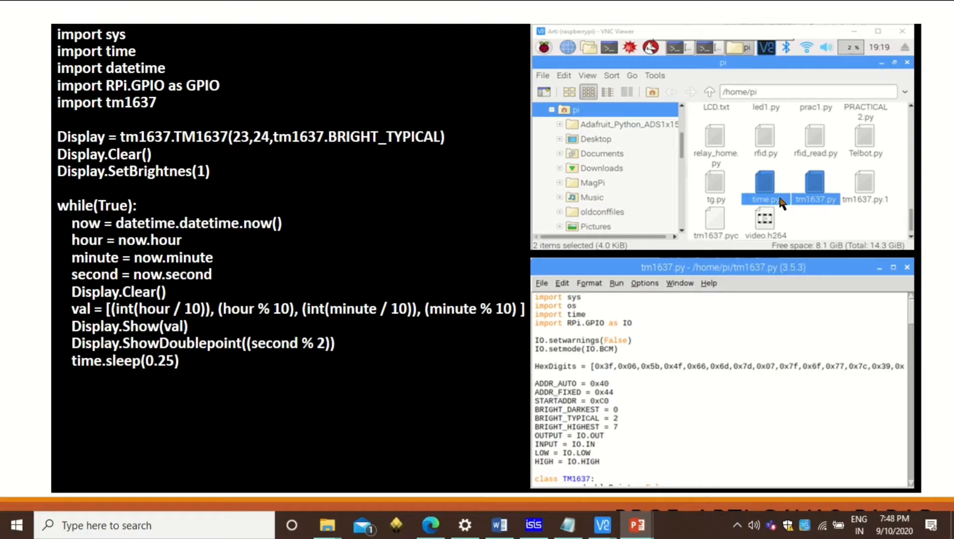
{"action": "mouse_move", "coordinate": [386, 345]}
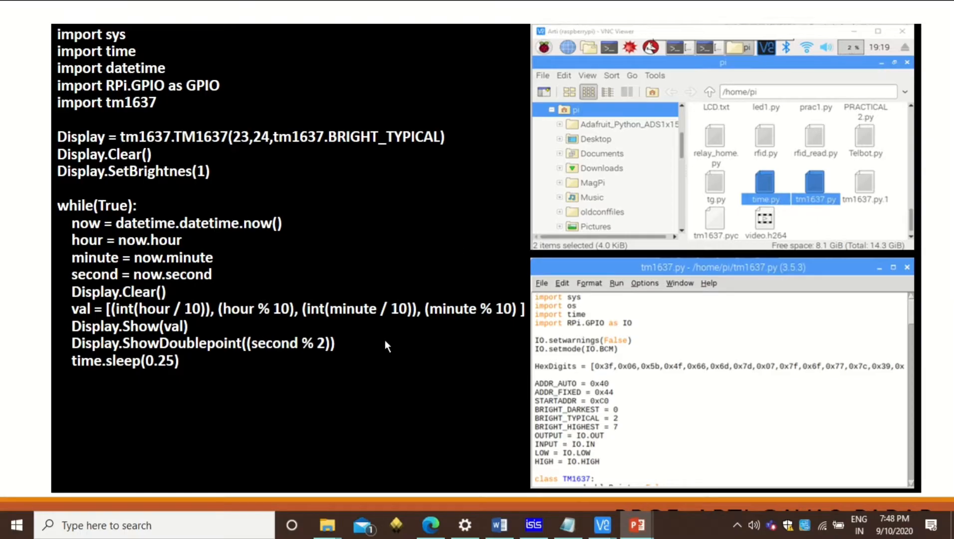
{"action": "mouse_move", "coordinate": [793, 206]}
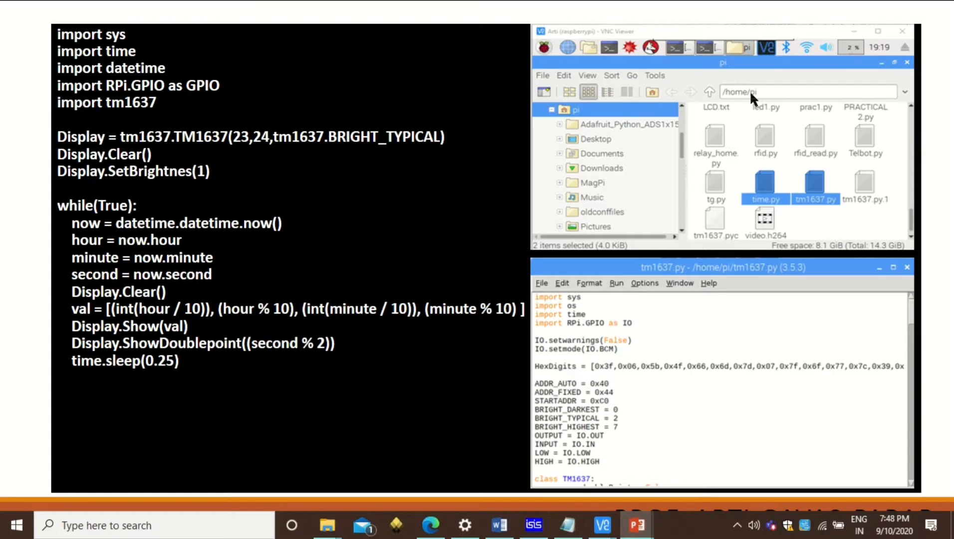
{"action": "mouse_move", "coordinate": [741, 100]}
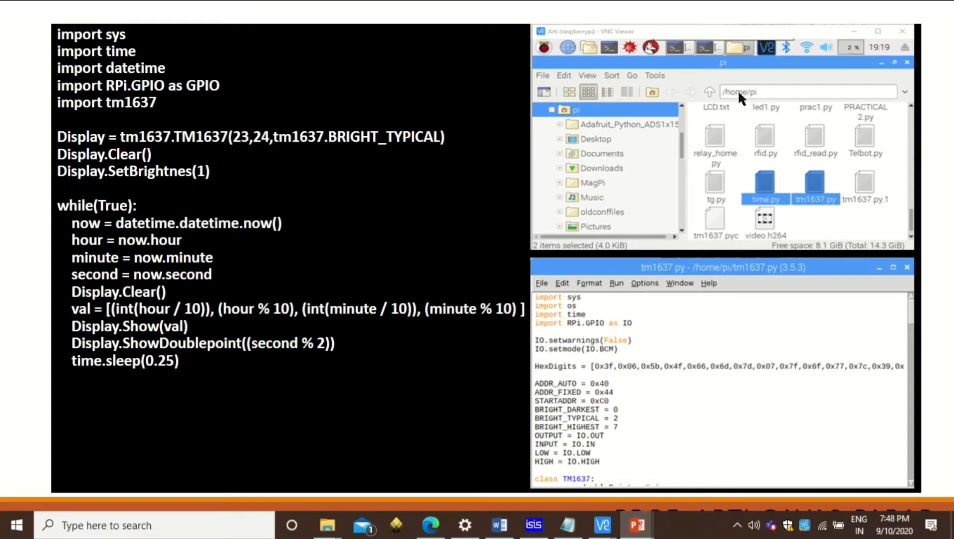
{"action": "mouse_move", "coordinate": [414, 315]}
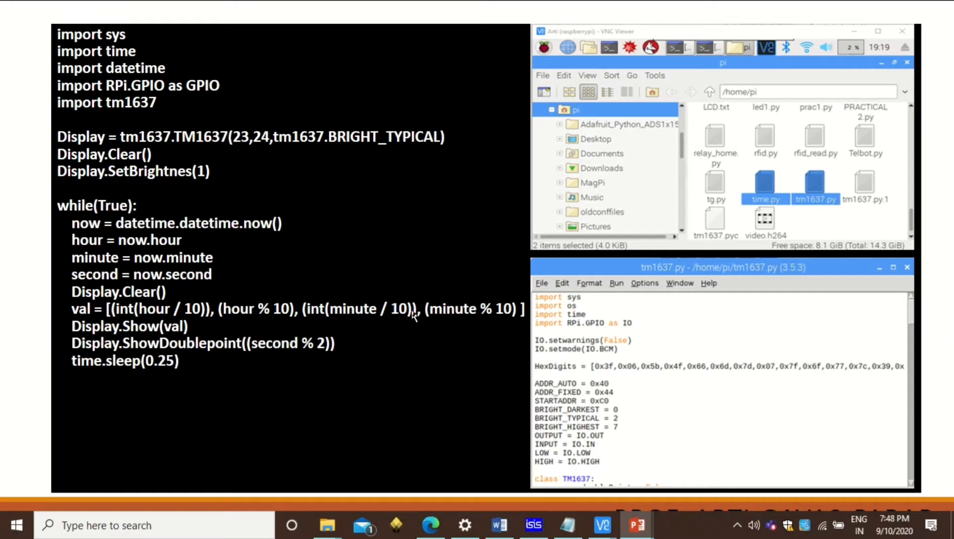
{"action": "mouse_move", "coordinate": [794, 203]}
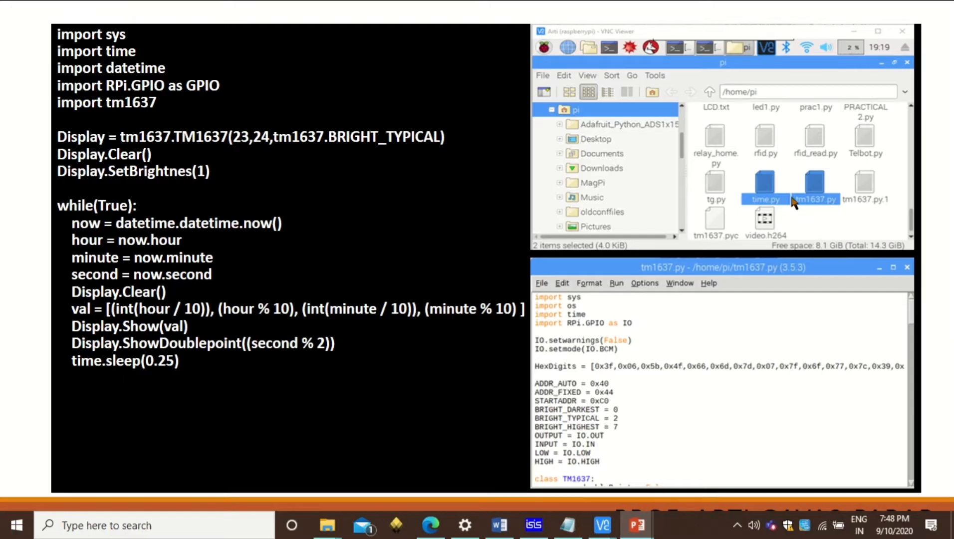
{"action": "mouse_move", "coordinate": [656, 336]}
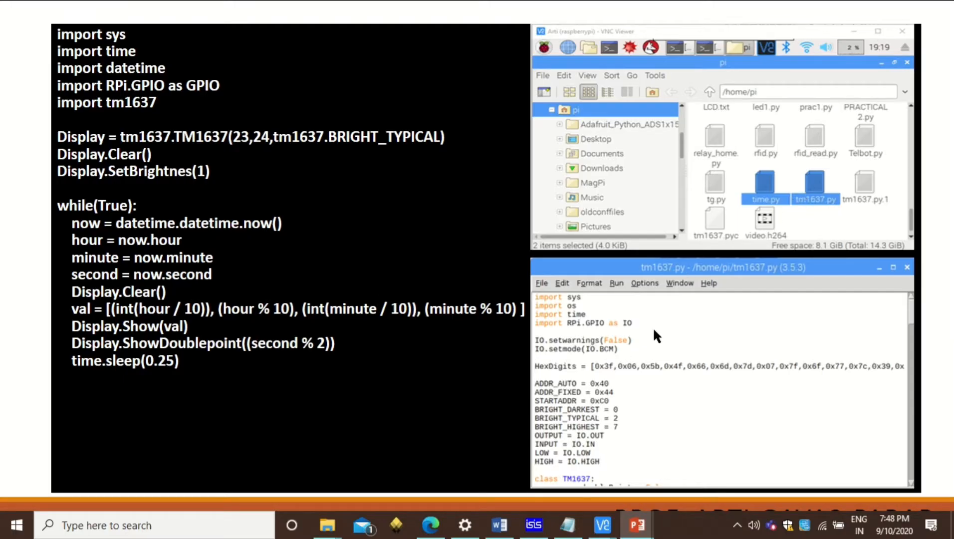
{"action": "mouse_move", "coordinate": [669, 308]}
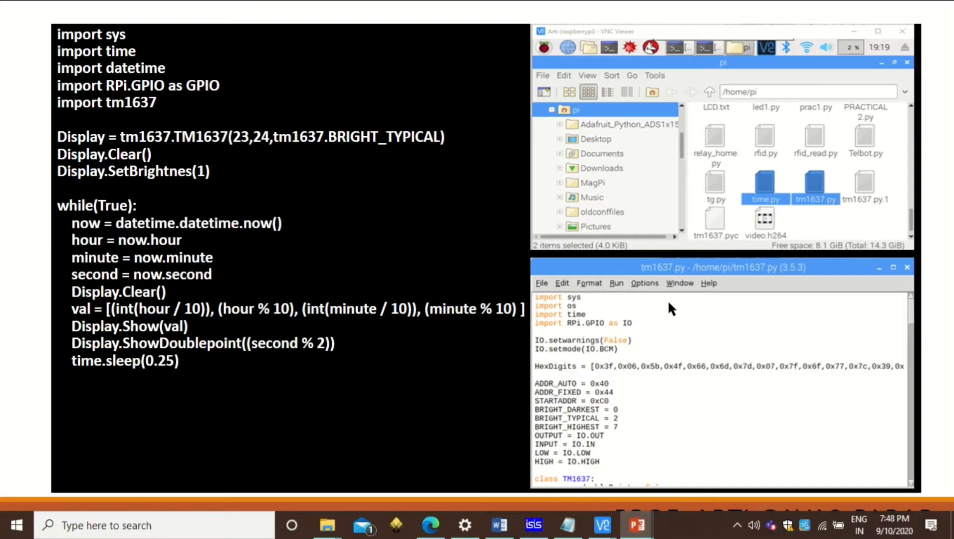
{"action": "mouse_move", "coordinate": [710, 305]}
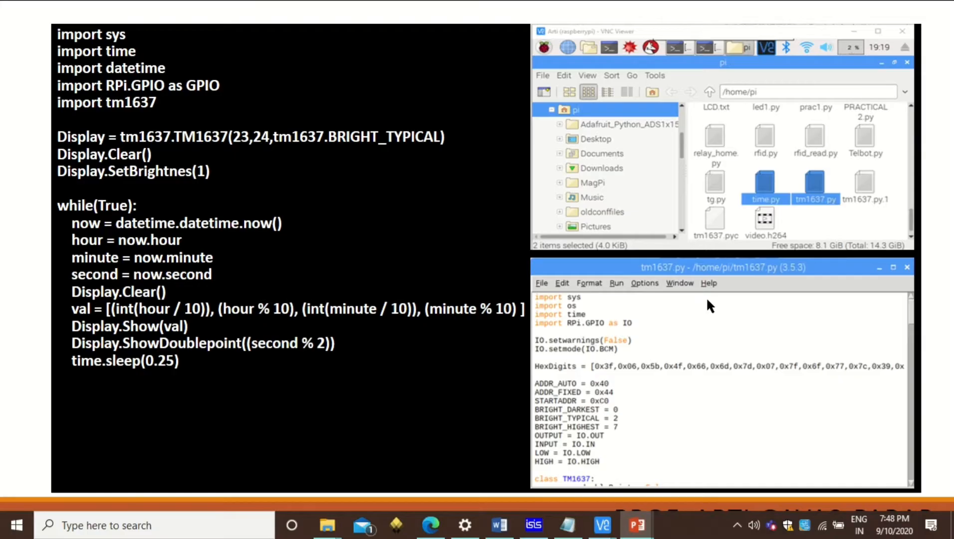
{"action": "mouse_move", "coordinate": [735, 374]}
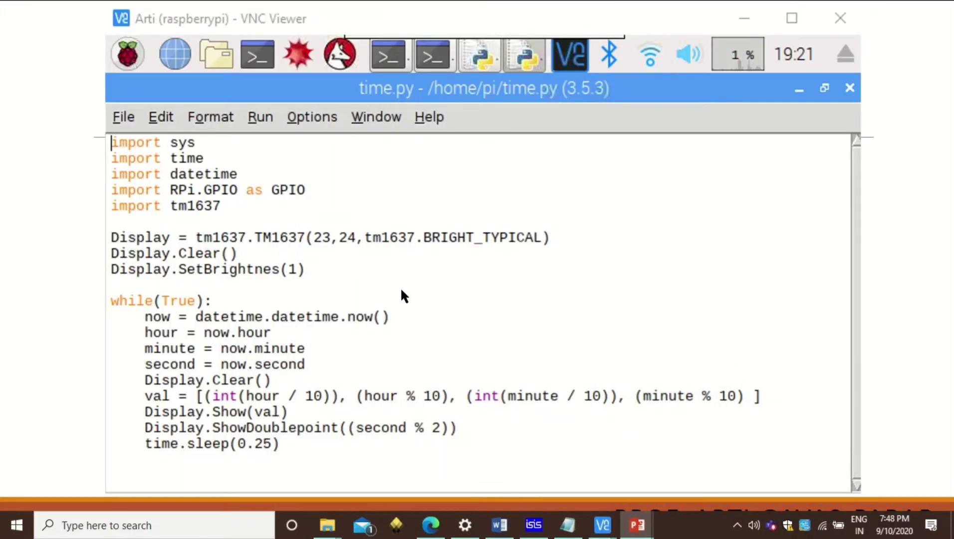
{"action": "mouse_move", "coordinate": [311, 339]}
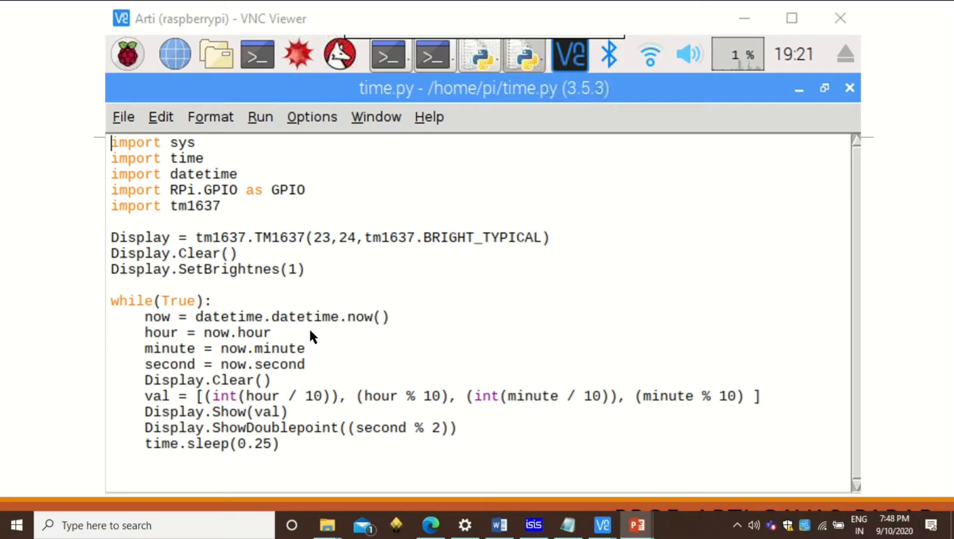
{"action": "mouse_move", "coordinate": [252, 330]}
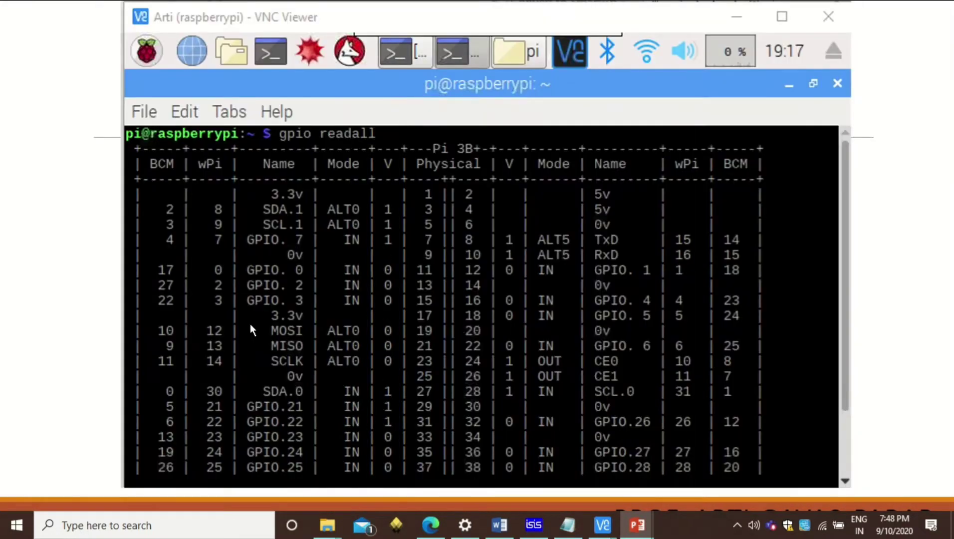
{"action": "mouse_move", "coordinate": [310, 189]}
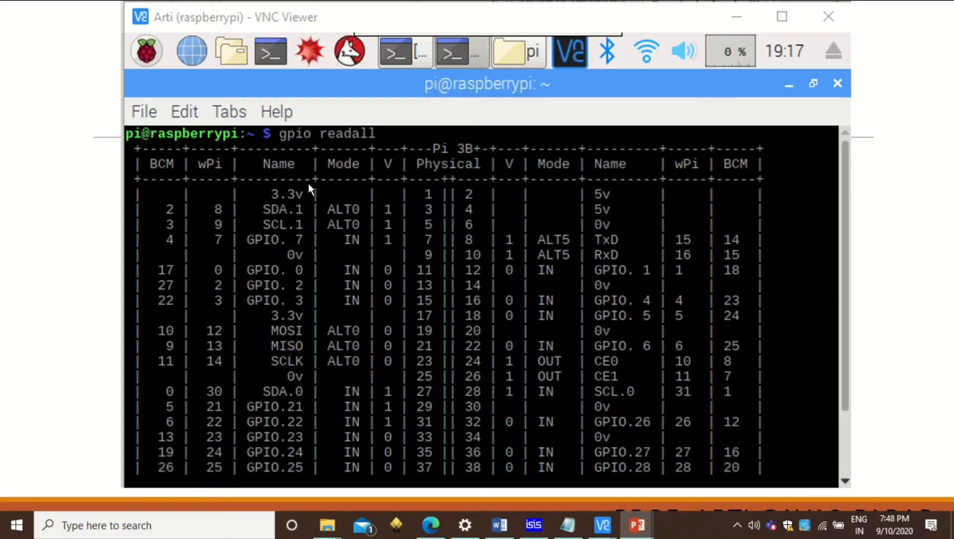
{"action": "mouse_move", "coordinate": [692, 194]}
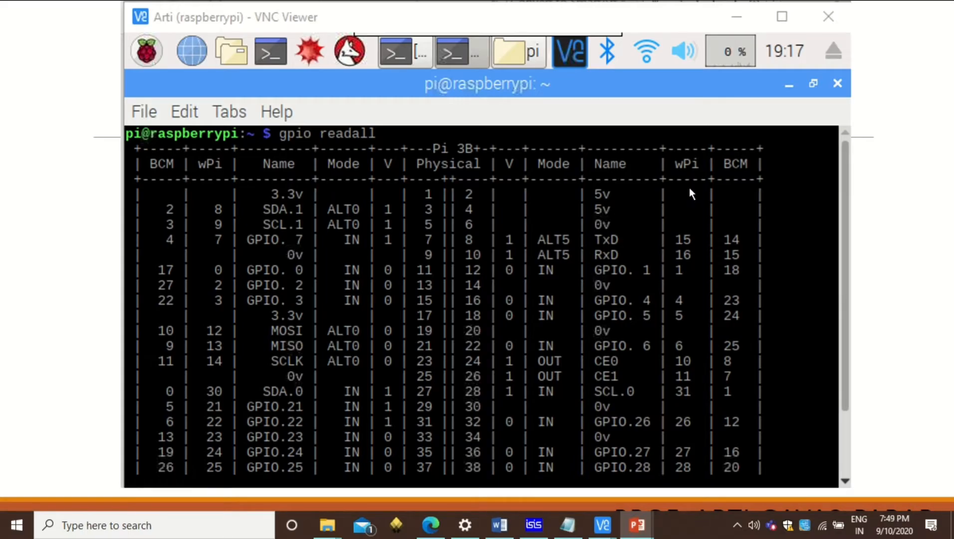
{"action": "mouse_move", "coordinate": [737, 181]}
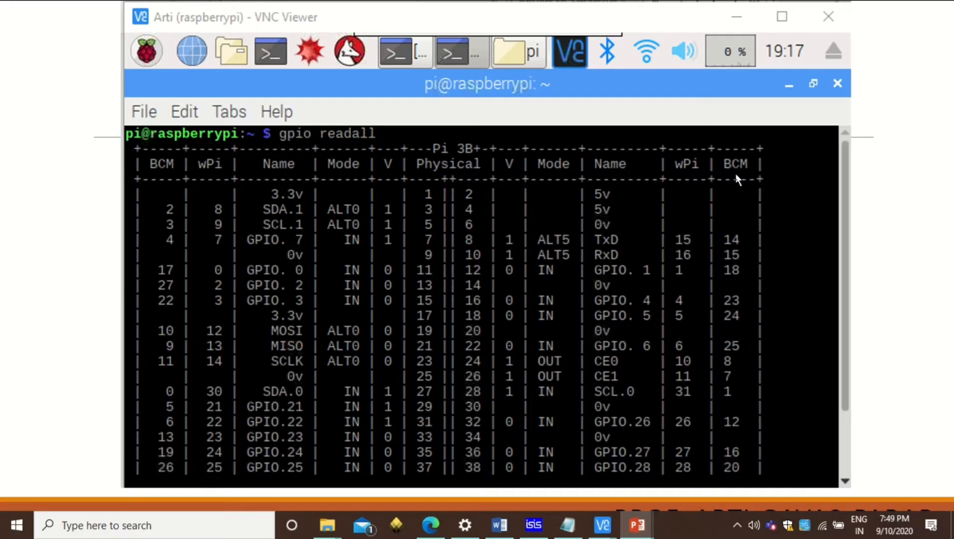
{"action": "mouse_move", "coordinate": [724, 301]}
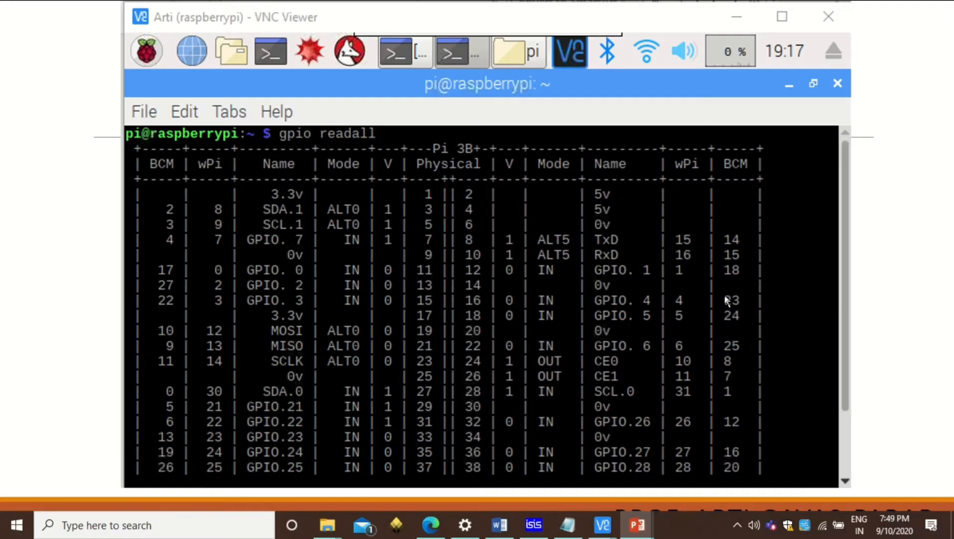
{"action": "mouse_move", "coordinate": [747, 294]}
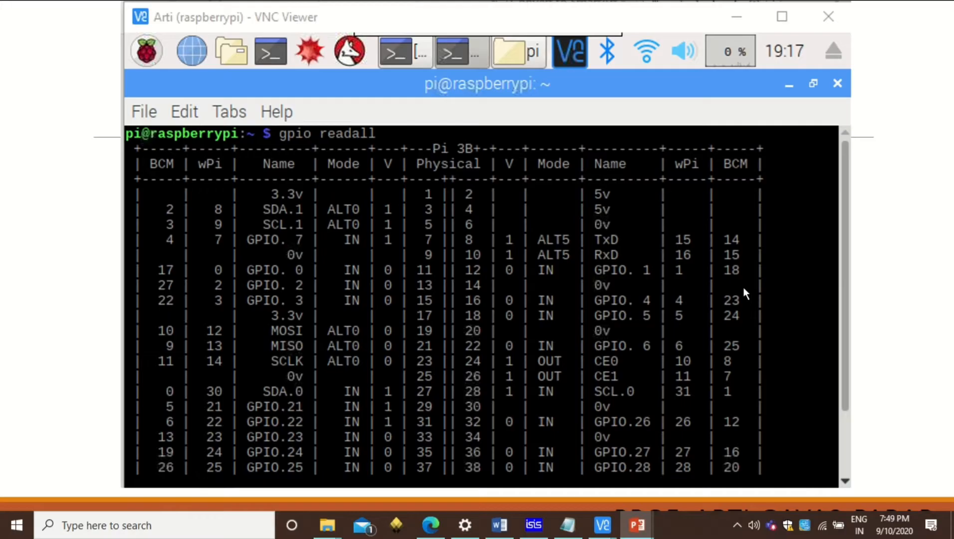
{"action": "mouse_move", "coordinate": [751, 184]}
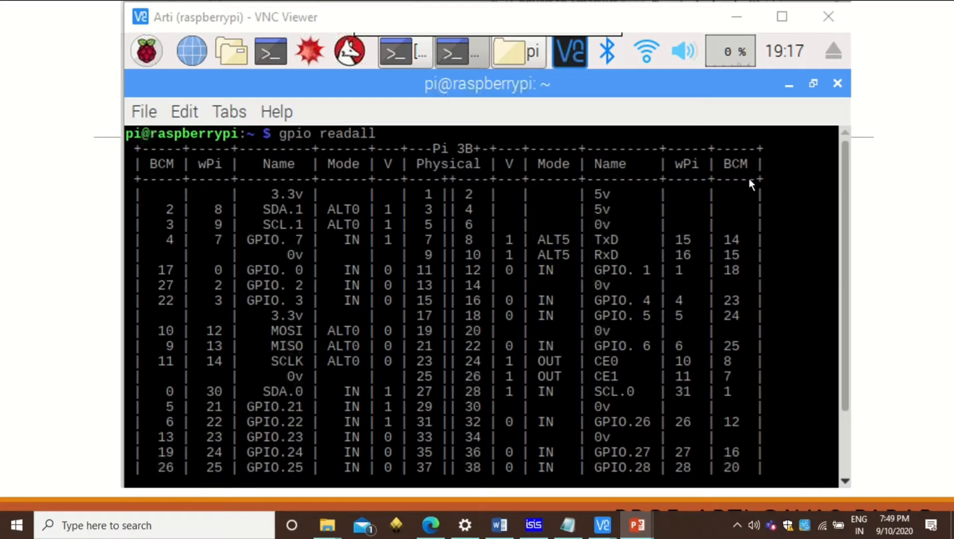
{"action": "mouse_move", "coordinate": [742, 310]}
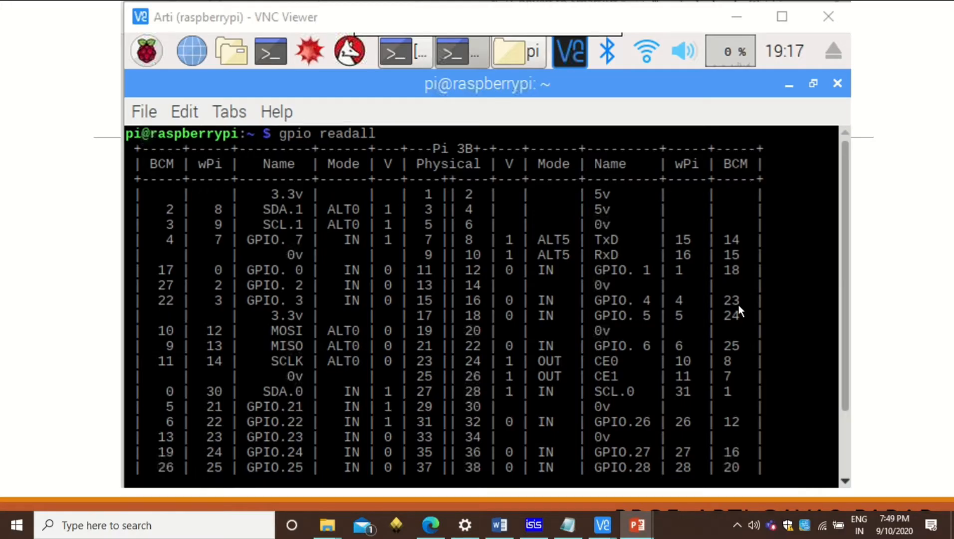
{"action": "mouse_move", "coordinate": [483, 300]}
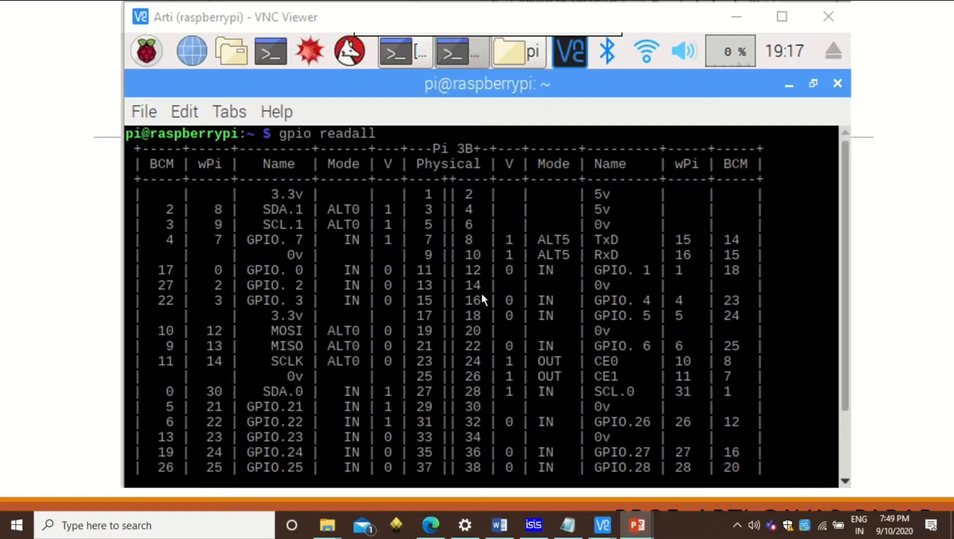
{"action": "mouse_move", "coordinate": [314, 169]}
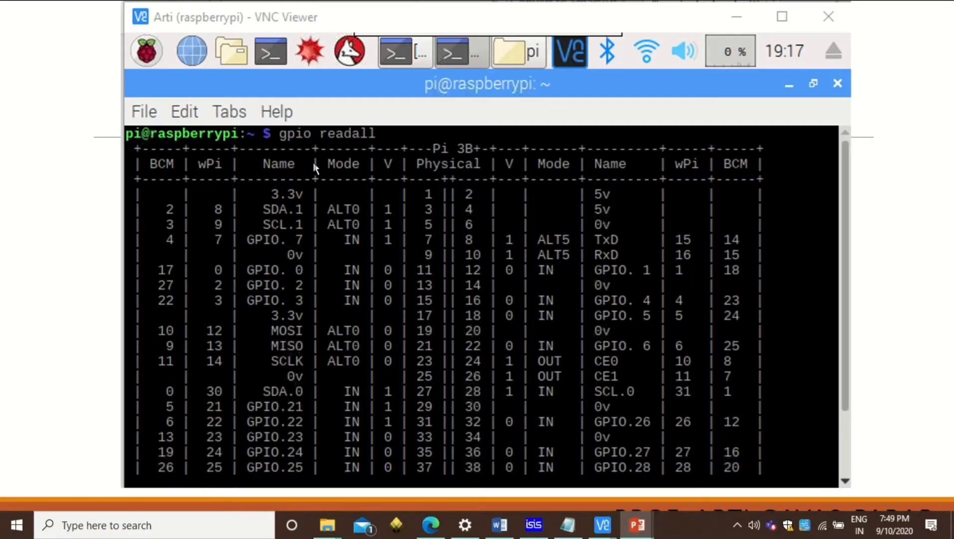
{"action": "mouse_move", "coordinate": [271, 55]}
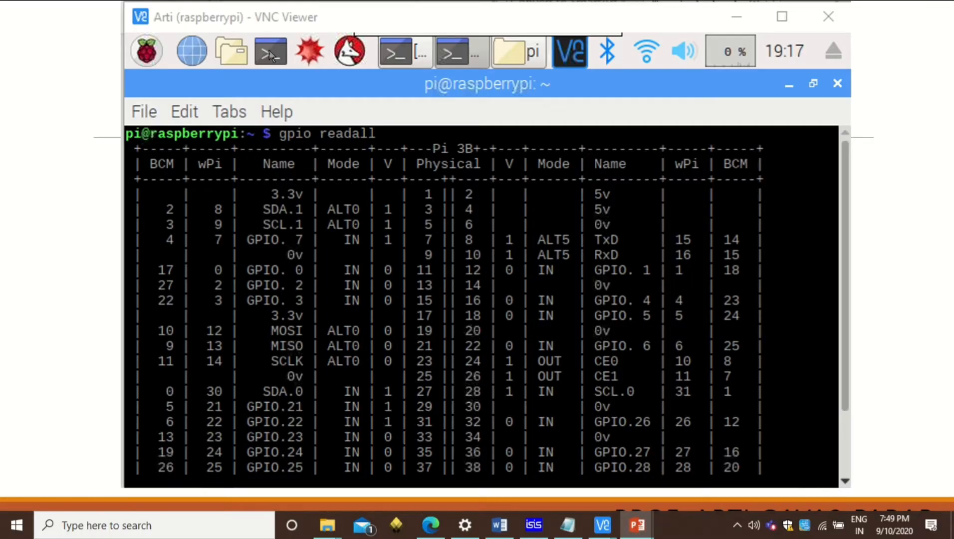
{"action": "mouse_move", "coordinate": [286, 152]}
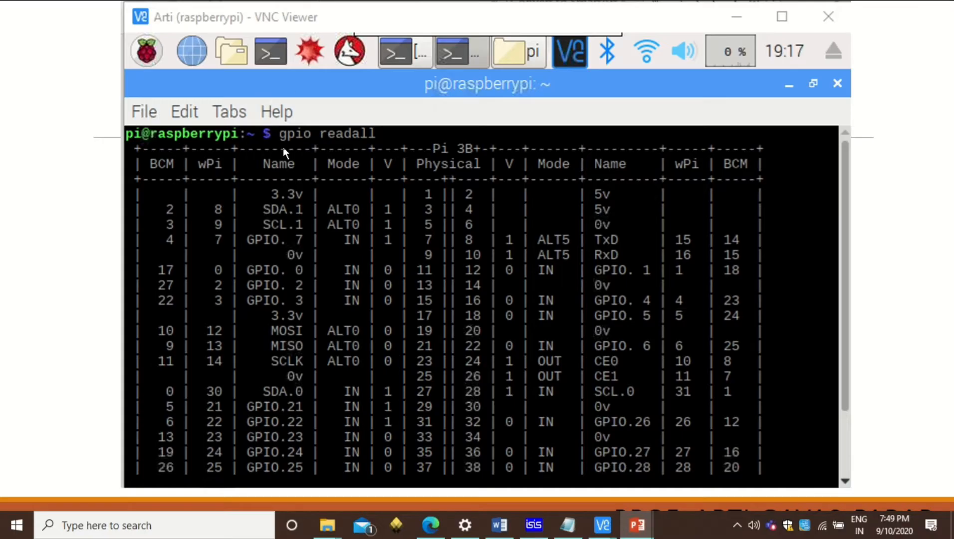
{"action": "mouse_move", "coordinate": [310, 145]}
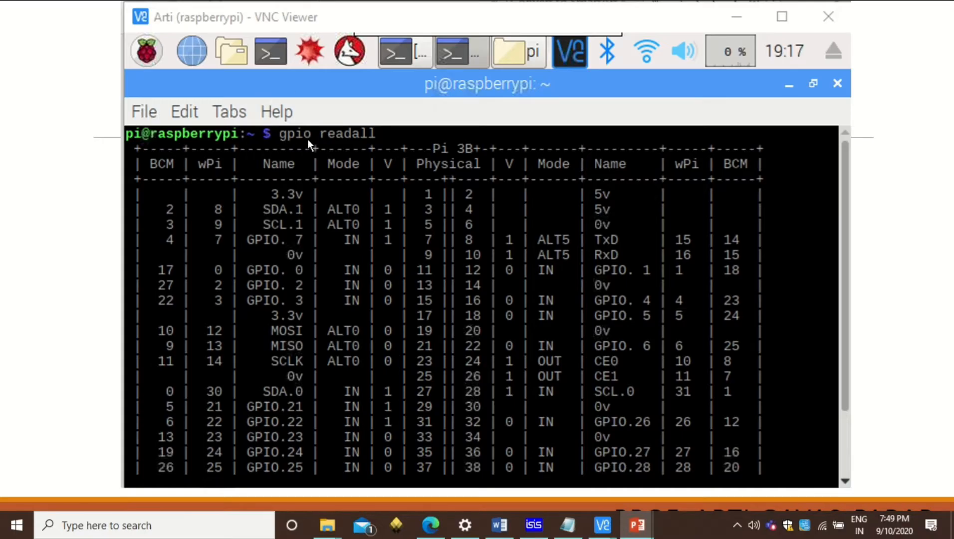
{"action": "mouse_move", "coordinate": [377, 143]}
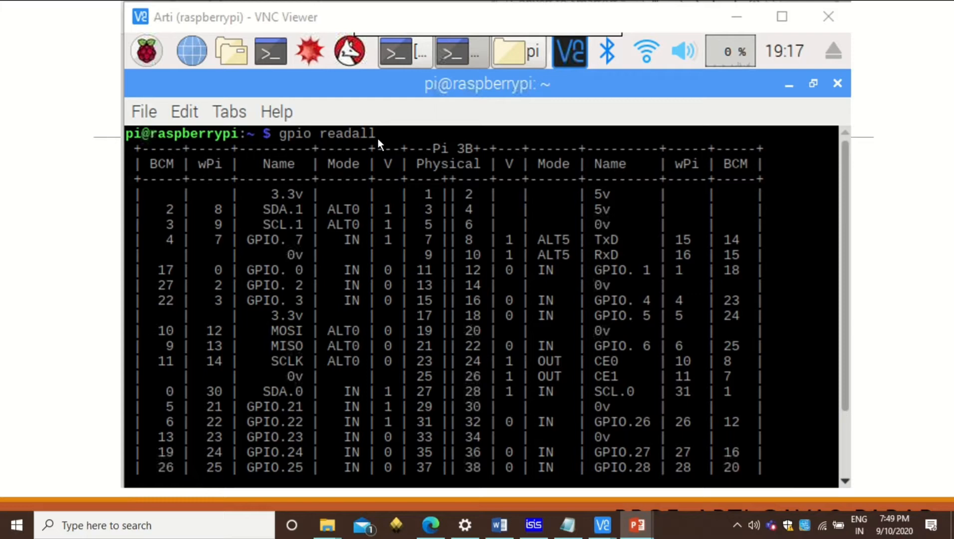
{"action": "mouse_move", "coordinate": [690, 330]}
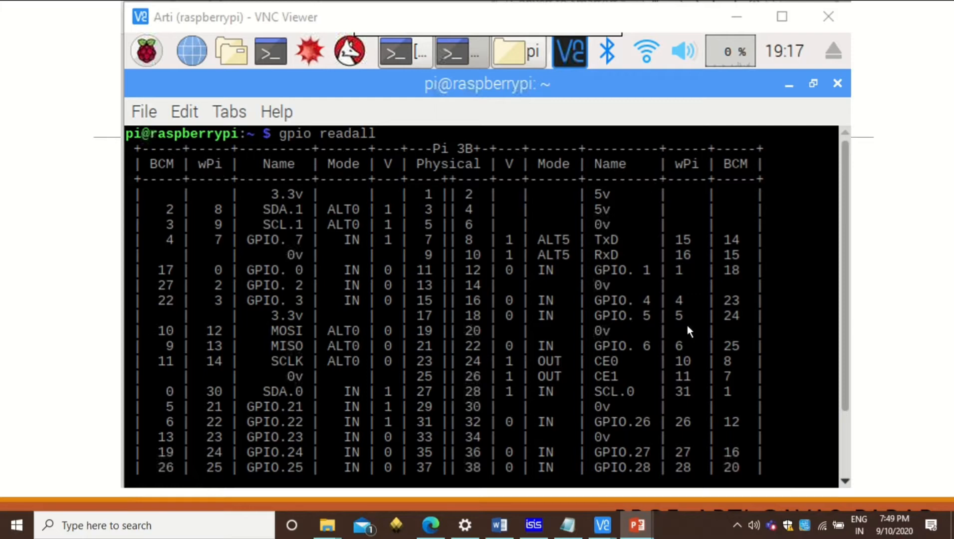
{"action": "mouse_move", "coordinate": [513, 210]}
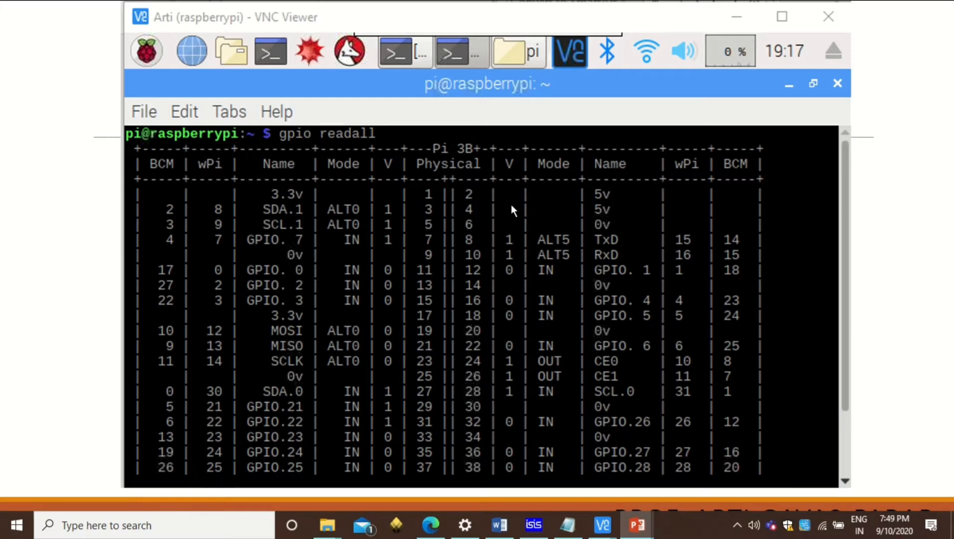
{"action": "mouse_move", "coordinate": [736, 309]}
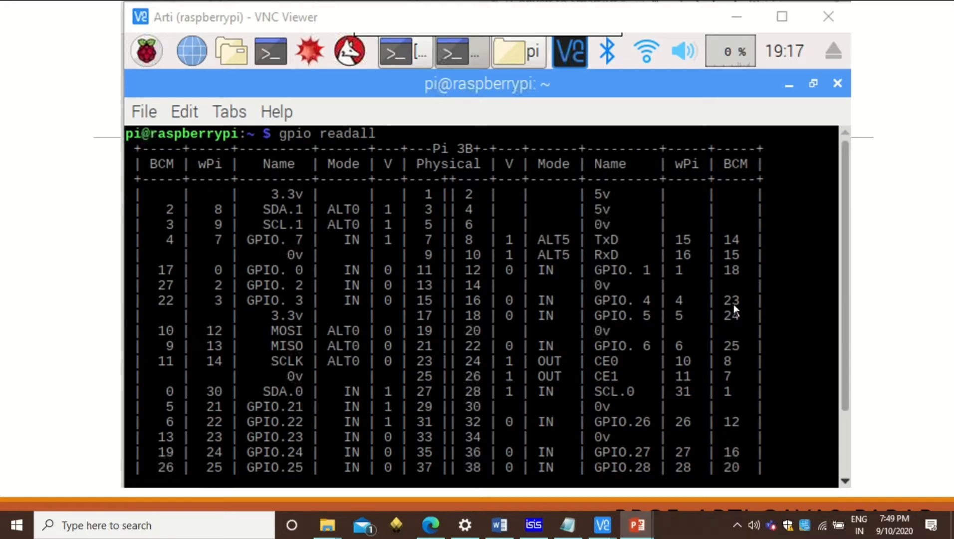
{"action": "mouse_move", "coordinate": [733, 307]}
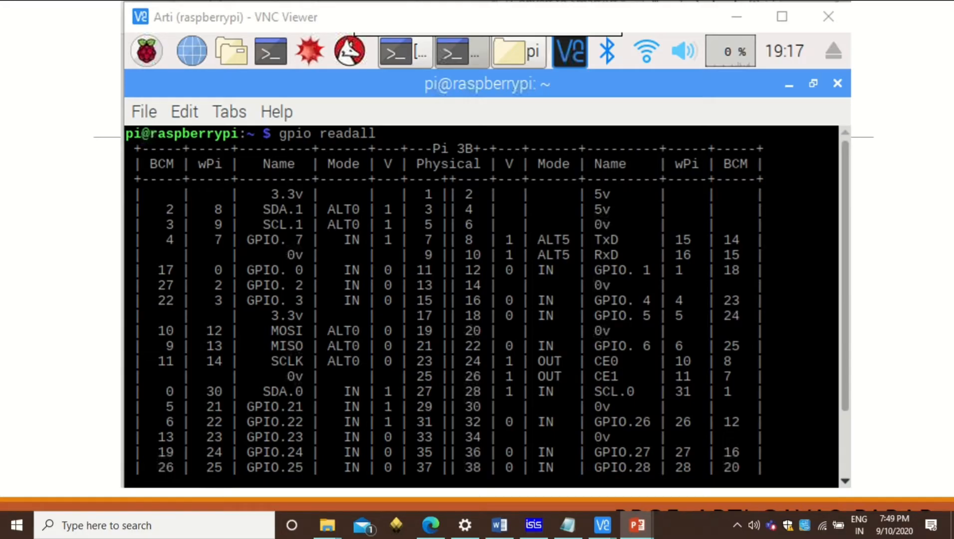
{"action": "mouse_move", "coordinate": [480, 307]}
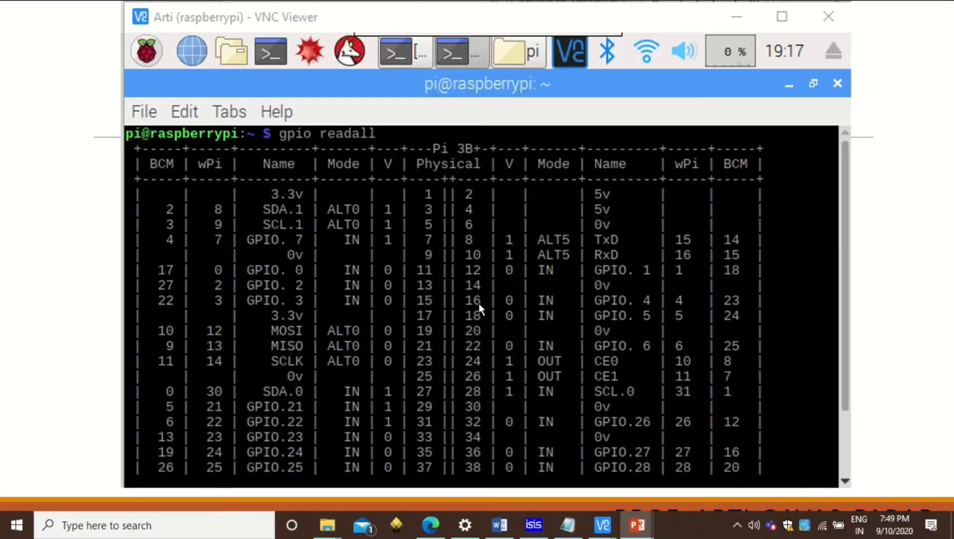
{"action": "mouse_move", "coordinate": [736, 307]}
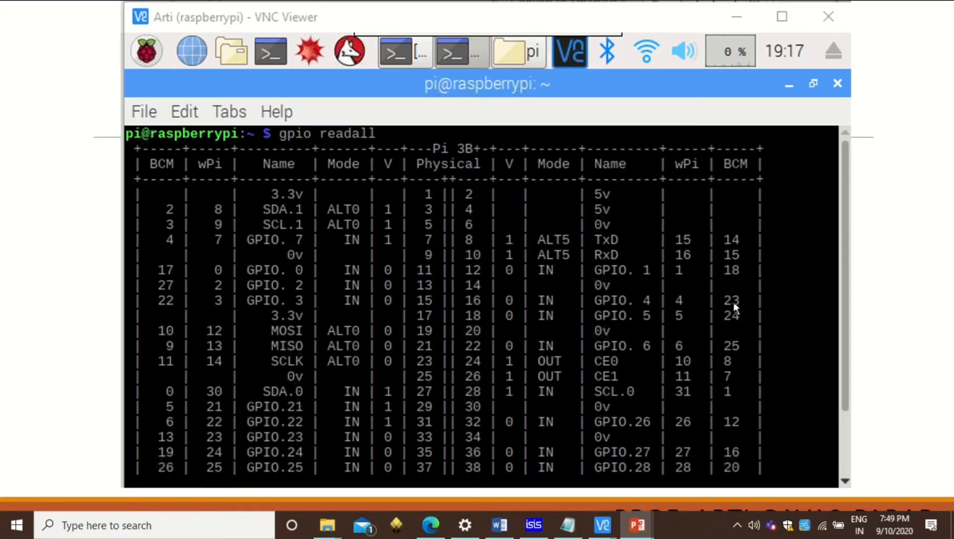
{"action": "mouse_move", "coordinate": [735, 326]}
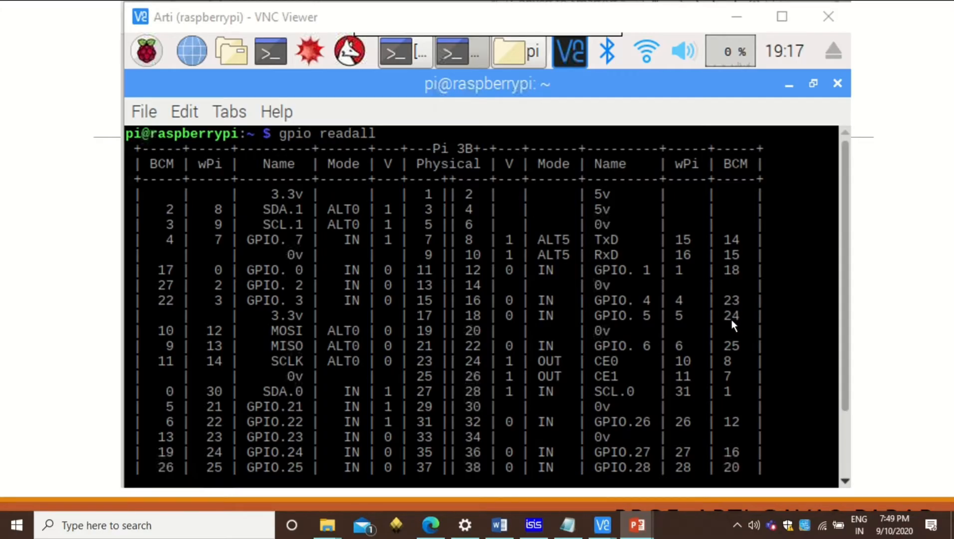
{"action": "mouse_move", "coordinate": [505, 311]}
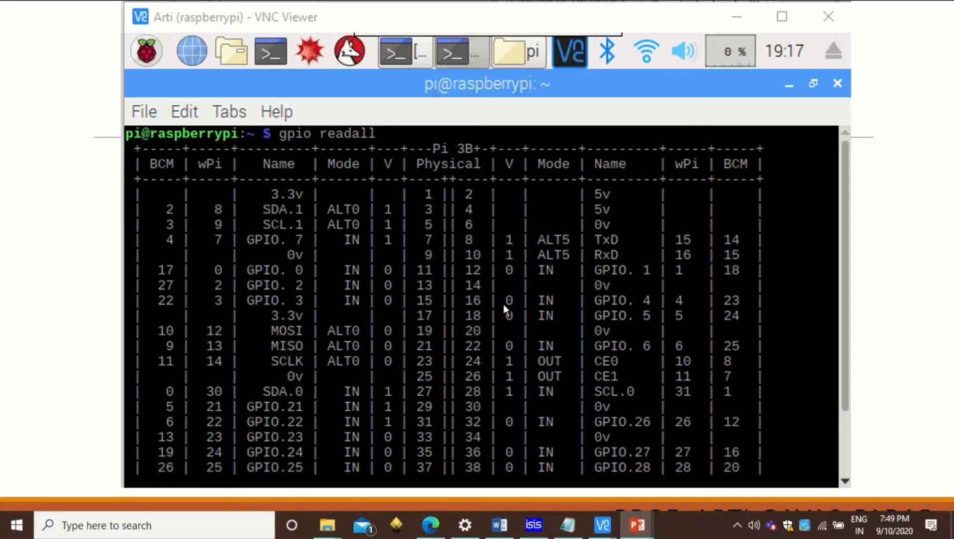
{"action": "mouse_move", "coordinate": [477, 325]}
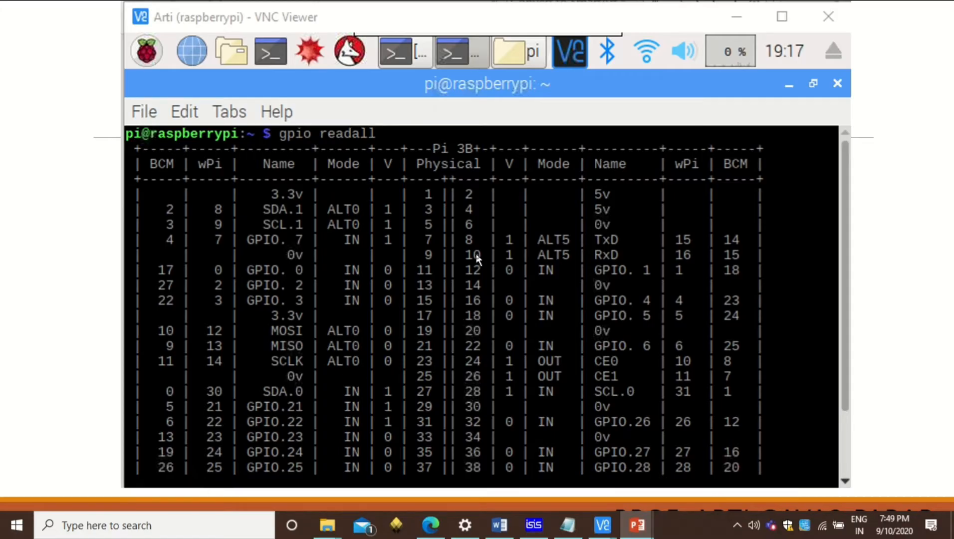
{"action": "mouse_move", "coordinate": [458, 211]}
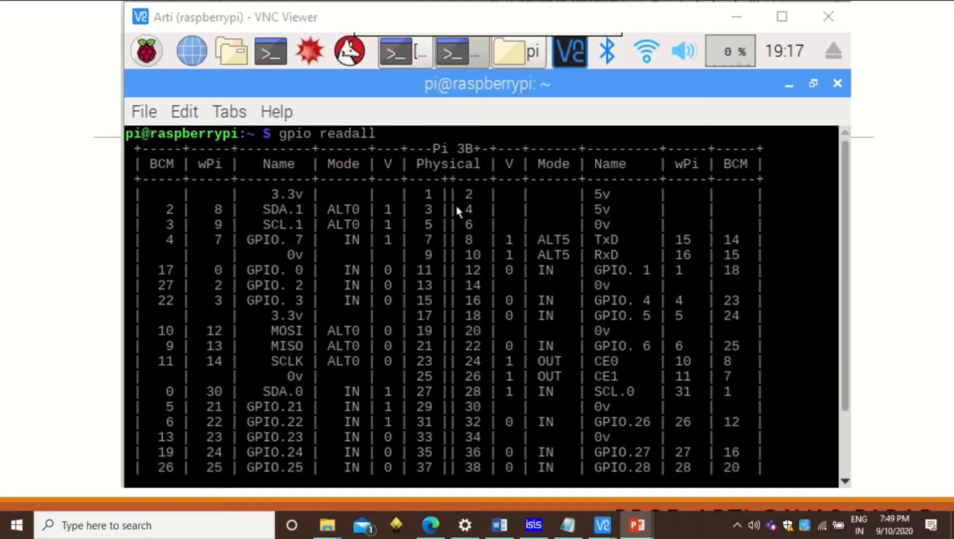
{"action": "mouse_move", "coordinate": [461, 317]}
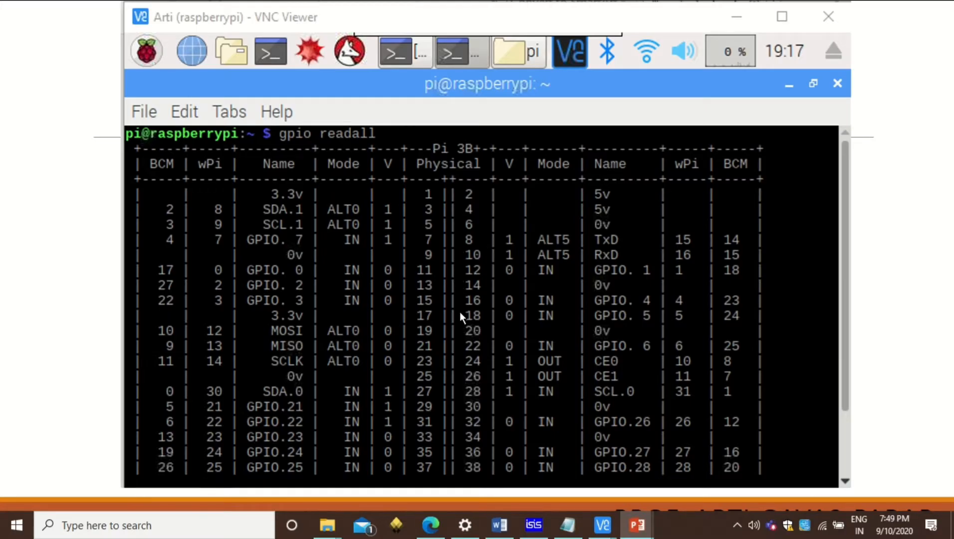
{"action": "mouse_move", "coordinate": [750, 330]}
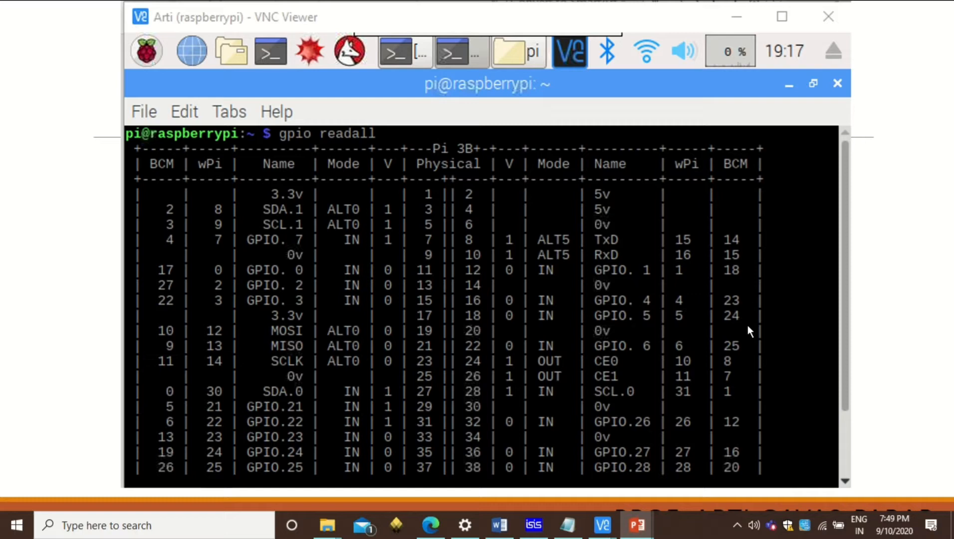
{"action": "mouse_move", "coordinate": [746, 304]}
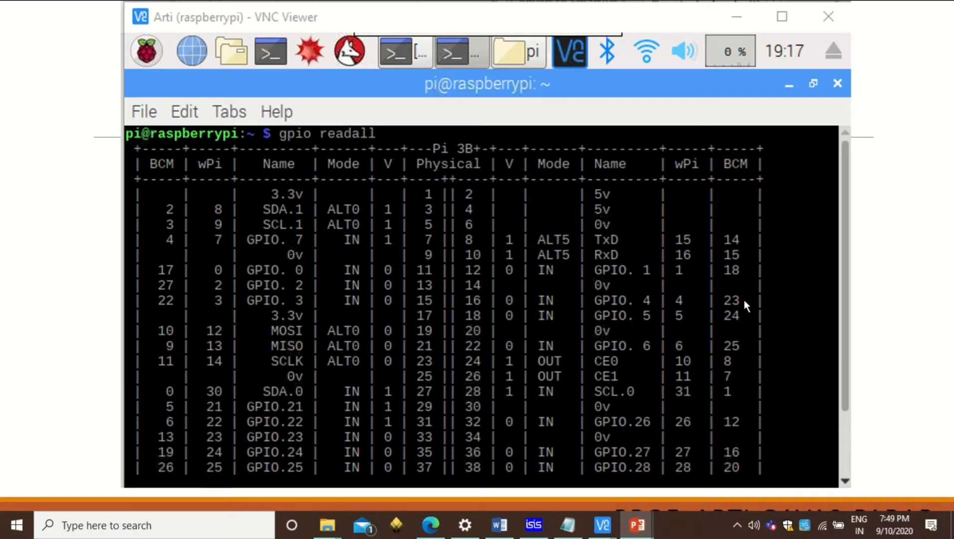
Advance the slideshow to the BCM PIN SPECIFICATIONS slide with the wiring photos.
{"action": "left_click", "coordinate": [636, 525]}
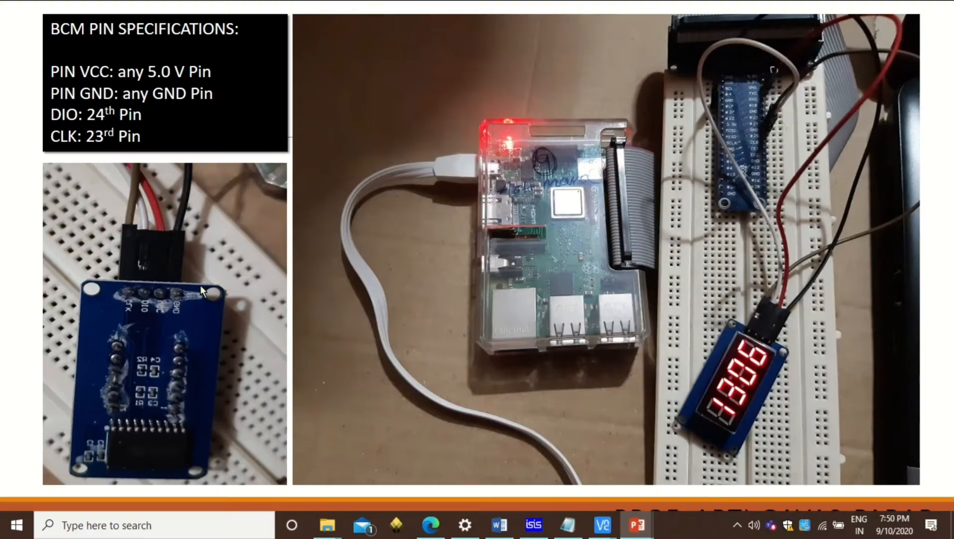
{"action": "mouse_move", "coordinate": [85, 97]}
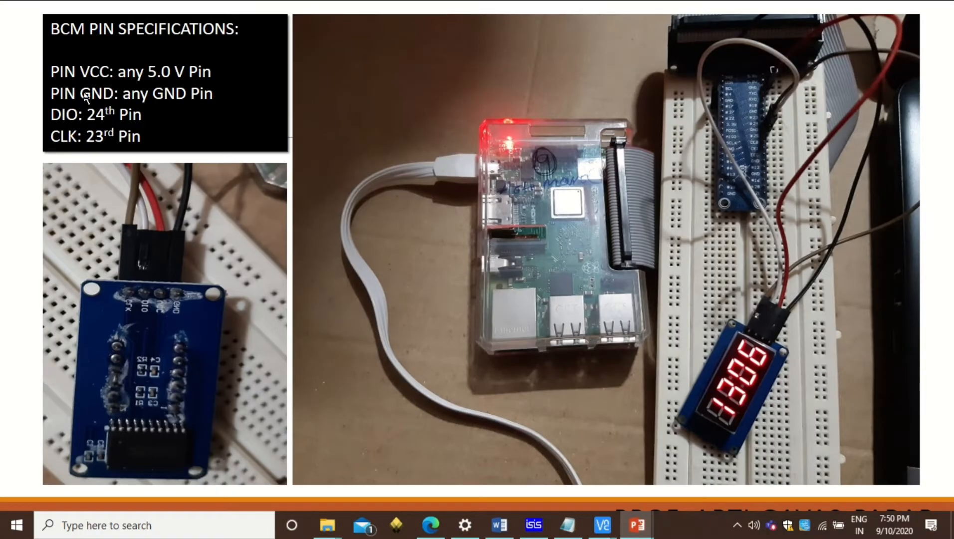
{"action": "mouse_move", "coordinate": [193, 306]}
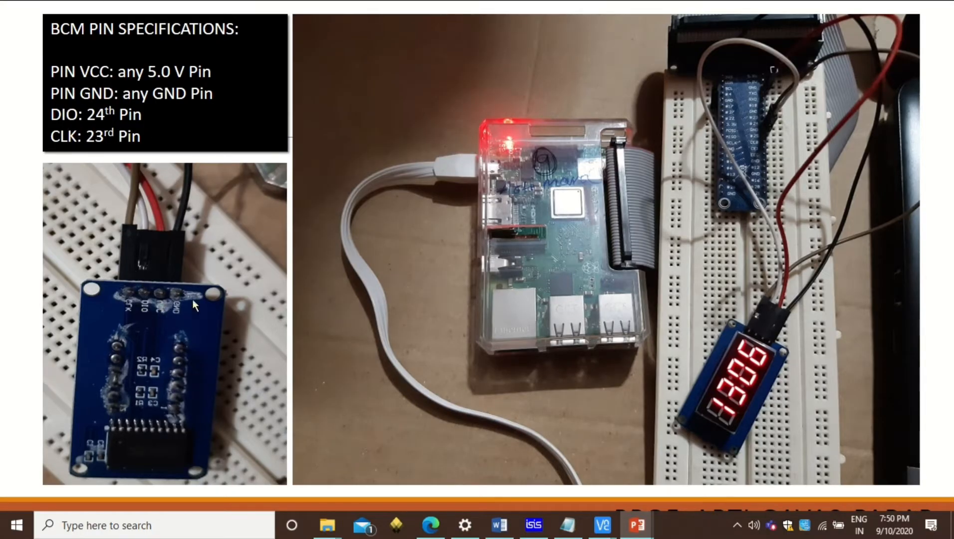
{"action": "mouse_move", "coordinate": [77, 387]}
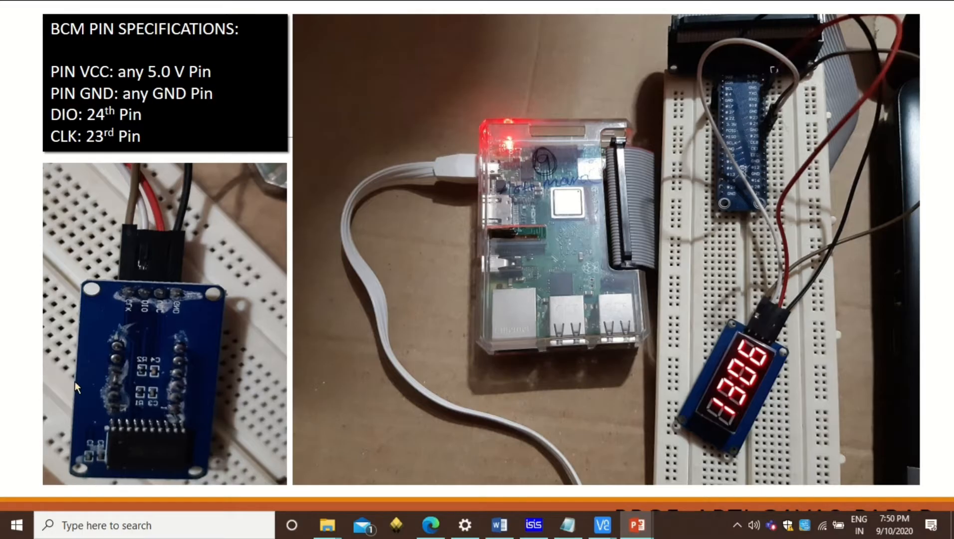
{"action": "mouse_move", "coordinate": [136, 322]}
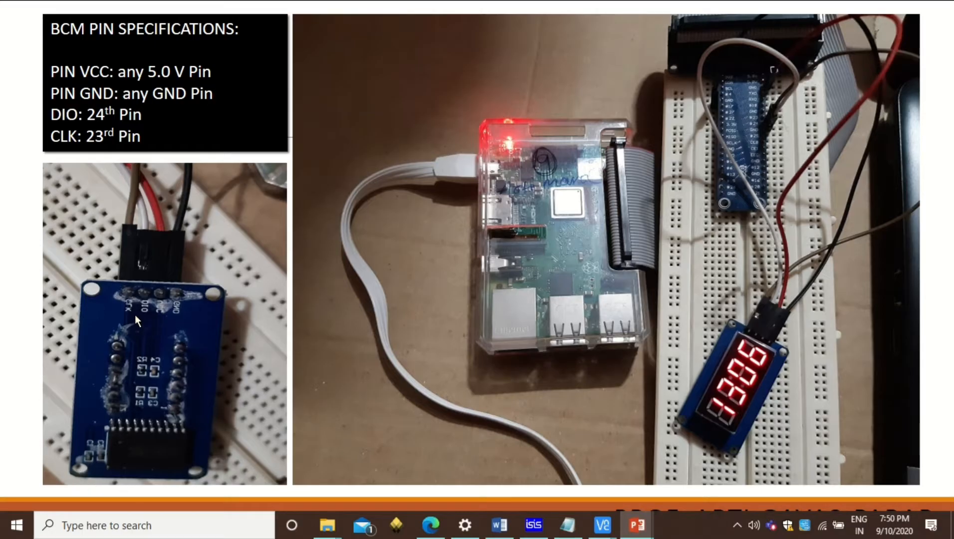
{"action": "mouse_move", "coordinate": [180, 313]}
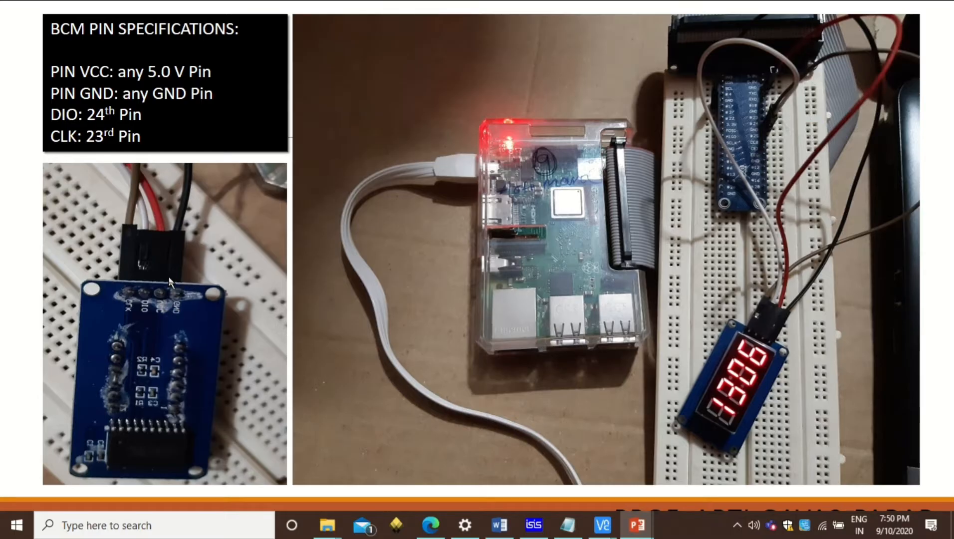
{"action": "mouse_move", "coordinate": [241, 71]}
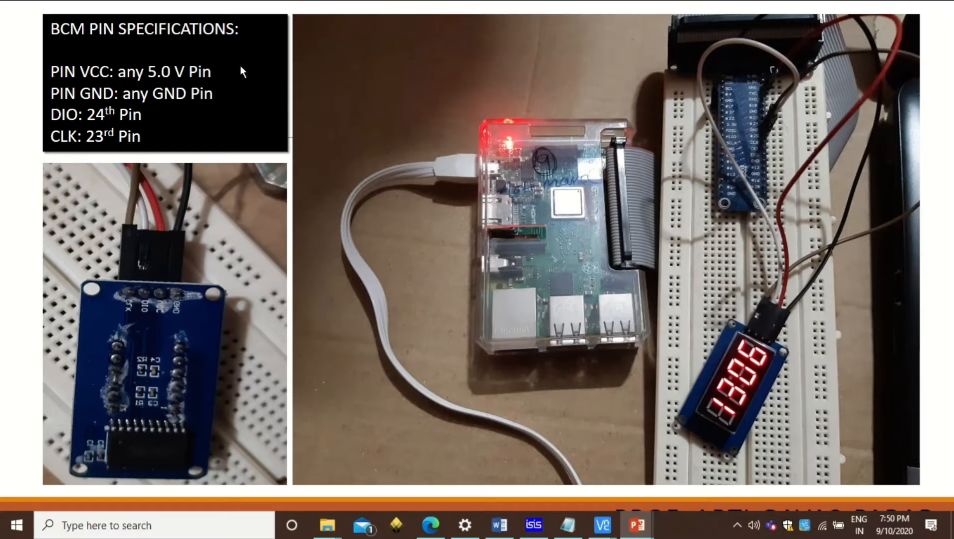
{"action": "mouse_move", "coordinate": [169, 84]}
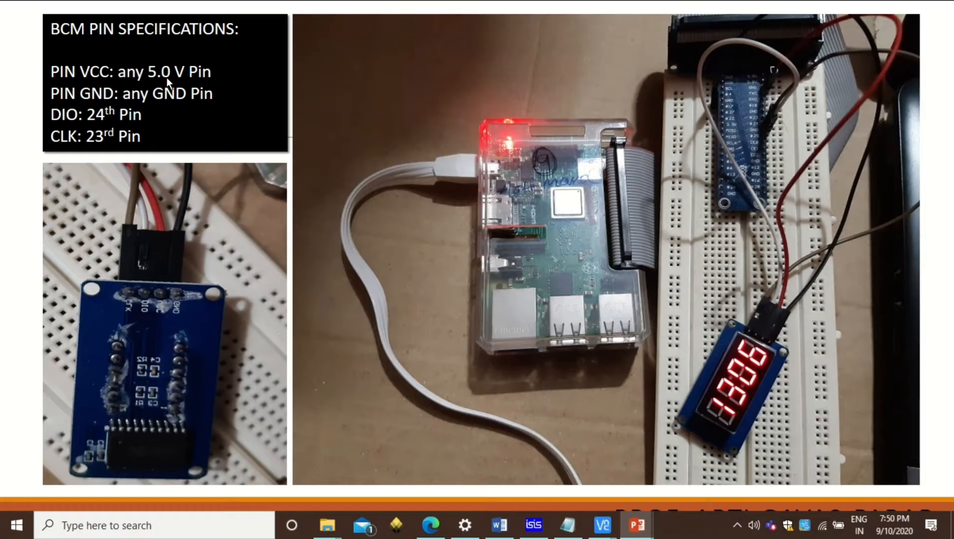
{"action": "mouse_move", "coordinate": [163, 98]}
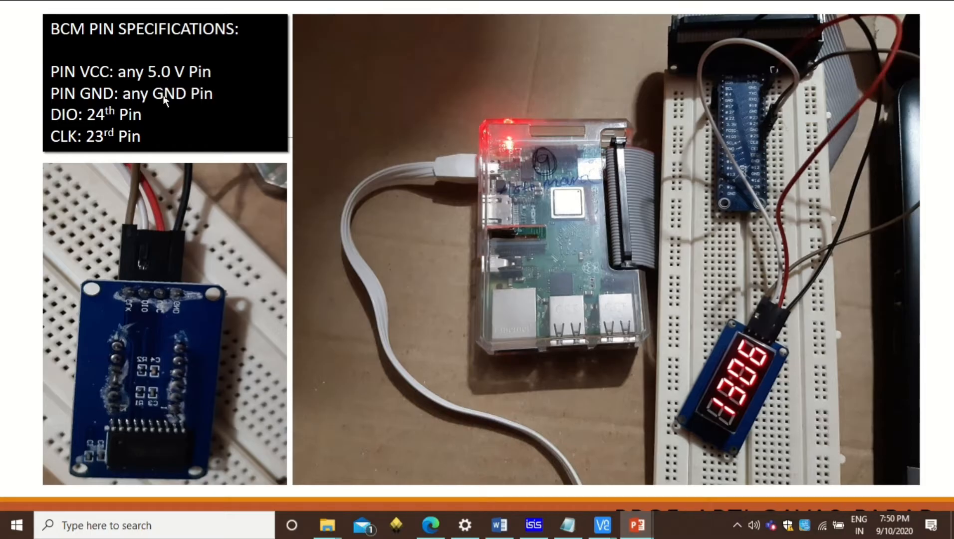
{"action": "mouse_move", "coordinate": [164, 86]}
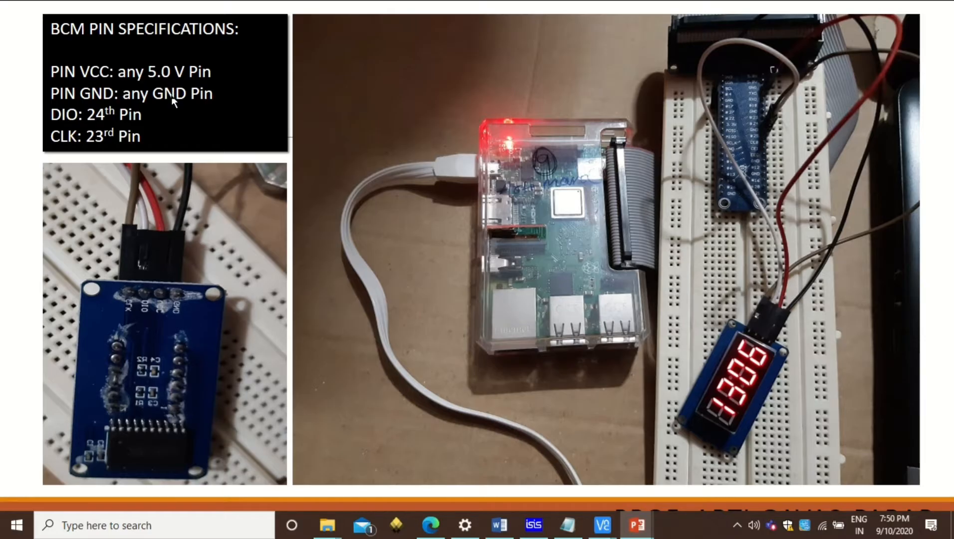
{"action": "mouse_move", "coordinate": [174, 264]}
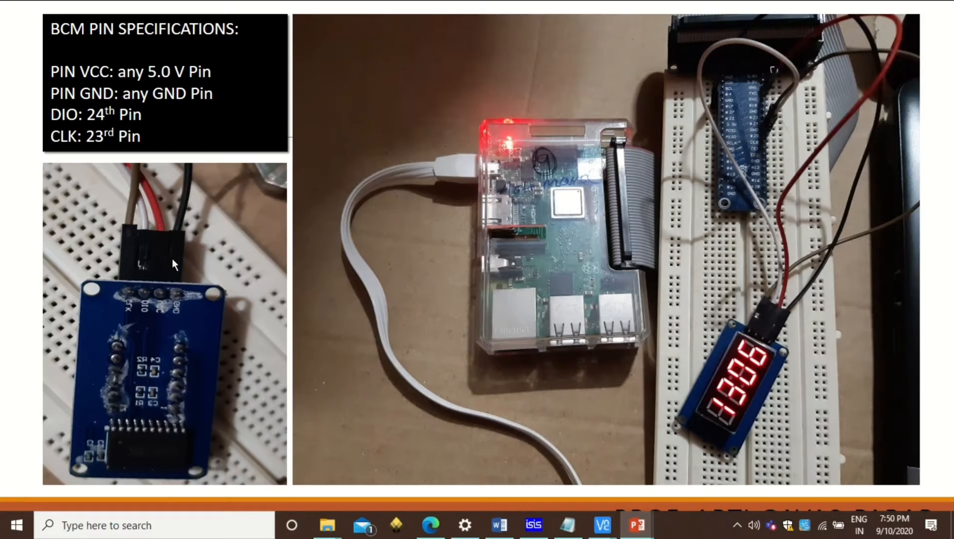
{"action": "mouse_move", "coordinate": [183, 296]}
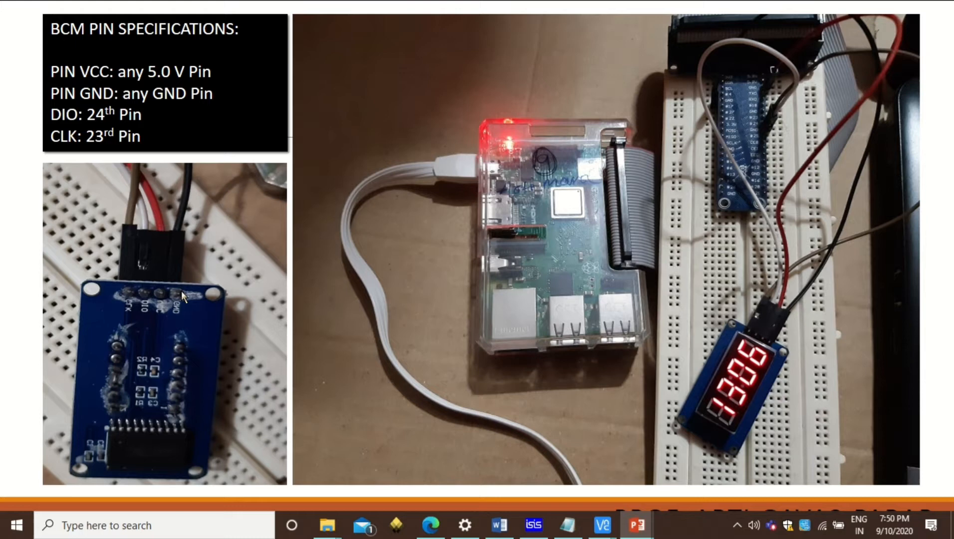
{"action": "mouse_move", "coordinate": [147, 304]}
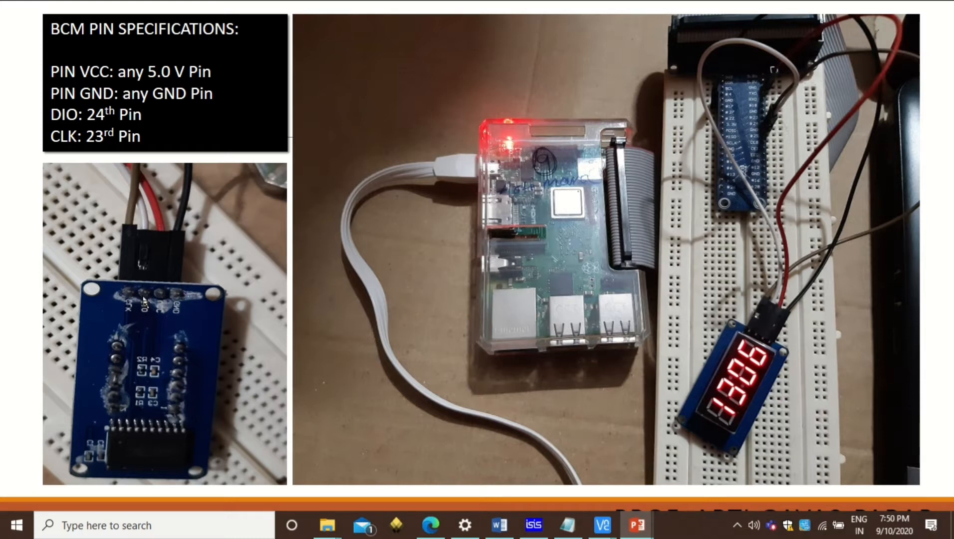
{"action": "mouse_move", "coordinate": [101, 48]}
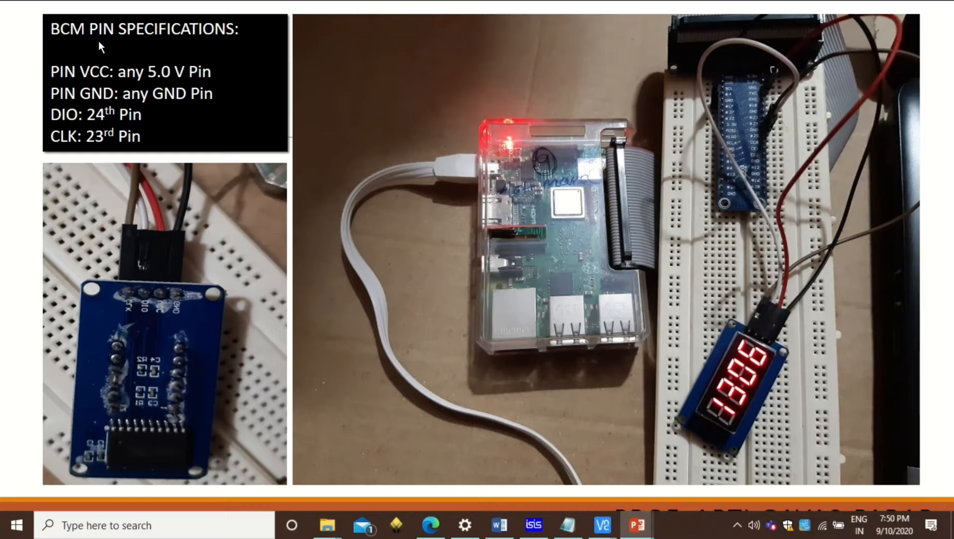
{"action": "mouse_move", "coordinate": [75, 36]}
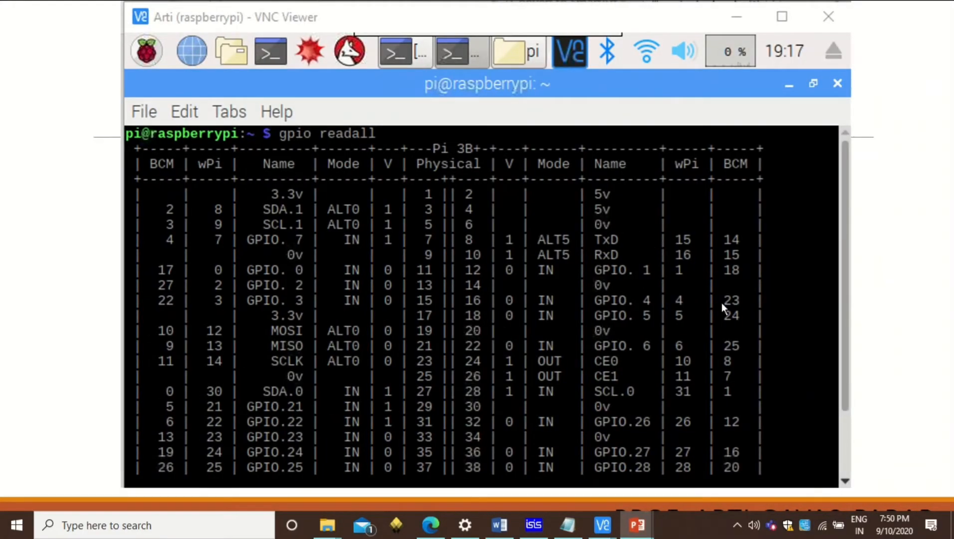
{"action": "mouse_move", "coordinate": [582, 322]}
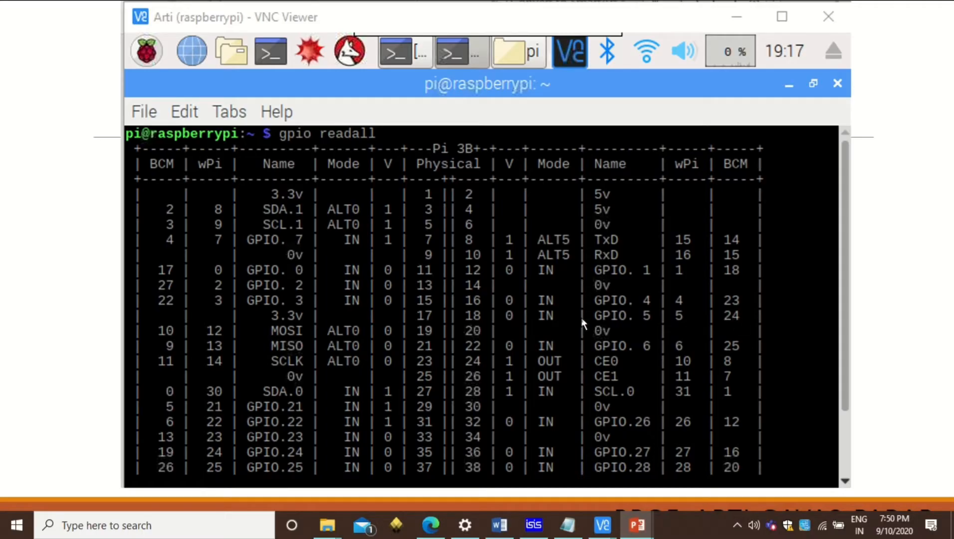
{"action": "mouse_move", "coordinate": [484, 325]}
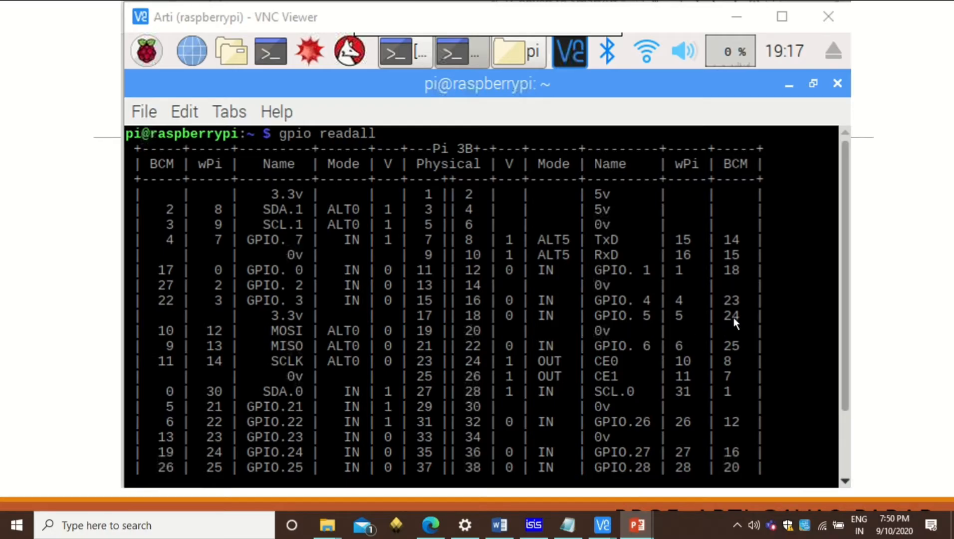
{"action": "mouse_move", "coordinate": [480, 319]}
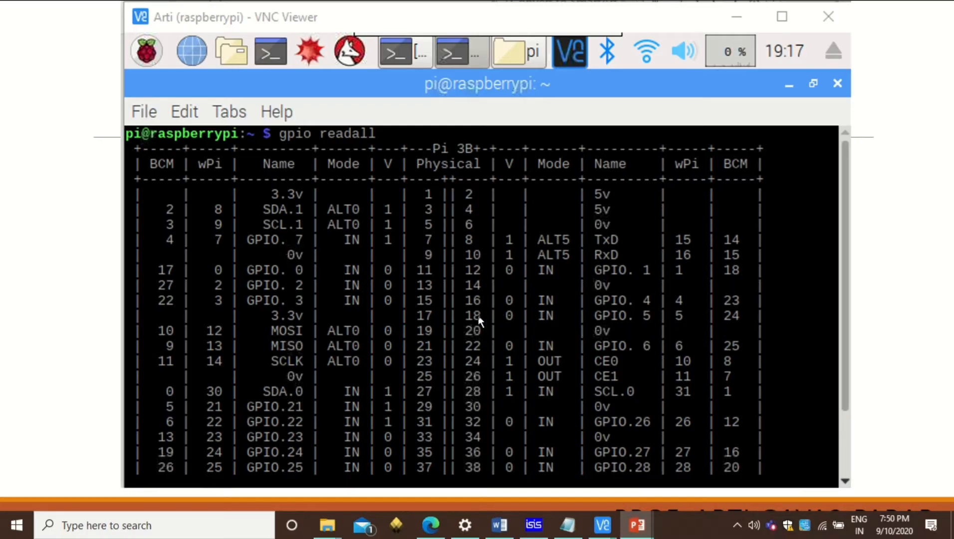
{"action": "left_click", "coordinate": [636, 525]}
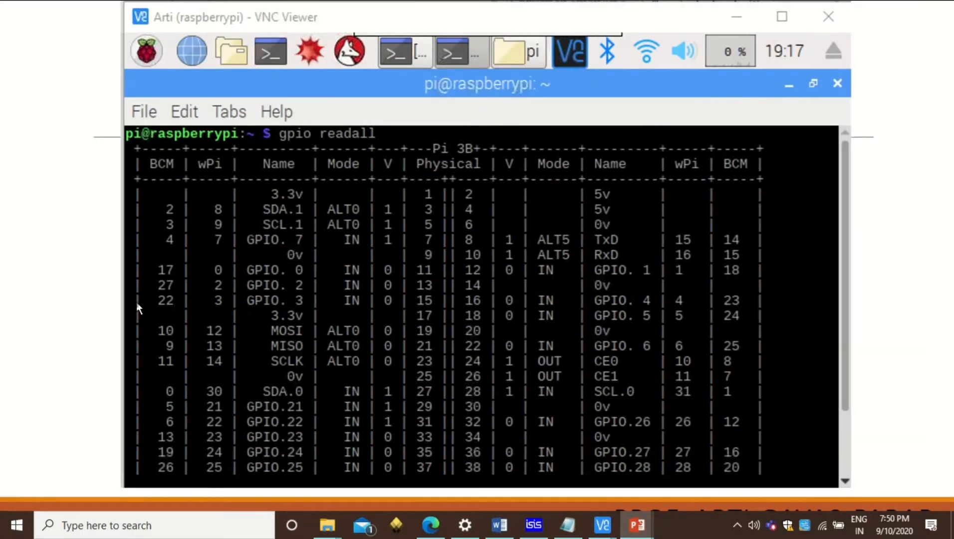
{"action": "mouse_move", "coordinate": [475, 306]}
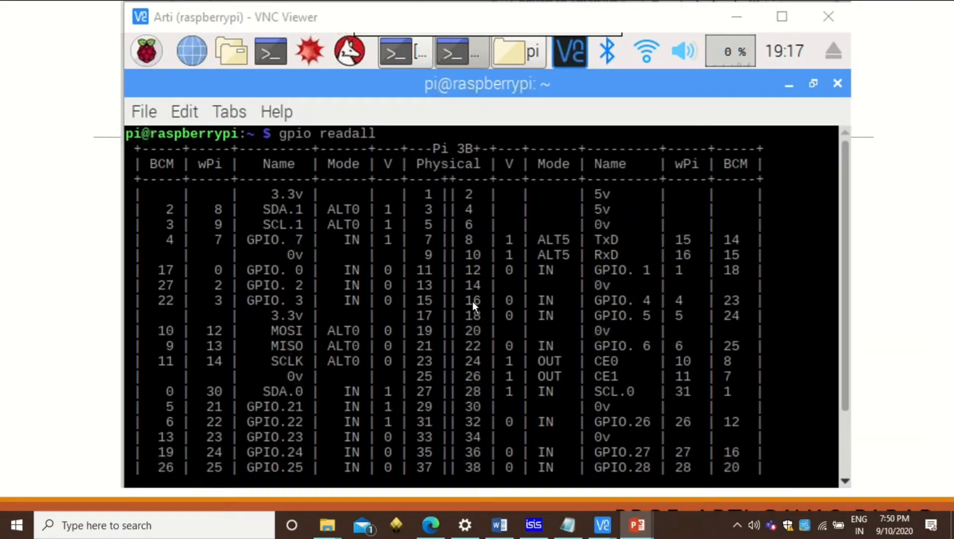
{"action": "mouse_move", "coordinate": [474, 331]}
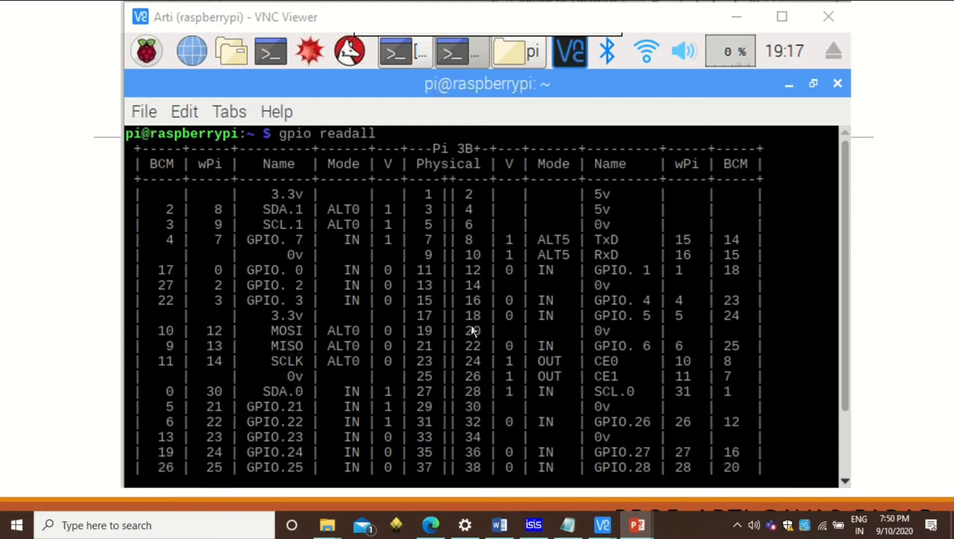
{"action": "mouse_move", "coordinate": [429, 204]}
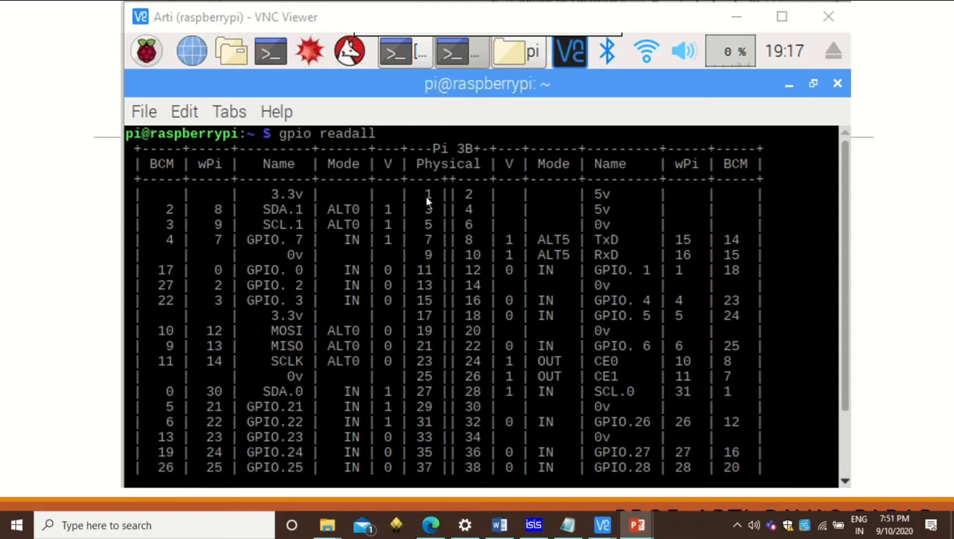
{"action": "mouse_move", "coordinate": [428, 204]}
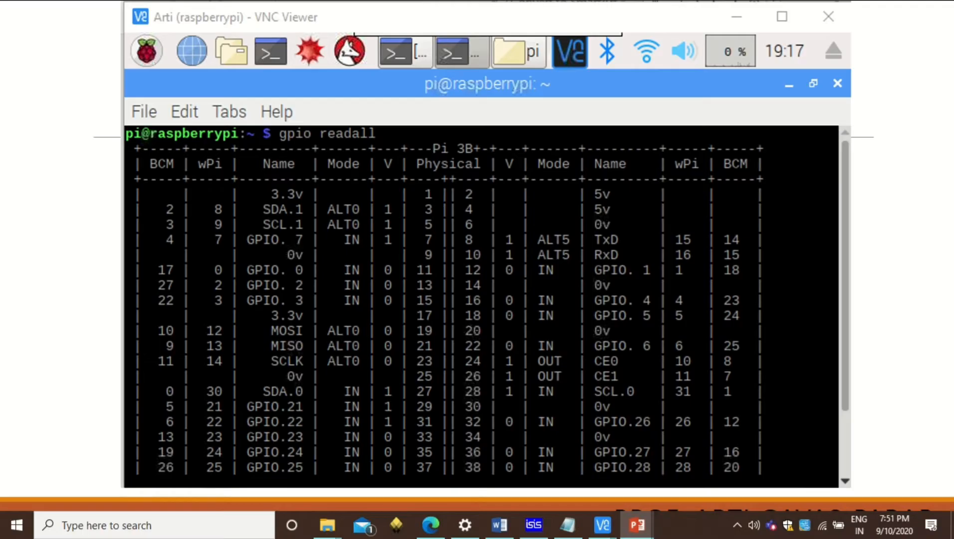
Exit the slide show back to the IoT Practical No. 3 title slide and open Windows search.
{"action": "left_click", "coordinate": [637, 525]}
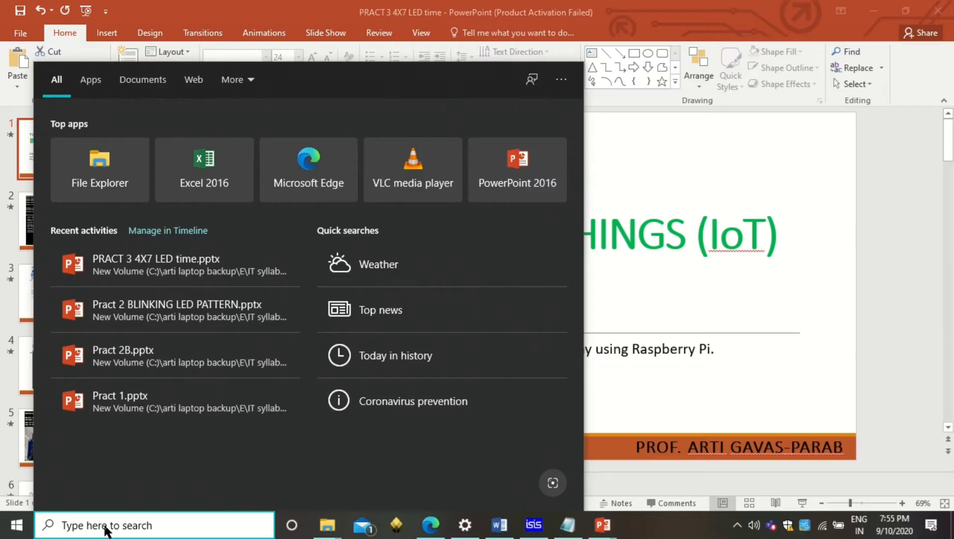
Launch Advanced IP Scanner and scan 192.168.43.1-254, finding raspberrypi at 192.168.43.165.
{"action": "type", "text": "ad"}
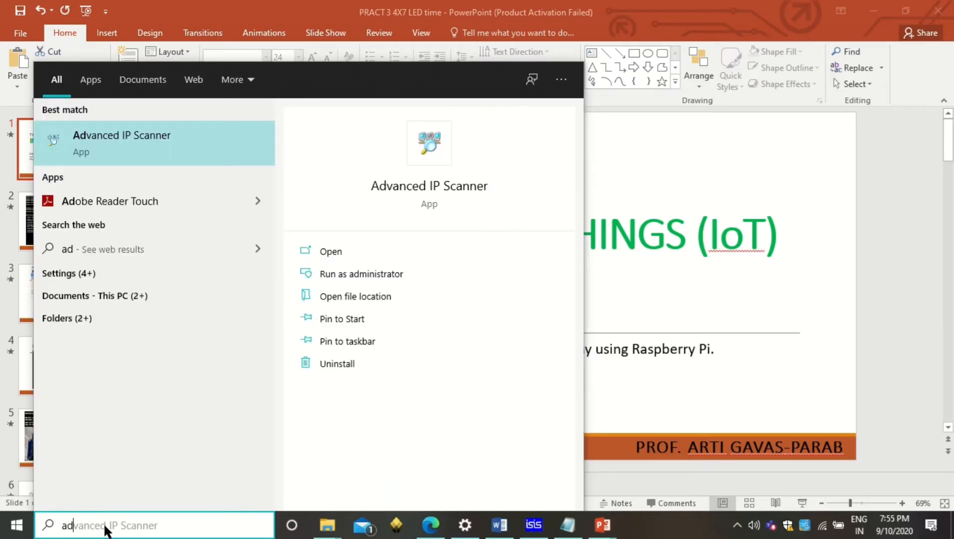
{"action": "mouse_move", "coordinate": [167, 143]}
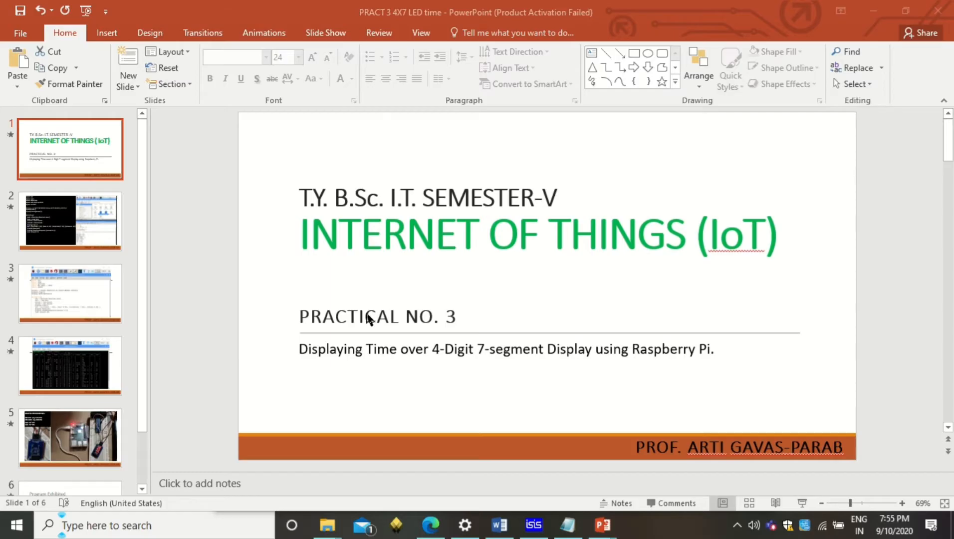
{"action": "left_click", "coordinate": [636, 525]}
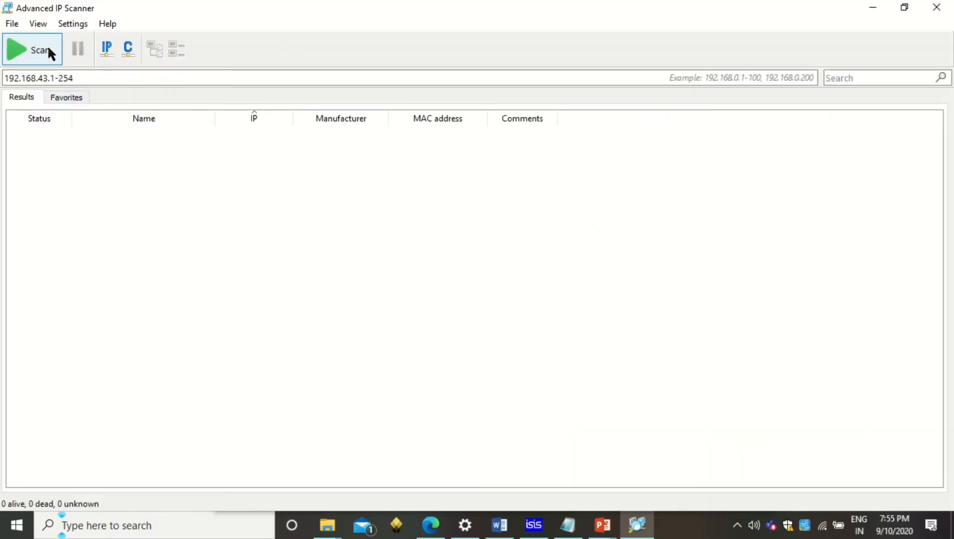
{"action": "left_click", "coordinate": [31, 49]}
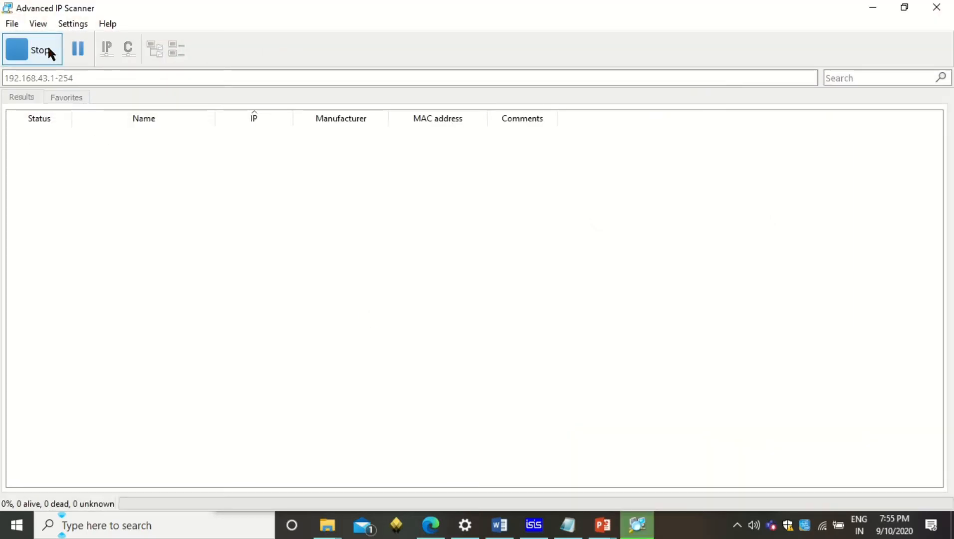
{"action": "mouse_move", "coordinate": [258, 322]}
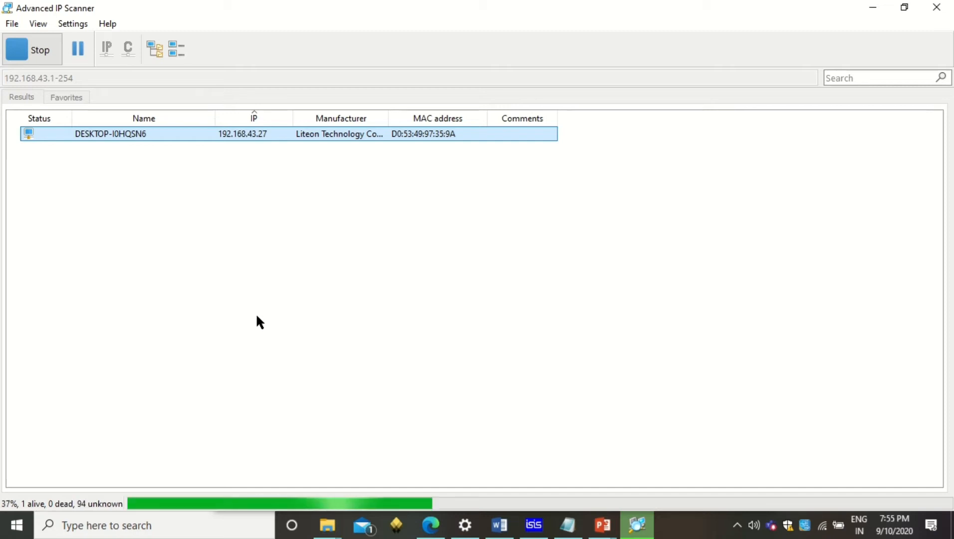
{"action": "mouse_move", "coordinate": [566, 427]}
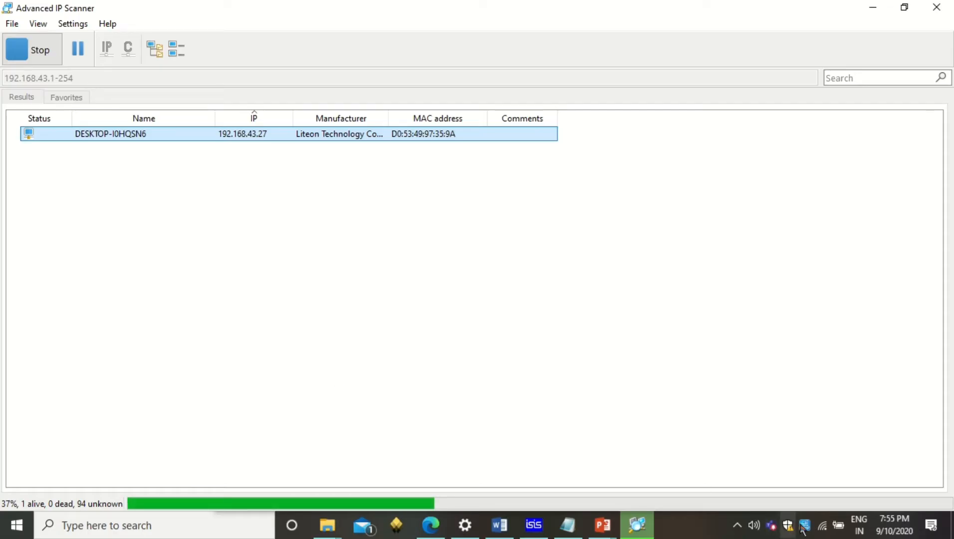
{"action": "left_click", "coordinate": [823, 525]}
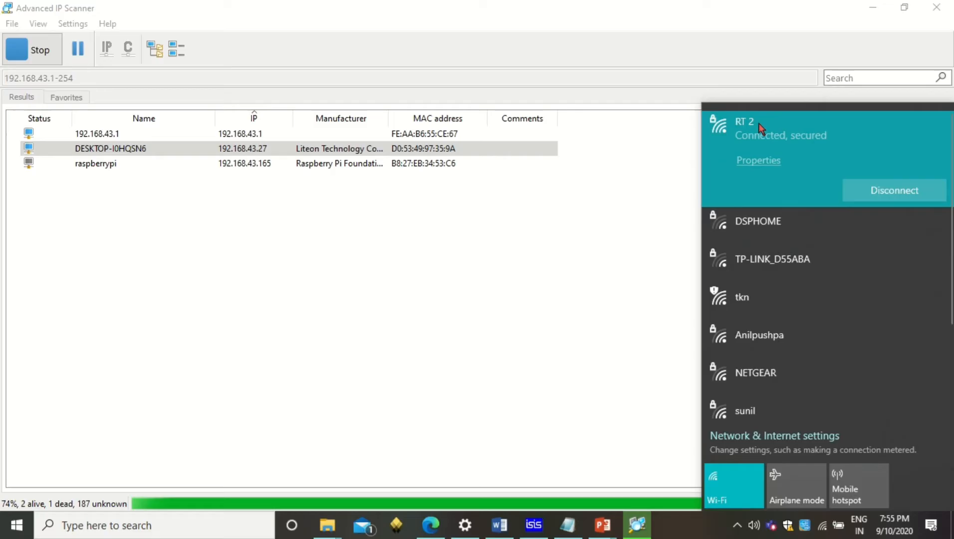
{"action": "mouse_move", "coordinate": [644, 268]}
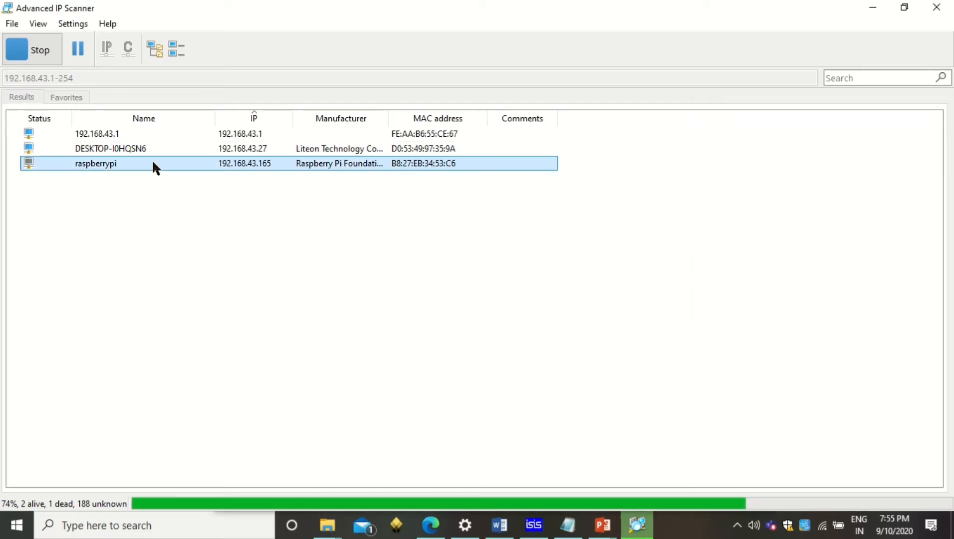
{"action": "mouse_move", "coordinate": [237, 172]}
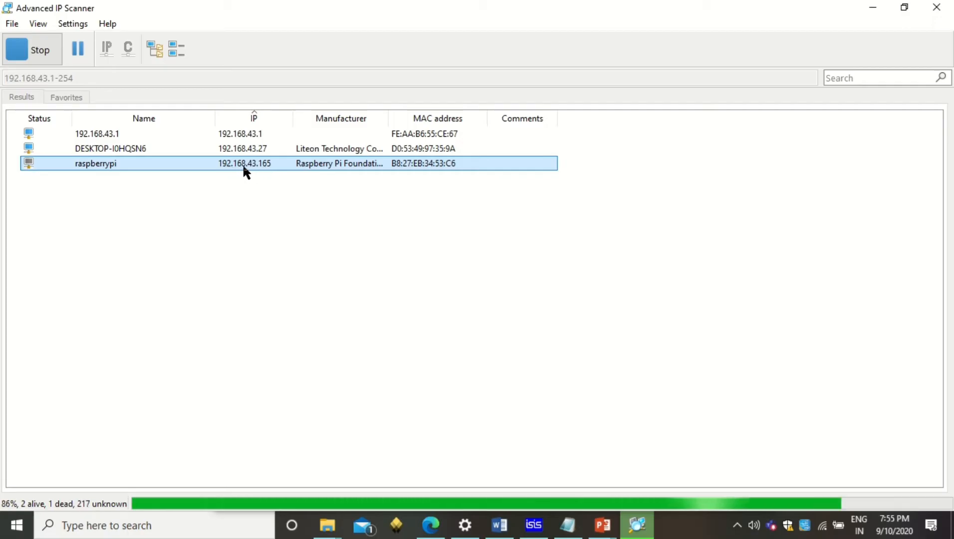
{"action": "mouse_move", "coordinate": [268, 173]}
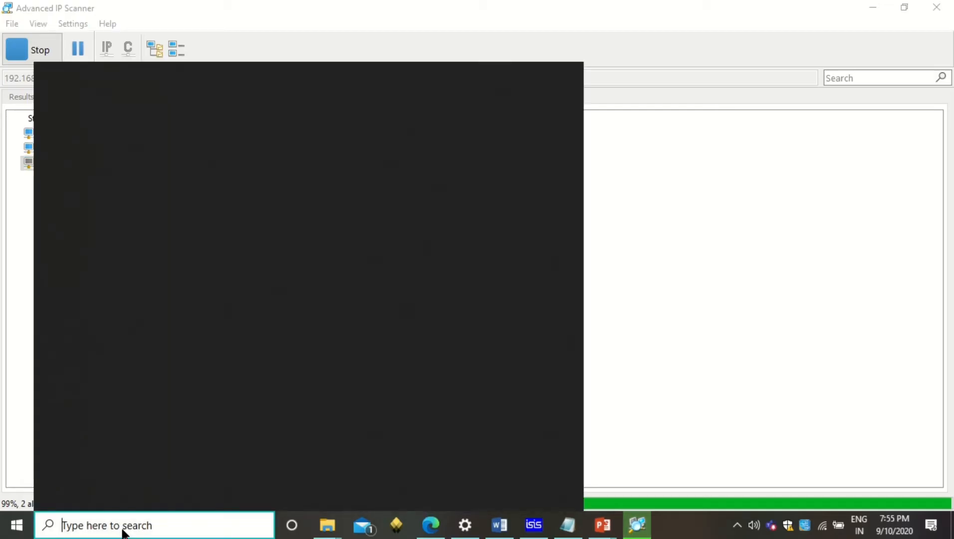
Launch VNC Viewer and add a connection named Di for 192.168.43.165.
{"action": "type", "text": "vnc"}
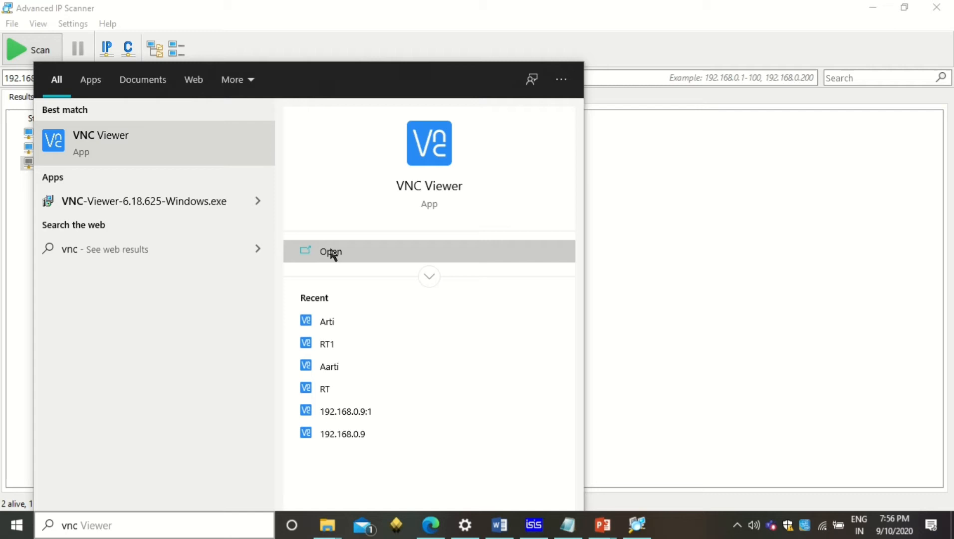
{"action": "left_click", "coordinate": [330, 252]}
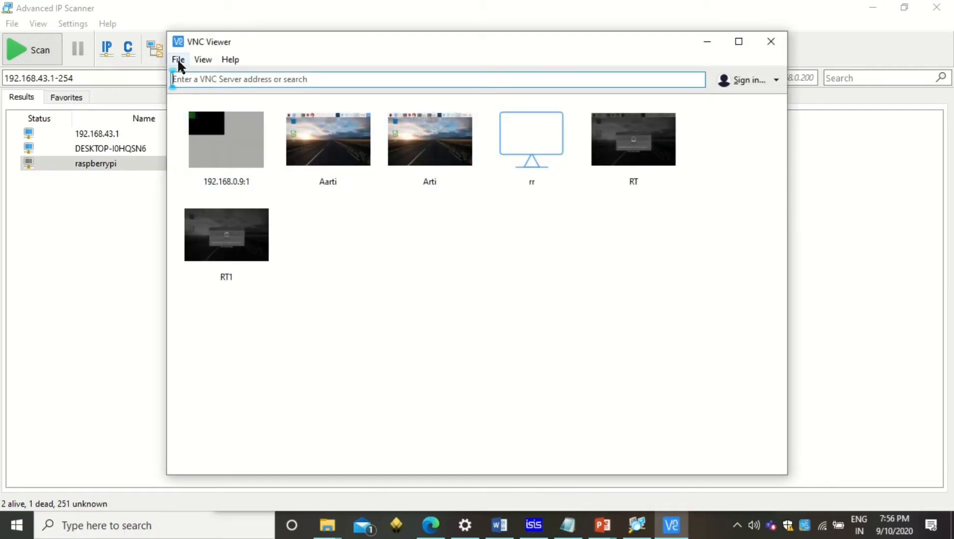
{"action": "mouse_move", "coordinate": [187, 85]}
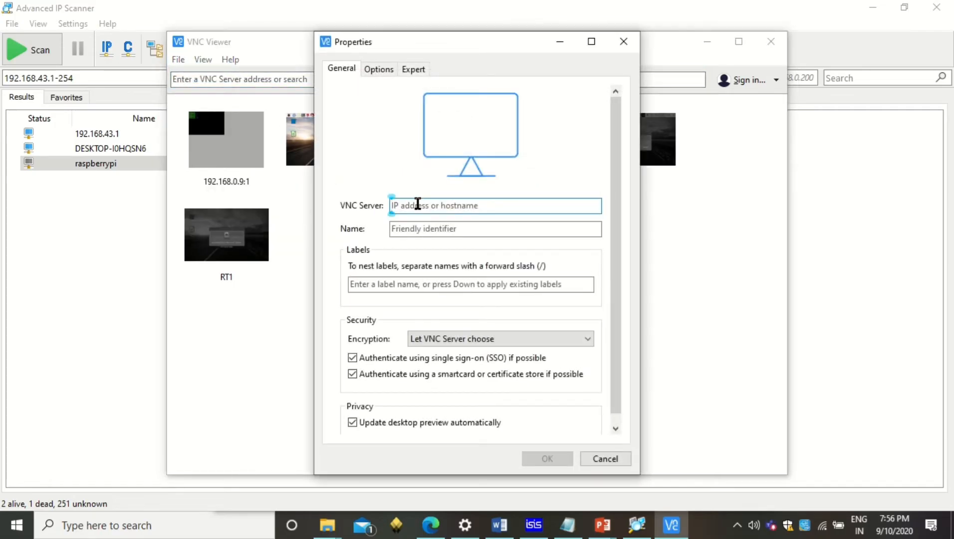
{"action": "type", "text": "192."}
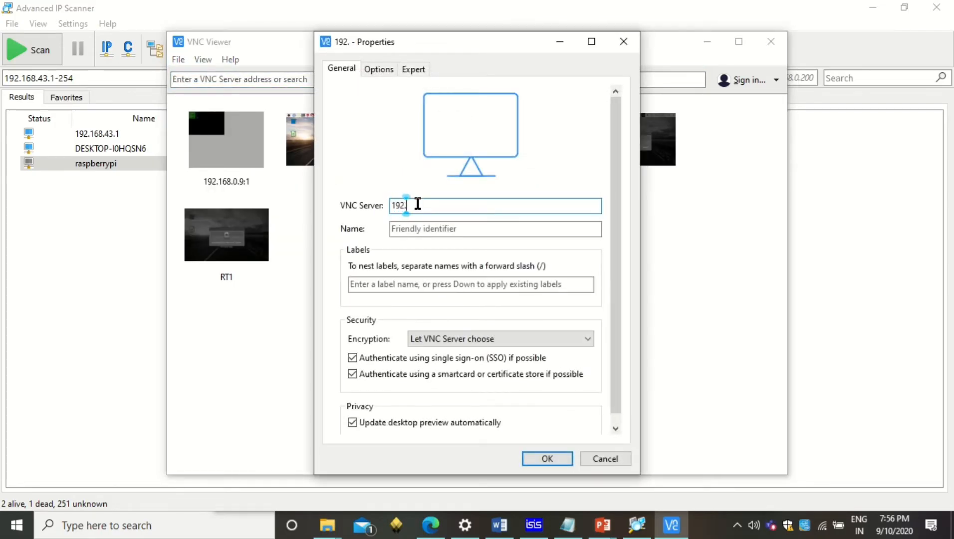
{"action": "type", "text": "168."}
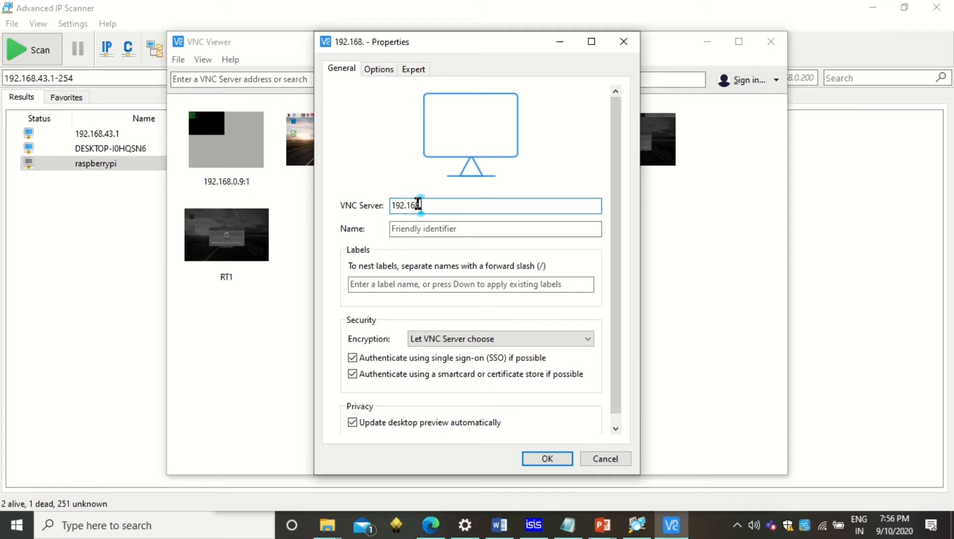
{"action": "type", "text": "43."}
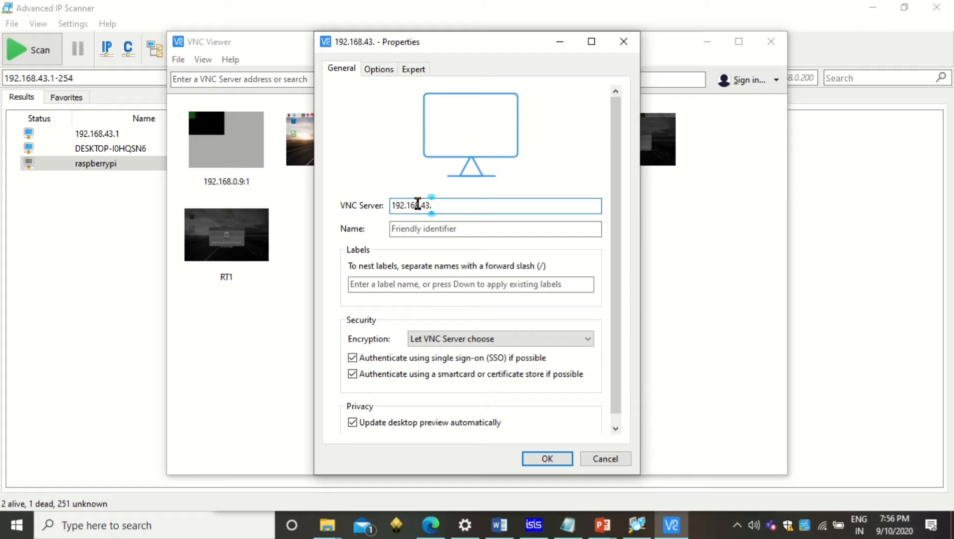
{"action": "type", "text": "165"}
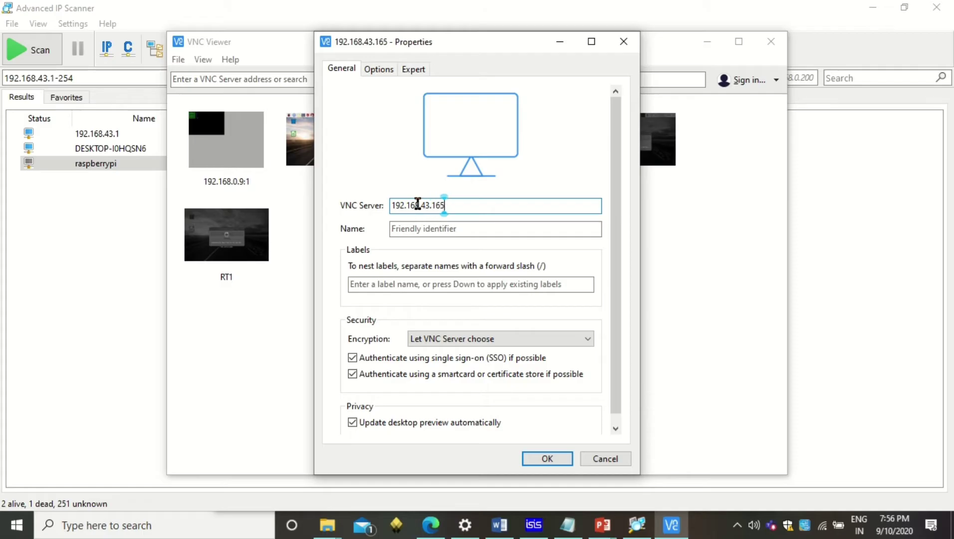
{"action": "left_click", "coordinate": [494, 228]}
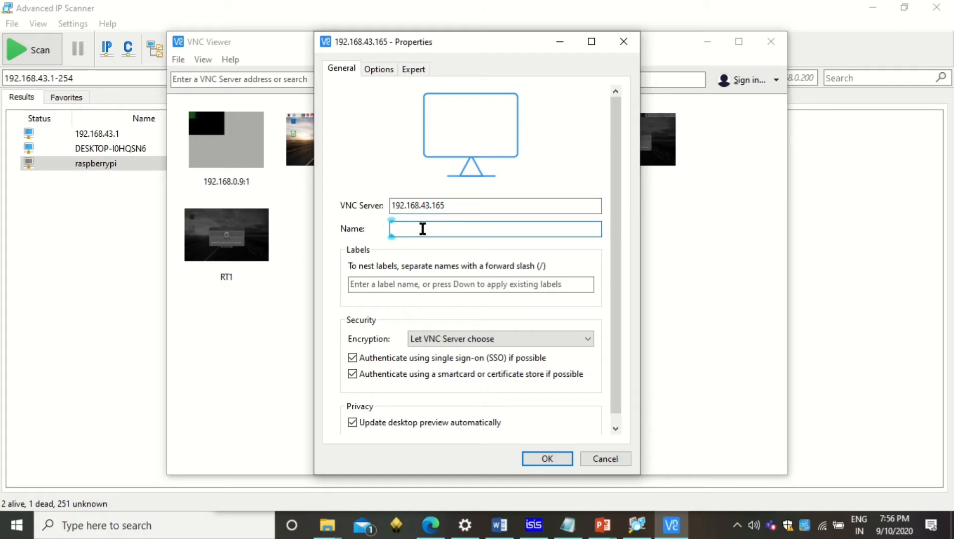
{"action": "type", "text": "Di"}
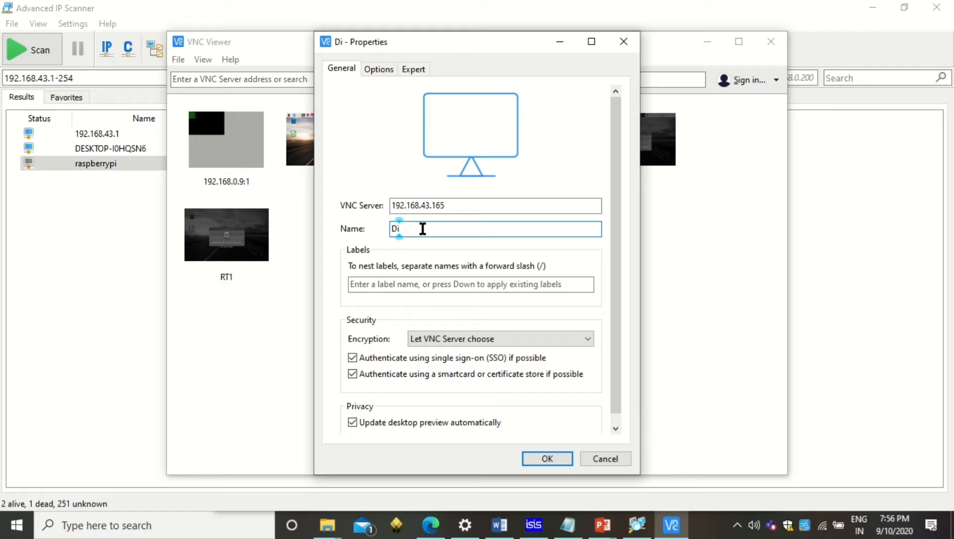
{"action": "mouse_move", "coordinate": [497, 372]}
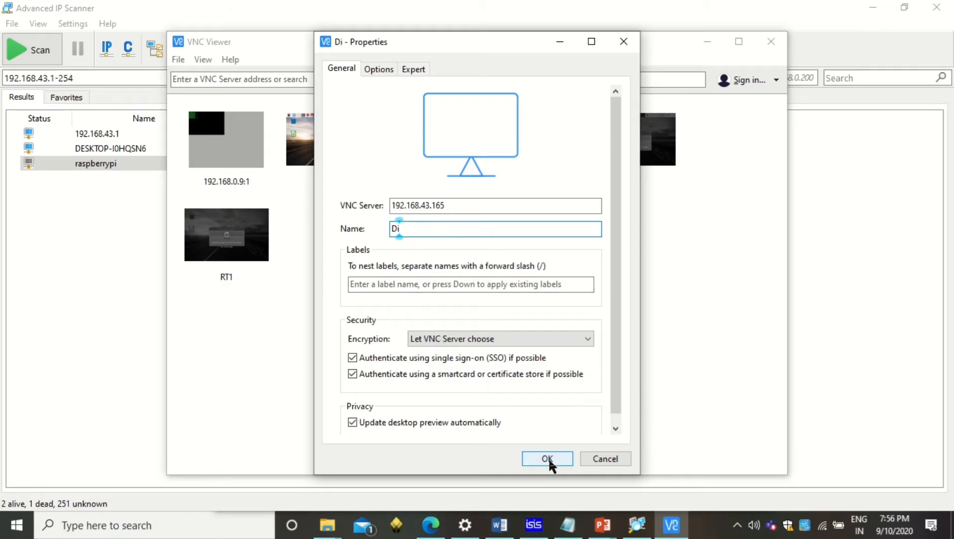
{"action": "left_click", "coordinate": [546, 459]}
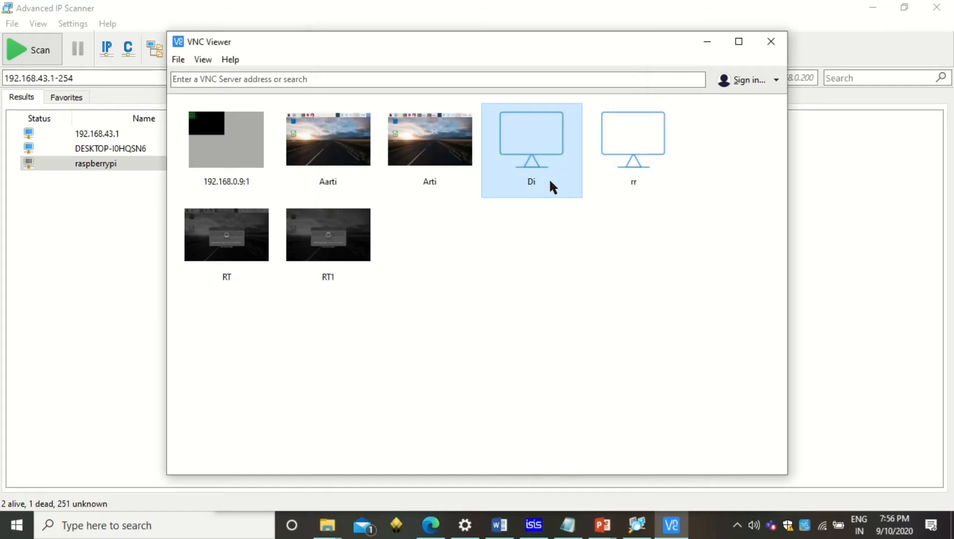
{"action": "double_click", "coordinate": [531, 139]}
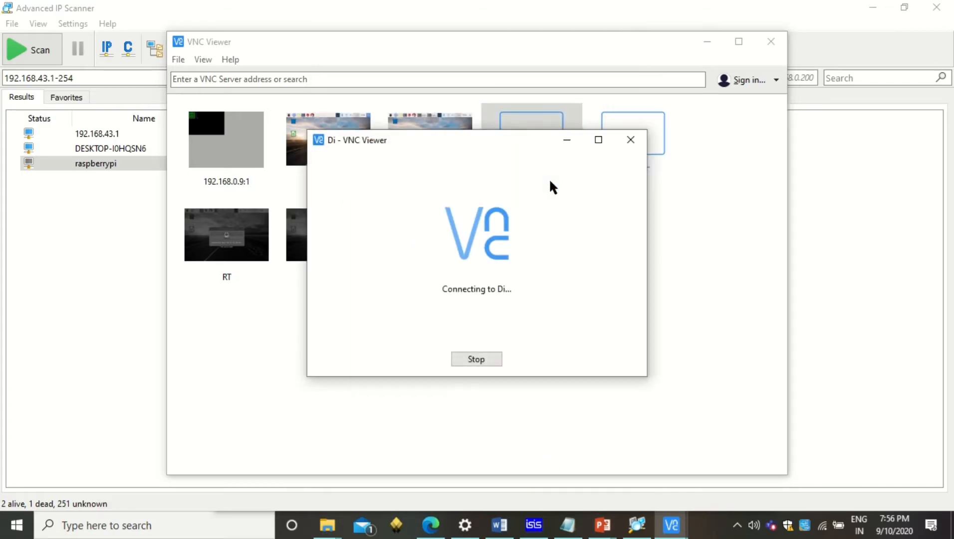
{"action": "type", "text": "pi"}
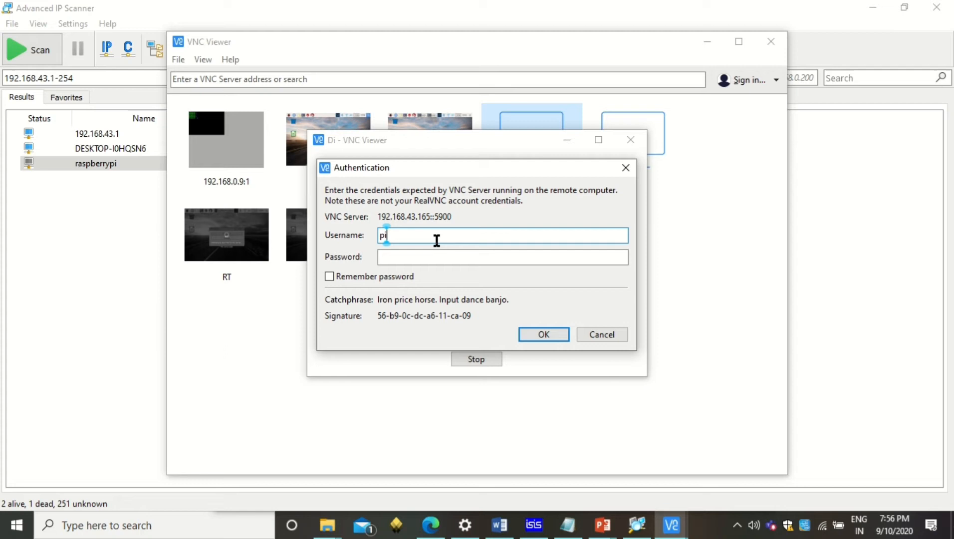
{"action": "left_click", "coordinate": [502, 256]}
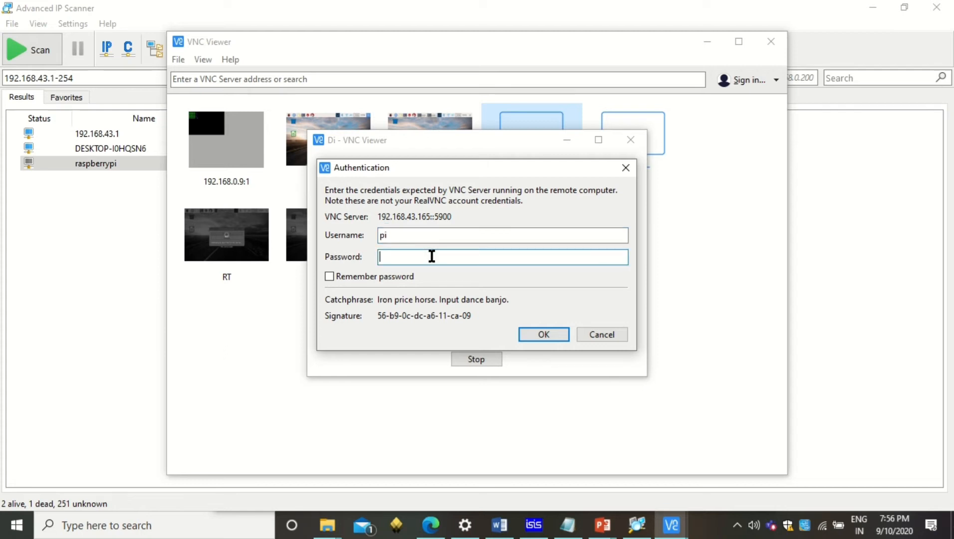
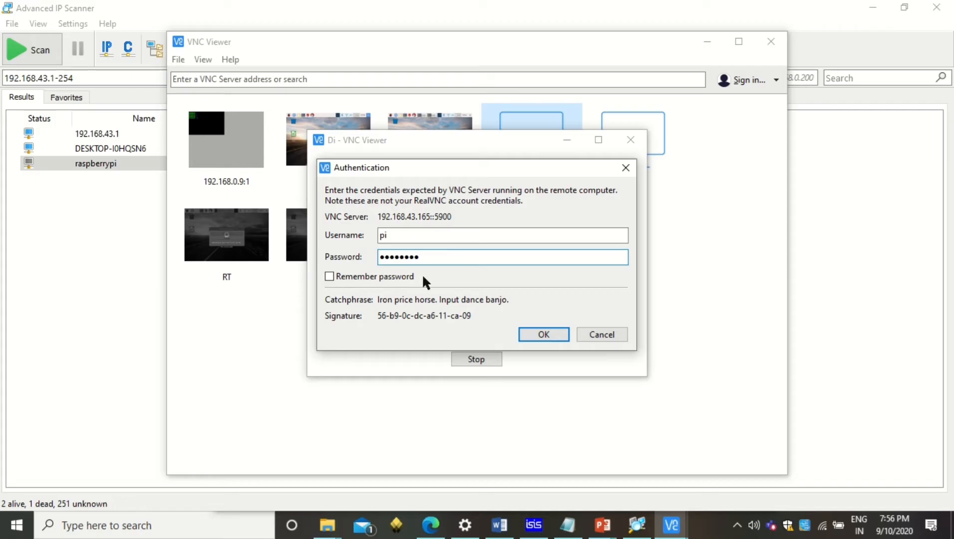
{"action": "mouse_move", "coordinate": [543, 313]}
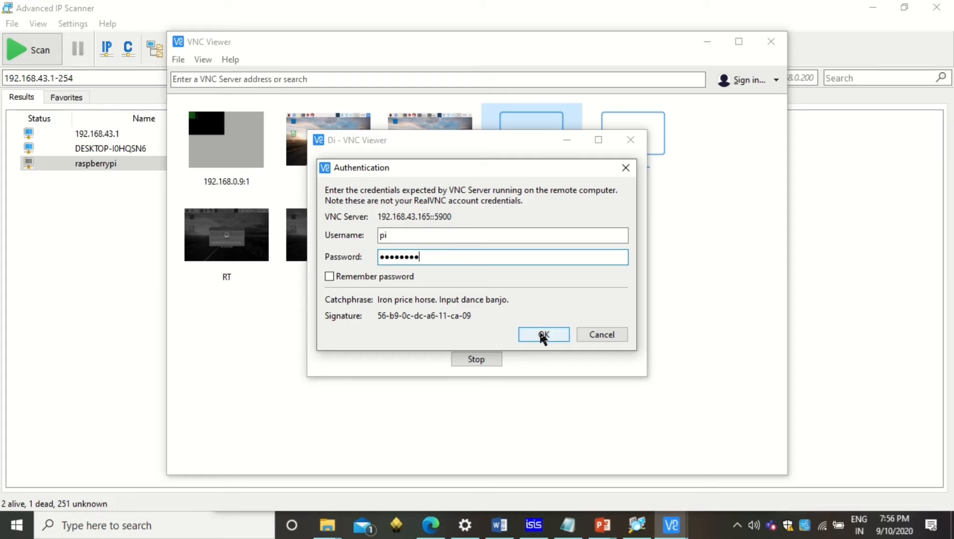
{"action": "left_click", "coordinate": [543, 336]}
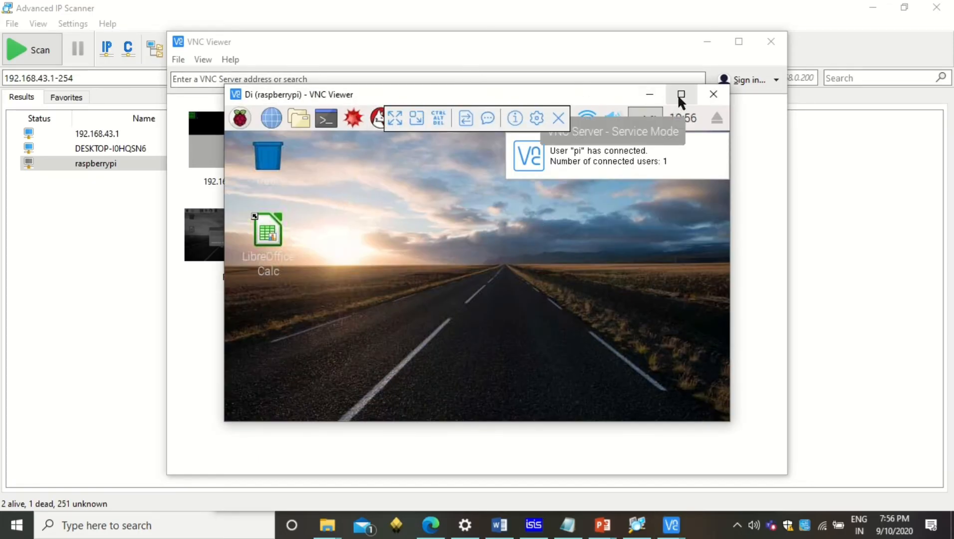
Maximize the Di (raspberrypi) VNC Viewer window to fill the screen.
{"action": "left_click", "coordinate": [681, 94]}
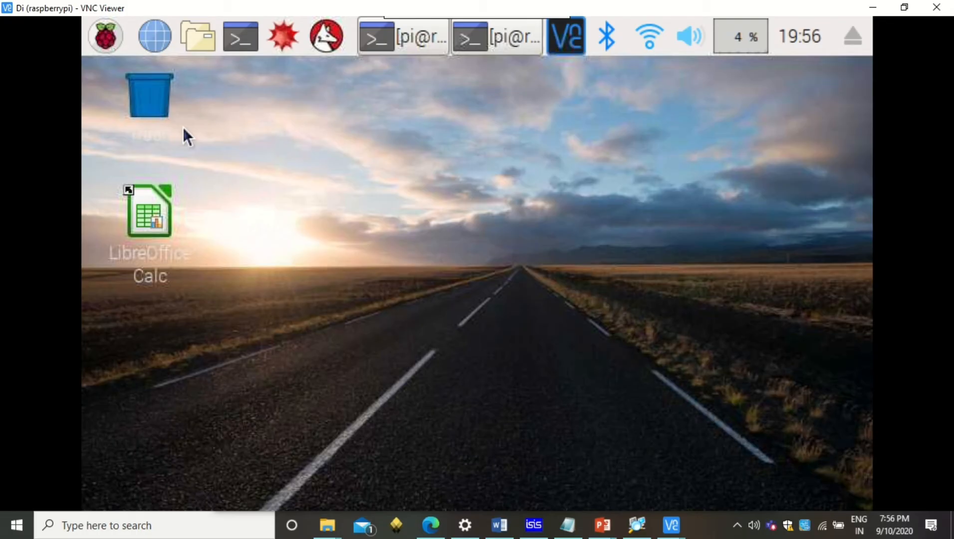
{"action": "mouse_move", "coordinate": [649, 36]}
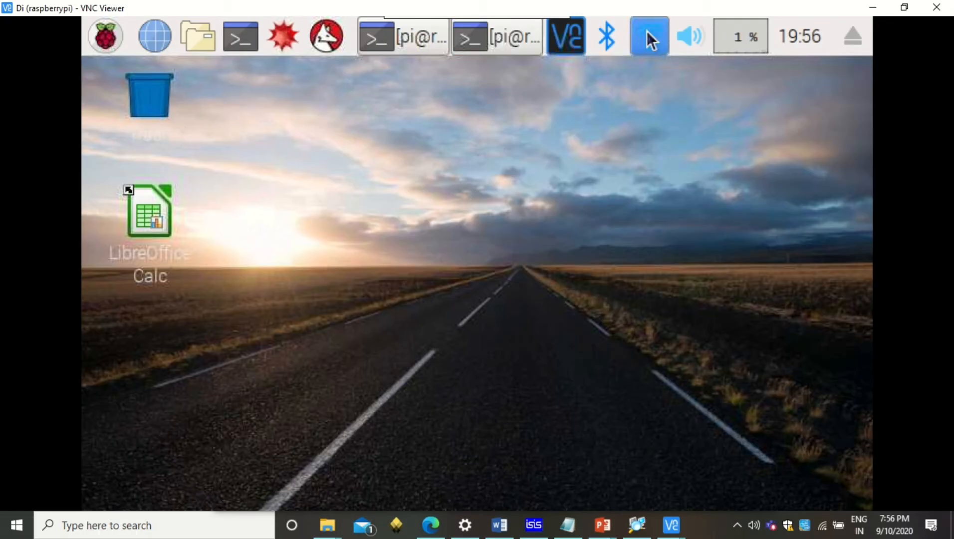
{"action": "left_click", "coordinate": [649, 36]}
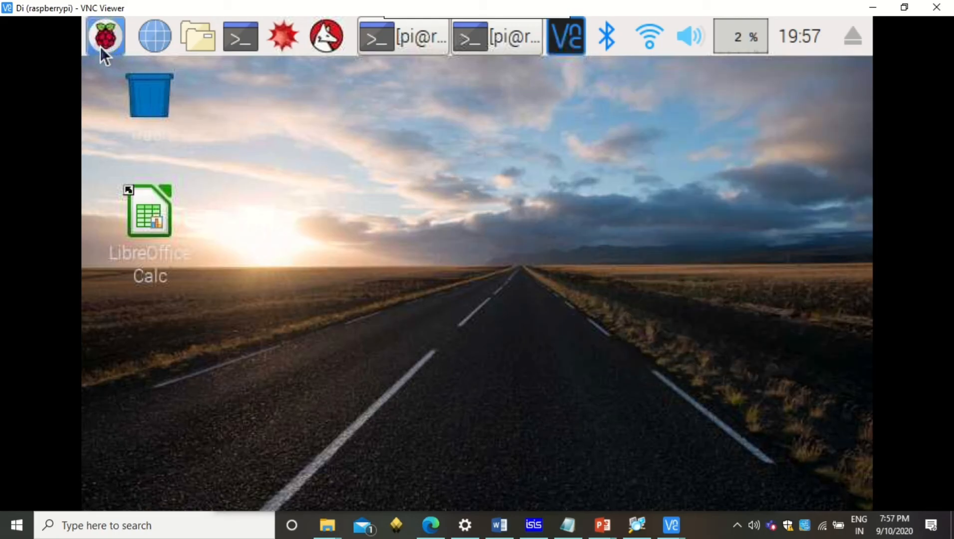
Launch Python 3 (IDLE) from the Raspberry Pi Programming menu.
{"action": "left_click", "coordinate": [104, 36]}
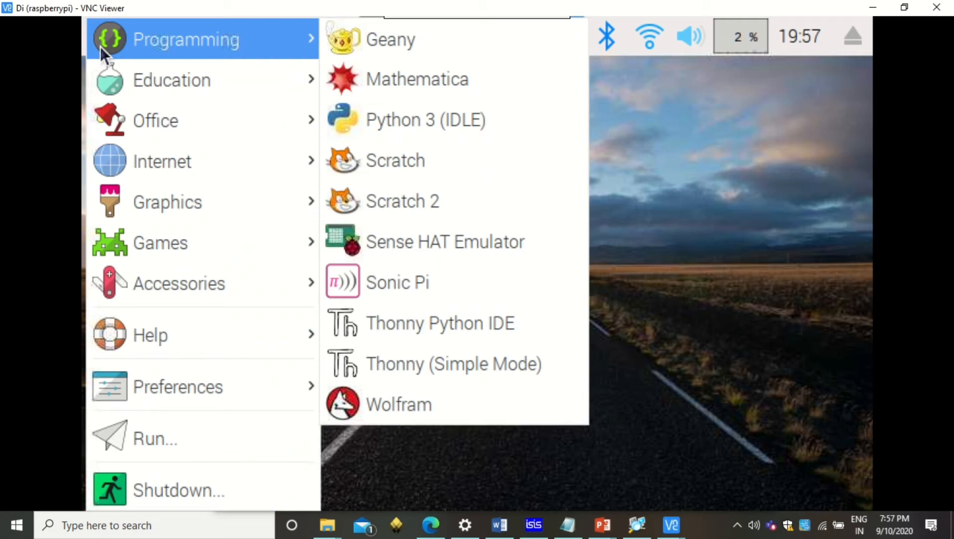
{"action": "mouse_move", "coordinate": [174, 42]}
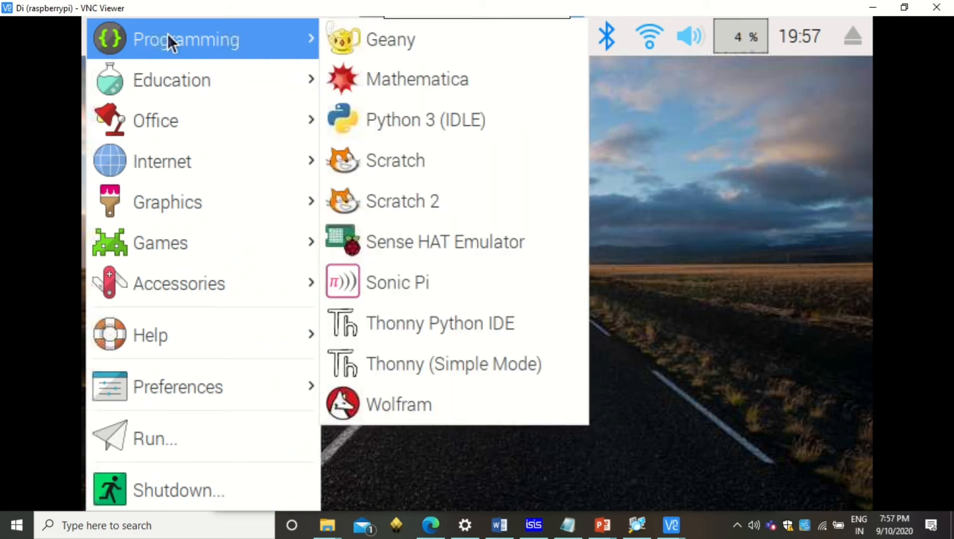
{"action": "mouse_move", "coordinate": [424, 119]}
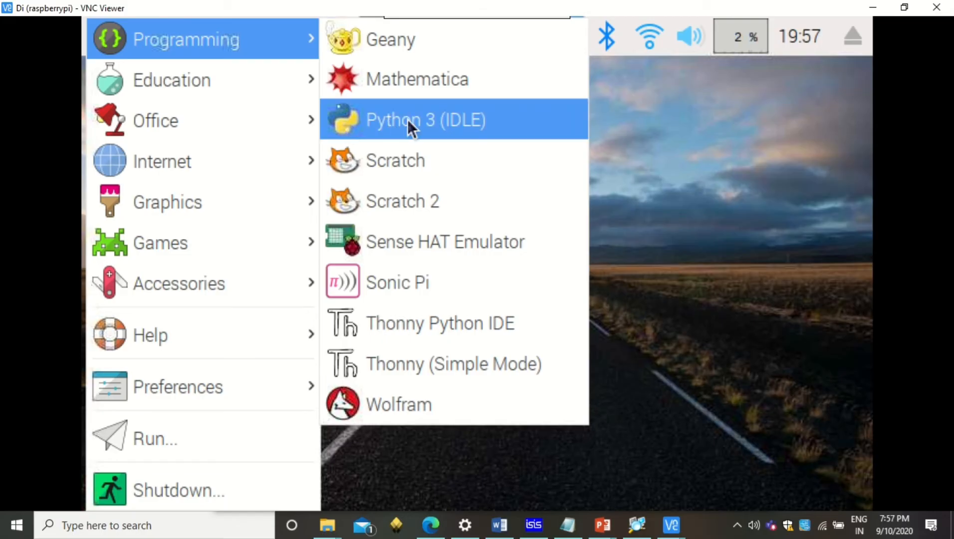
{"action": "left_click", "coordinate": [425, 119]}
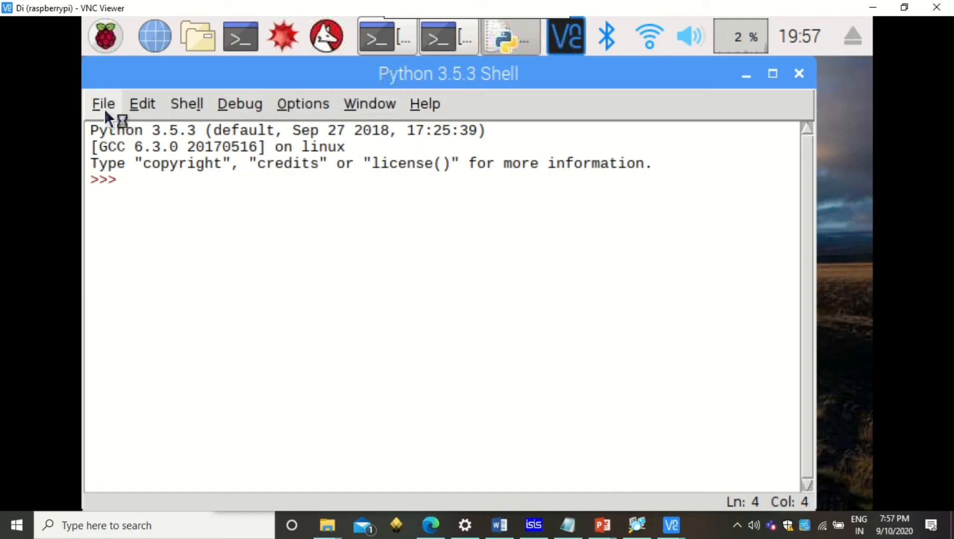
{"action": "mouse_move", "coordinate": [219, 122]}
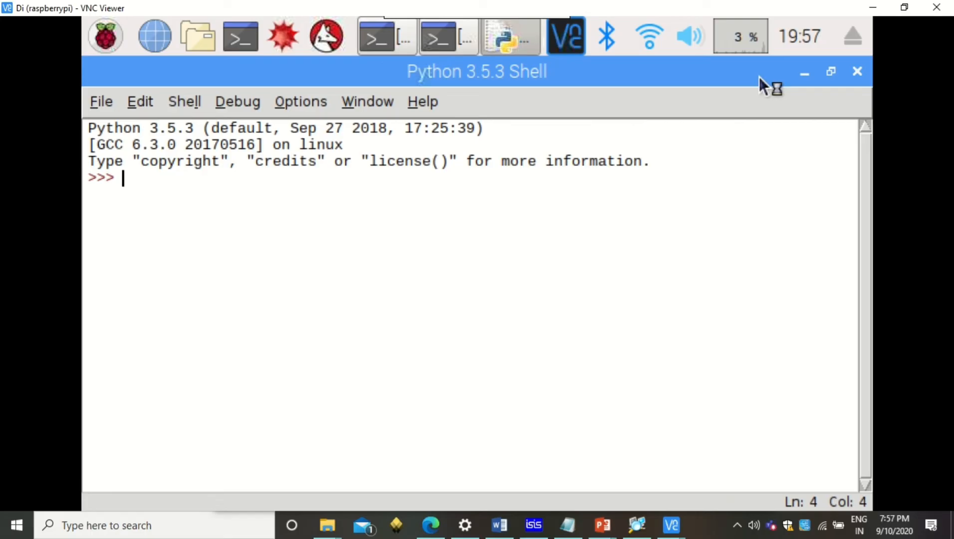
{"action": "left_click", "coordinate": [100, 101]}
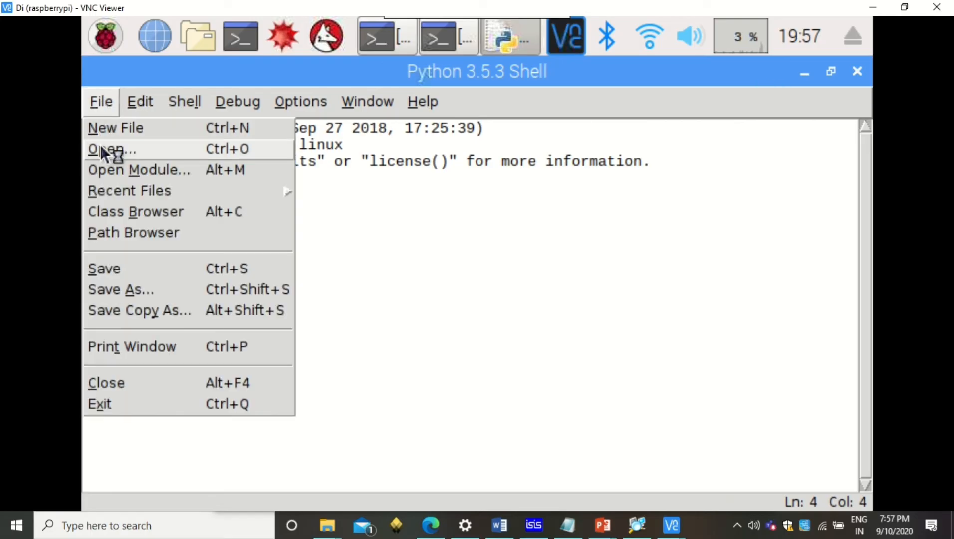
Open time.py from the pi home folder into an IDLE editor window.
{"action": "left_click", "coordinate": [111, 148]}
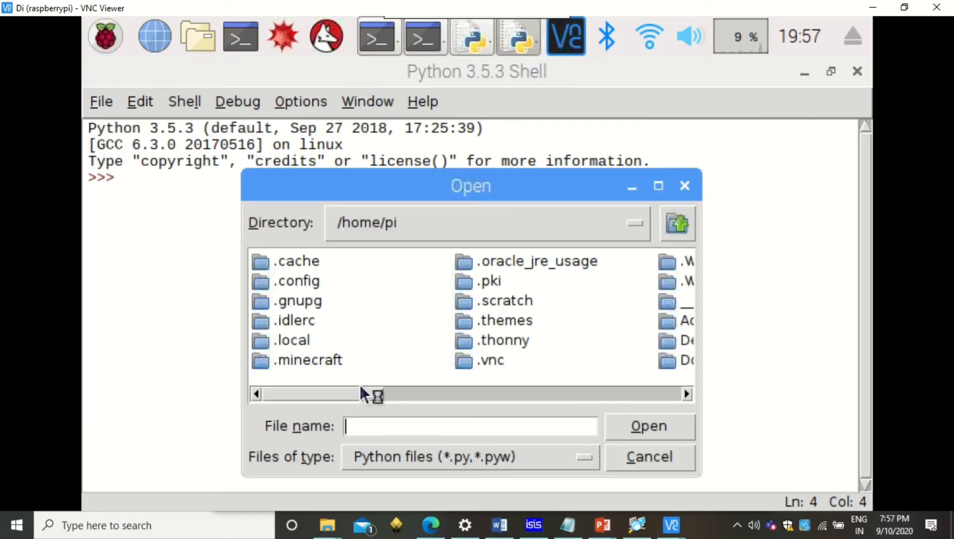
{"action": "left_click", "coordinate": [492, 360]}
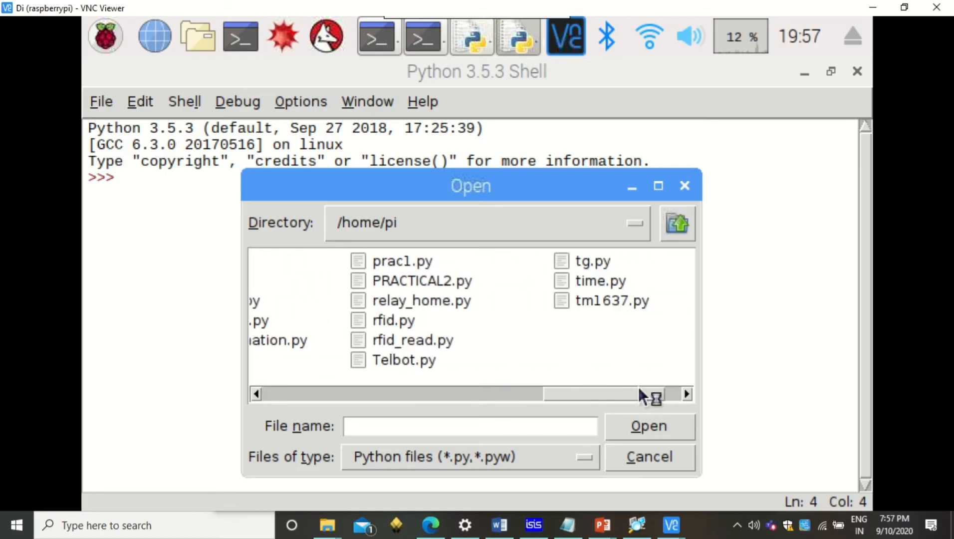
{"action": "left_click", "coordinate": [599, 281]}
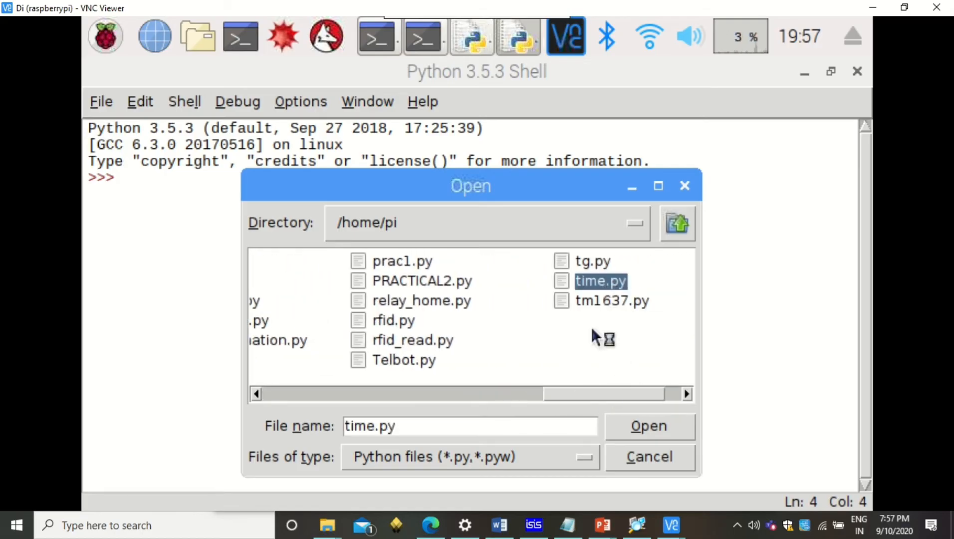
{"action": "mouse_move", "coordinate": [597, 294]}
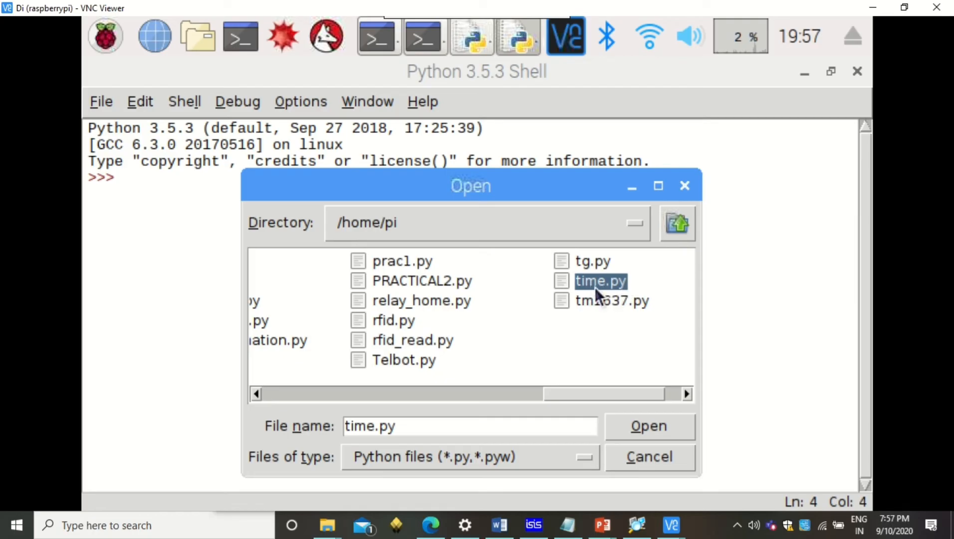
{"action": "mouse_move", "coordinate": [621, 291]}
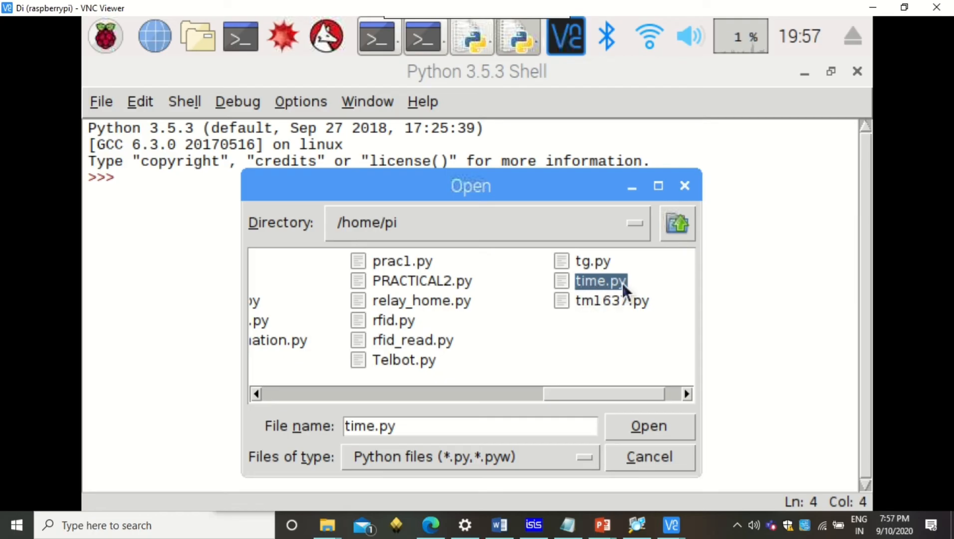
{"action": "left_click", "coordinate": [613, 301]}
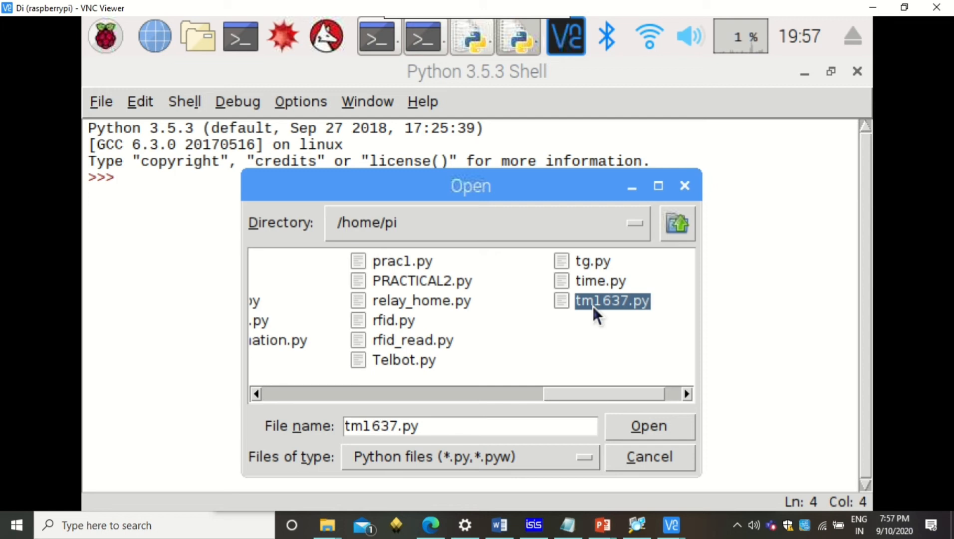
{"action": "mouse_move", "coordinate": [588, 286]}
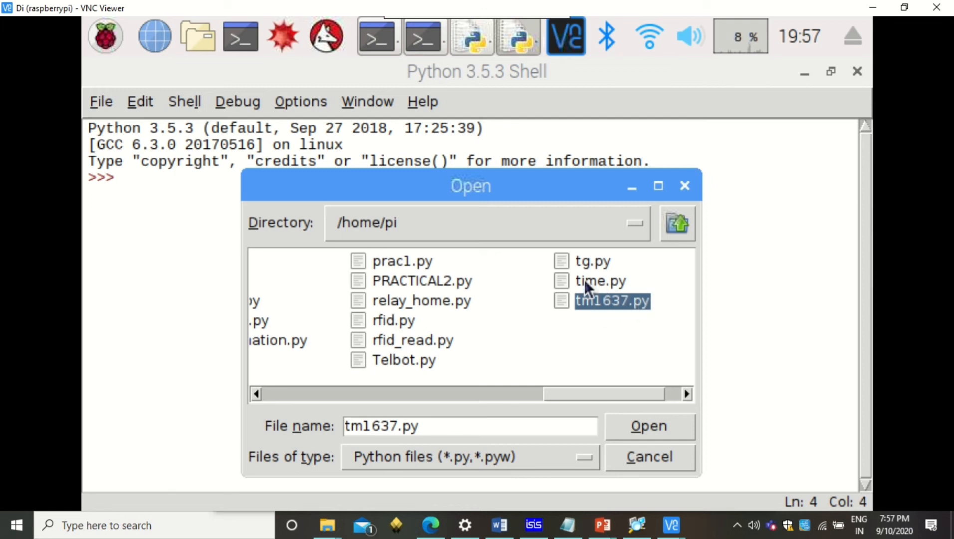
{"action": "left_click", "coordinate": [600, 280]}
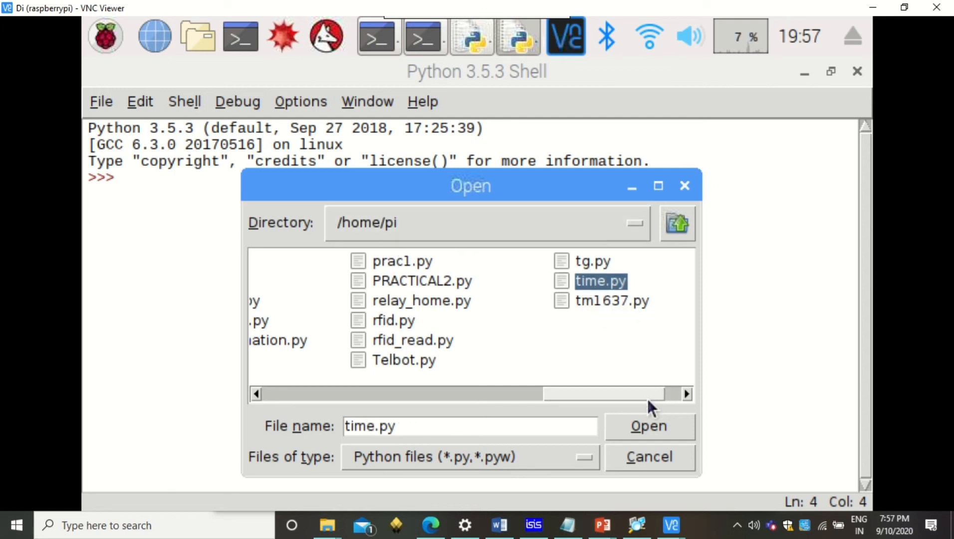
{"action": "left_click", "coordinate": [649, 425]}
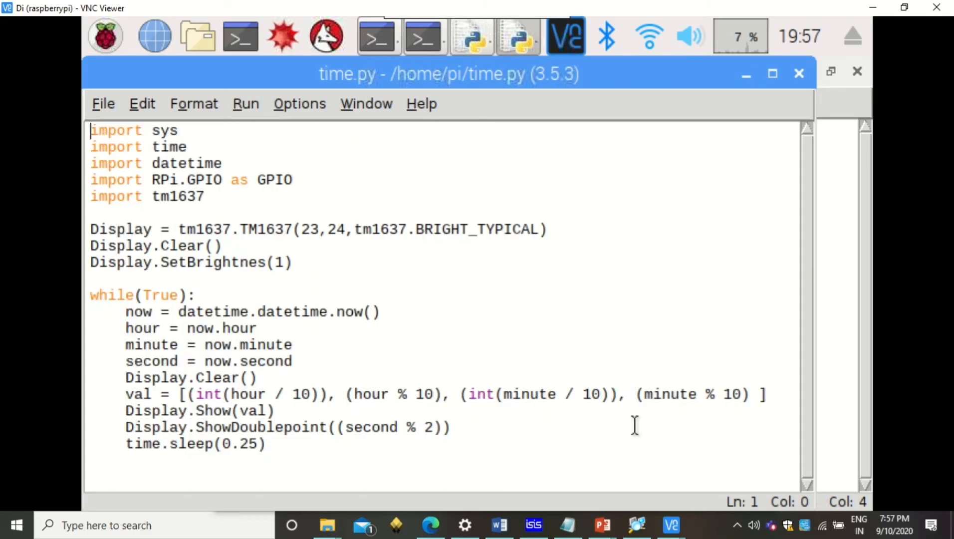
{"action": "mouse_move", "coordinate": [166, 346]}
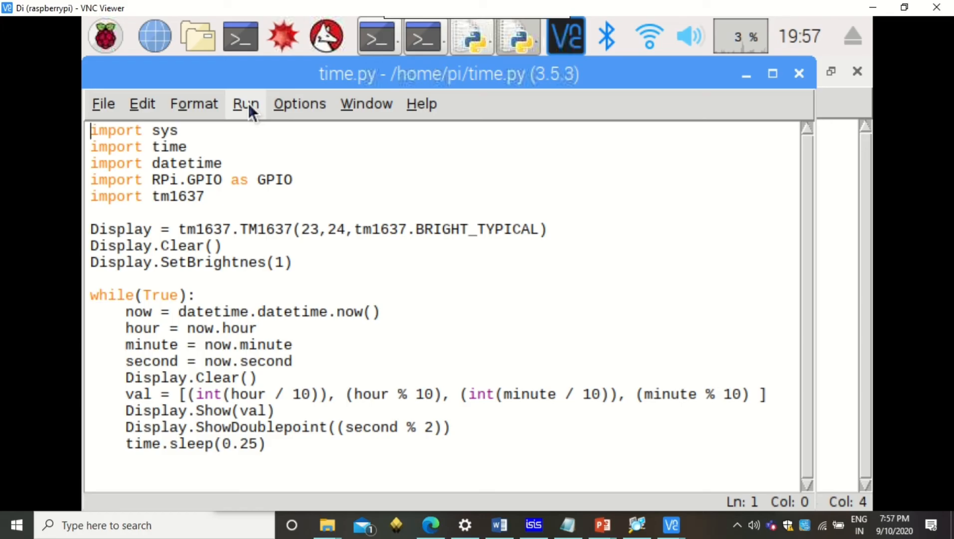
Run time.py with Run Module, restarting the IDLE shell.
{"action": "left_click", "coordinate": [245, 103]}
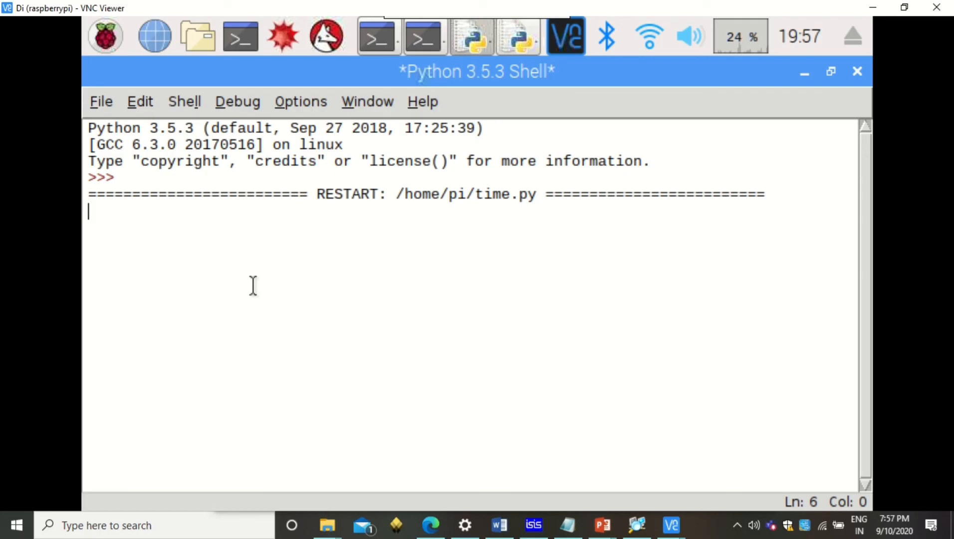
{"action": "mouse_move", "coordinate": [263, 420]}
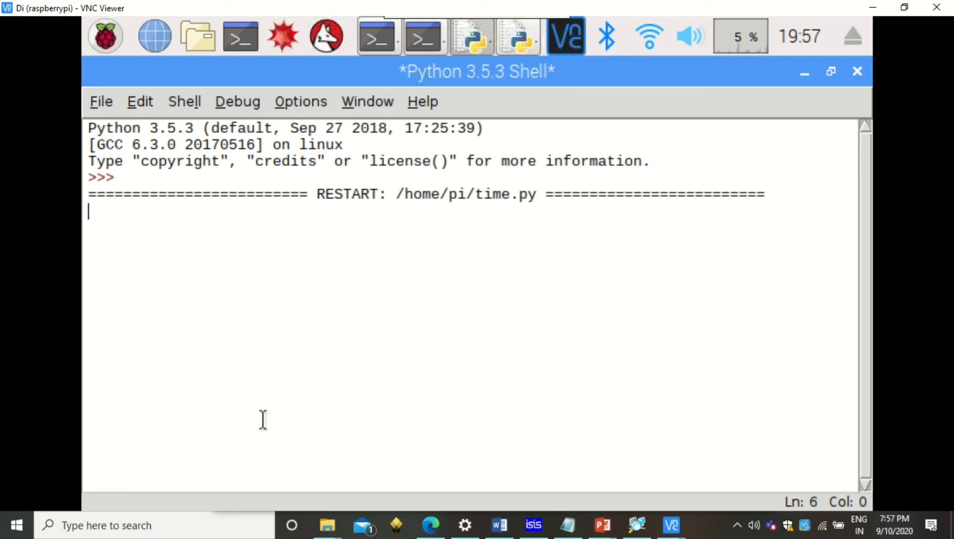
{"action": "mouse_move", "coordinate": [296, 425]}
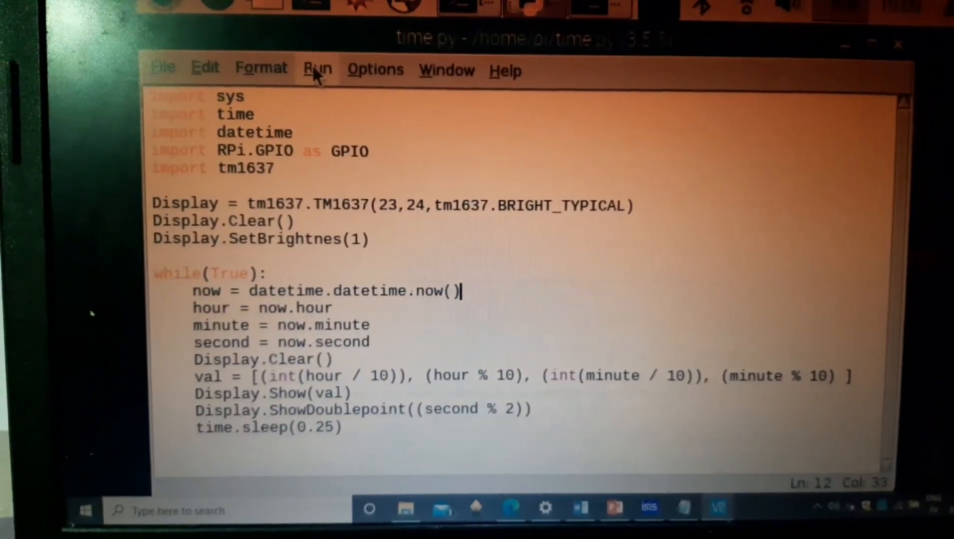
Switch back to the time.py editor and show its Run menu.
{"action": "left_click", "coordinate": [317, 68]}
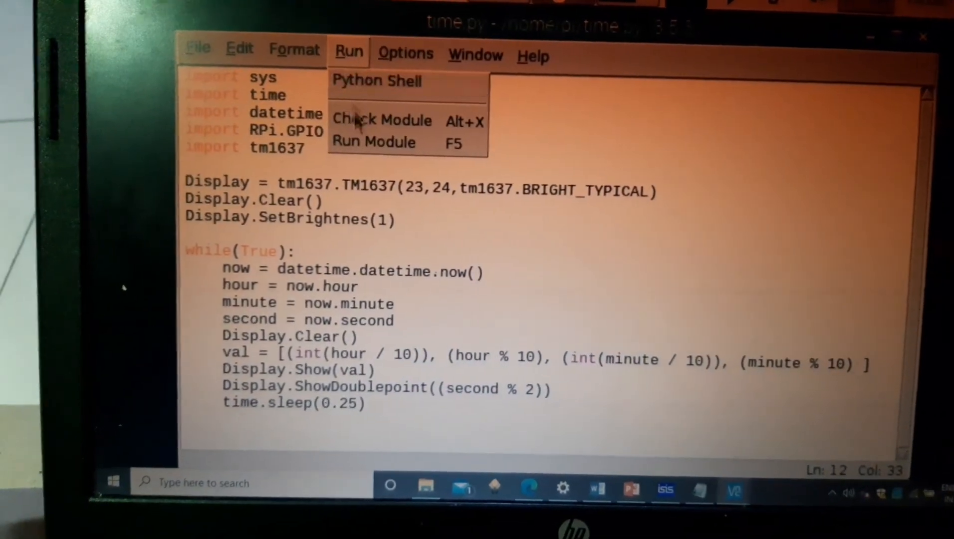